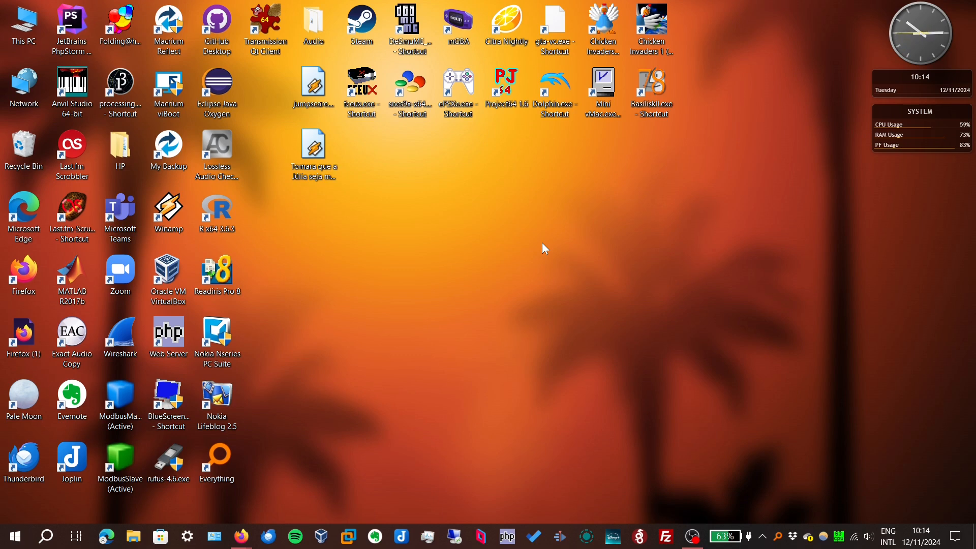
# Bring Firefox forward showing the OpCore-Simplify GitHub repository page
pyautogui.click(240, 536)
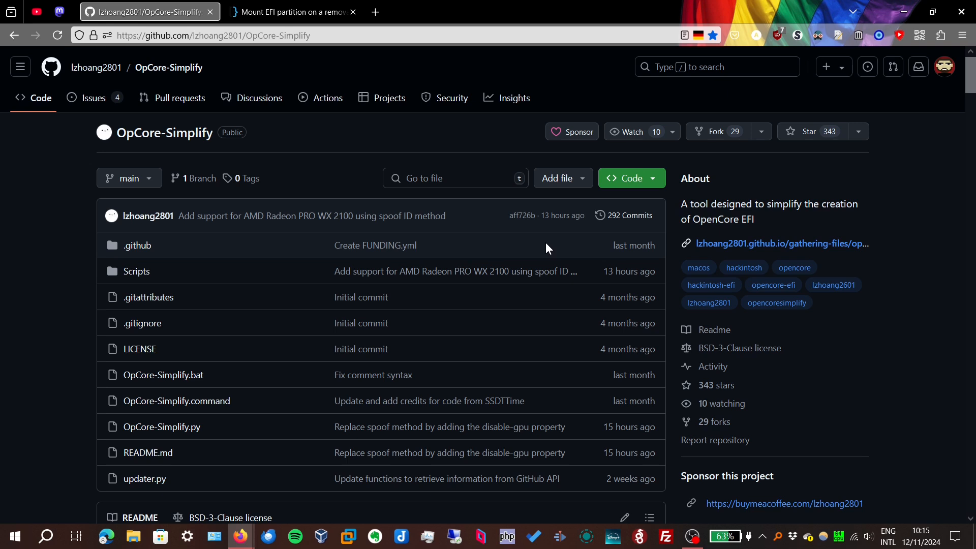
pyautogui.moveTo(628, 179)
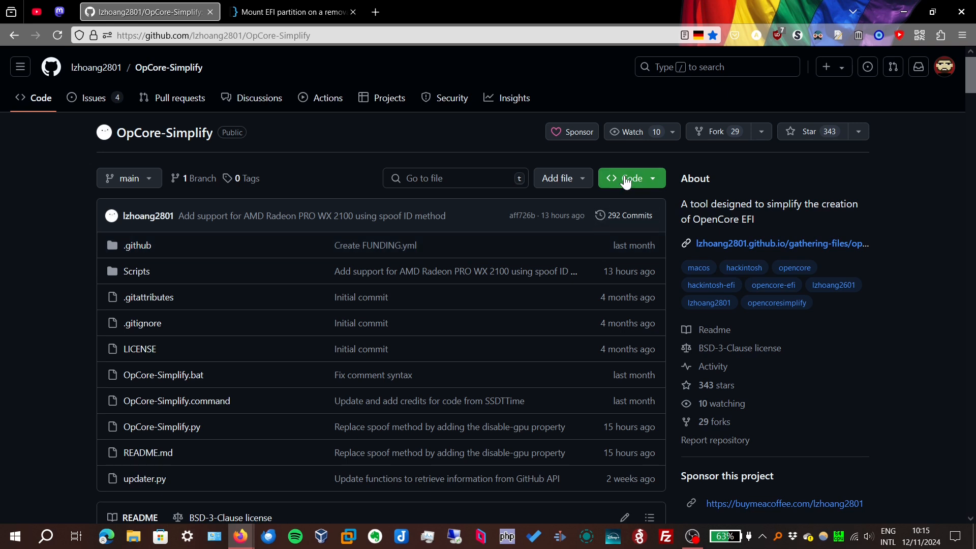
# Download the OpCore-Simplify repository as a ZIP archive, saving the file
pyautogui.click(630, 177)
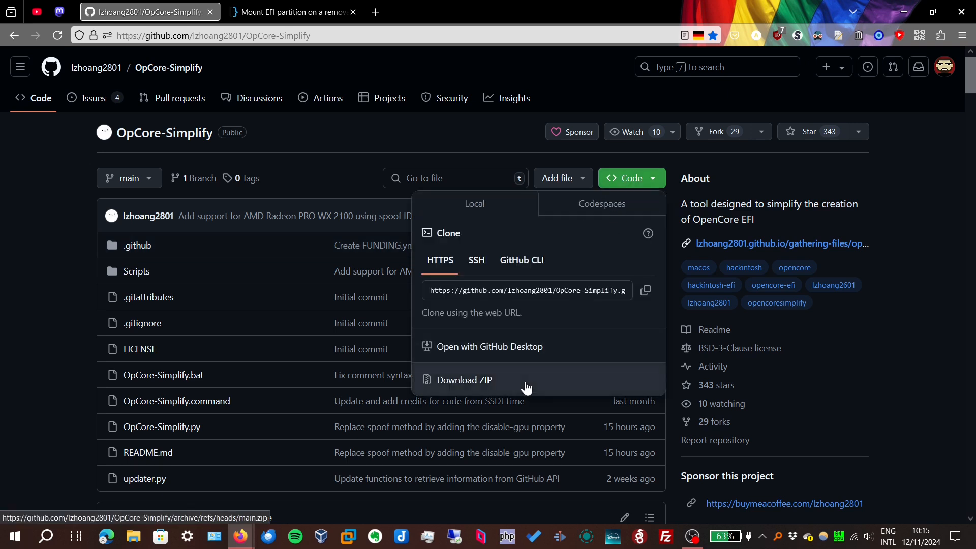
pyautogui.click(463, 379)
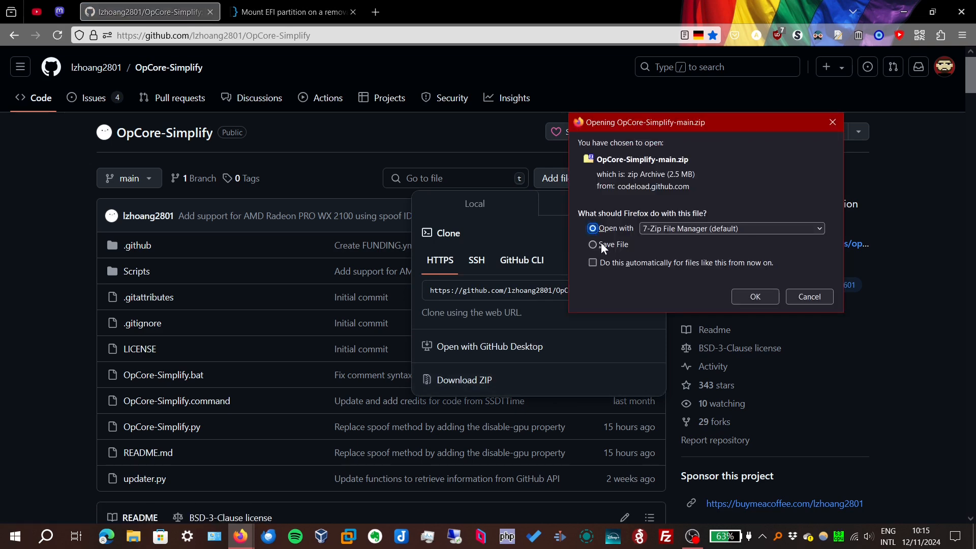
pyautogui.click(754, 296)
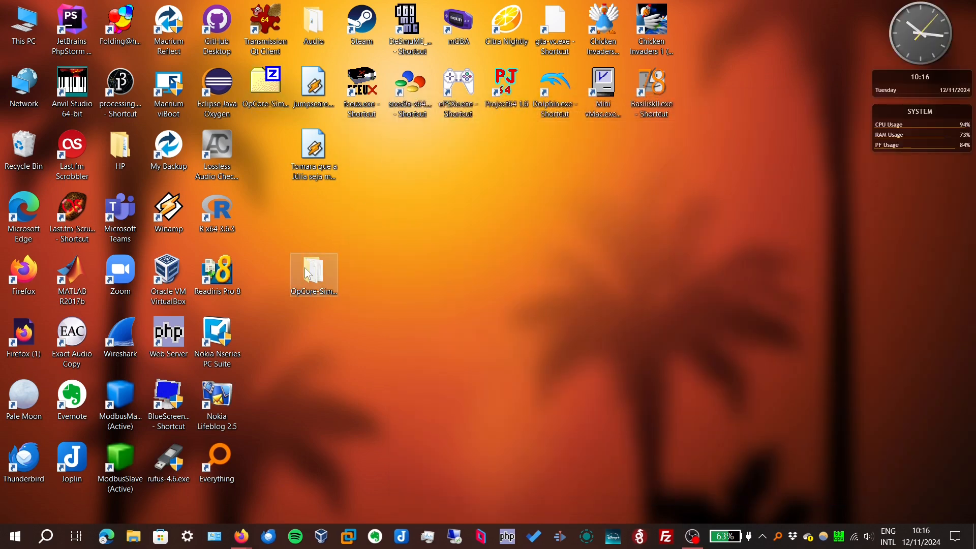
# Open the OpCore-Simplify-main folder and confirm Python is installed via Command Prompt, then exit it
pyautogui.doubleClick(314, 272)
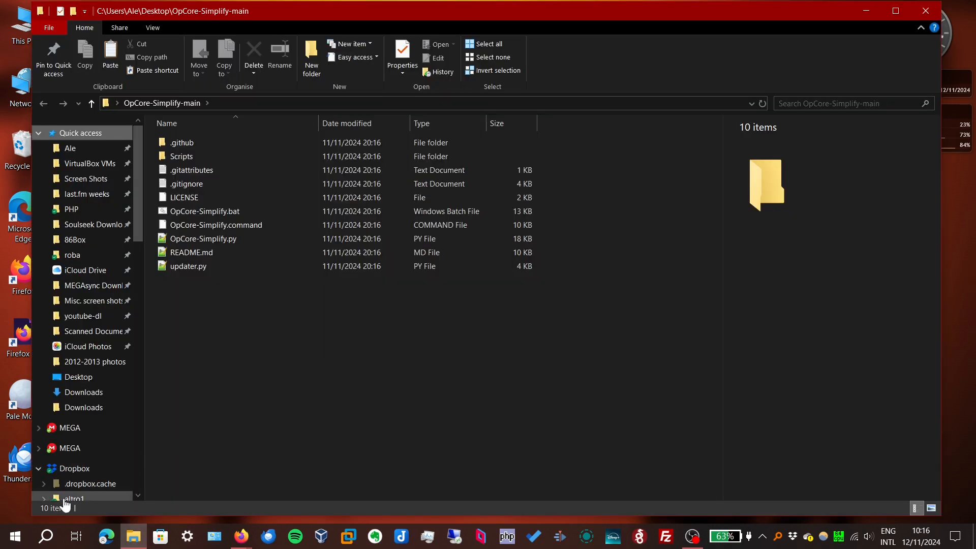
pyautogui.rightClick(14, 536)
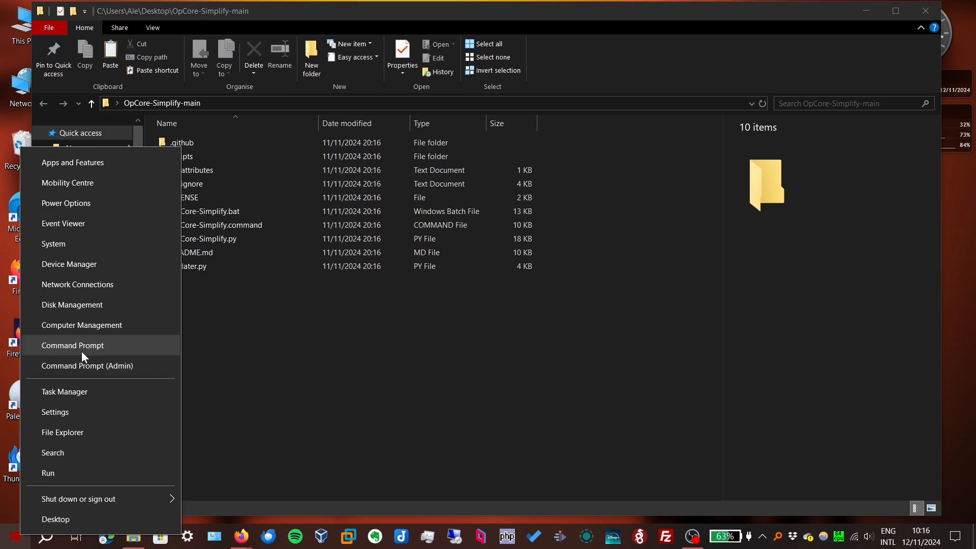
pyautogui.click(71, 345)
pyautogui.write('python')
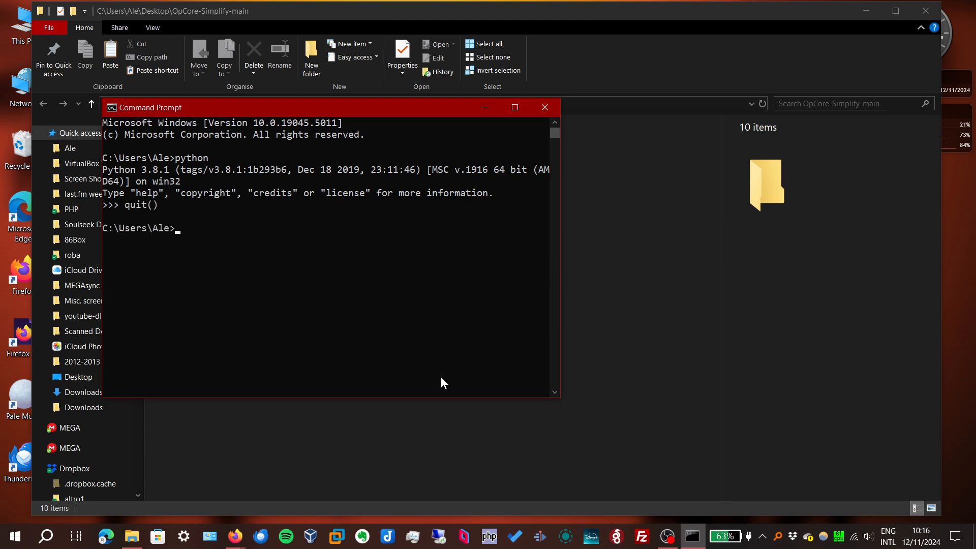
pyautogui.write('exit')
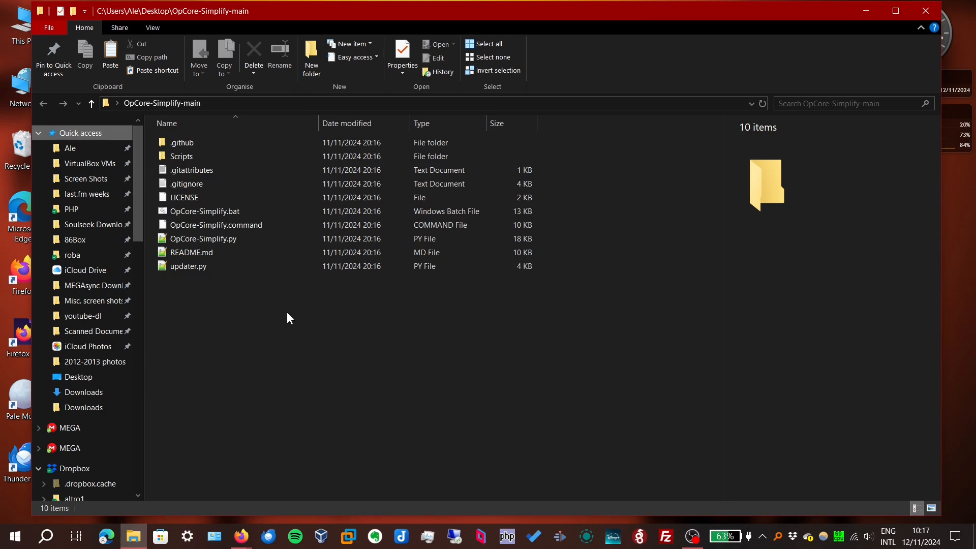
# Launch OpCore-Simplify.bat and choose option 1 to reach hardware report selection
pyautogui.click(204, 212)
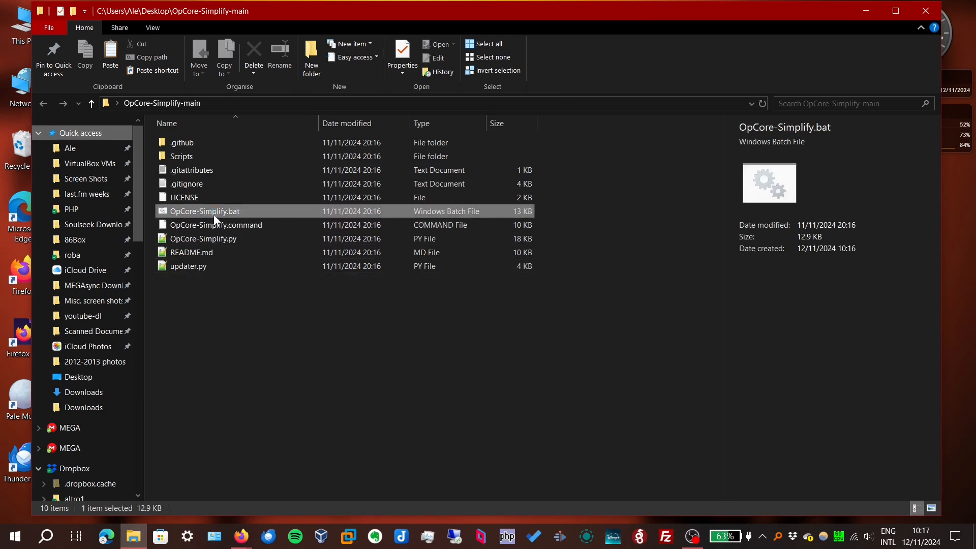
pyautogui.doubleClick(204, 211)
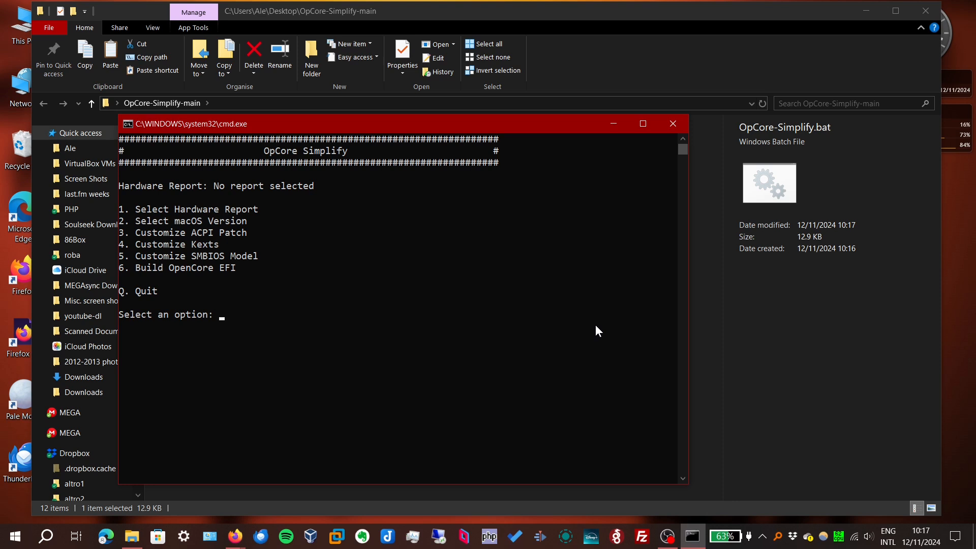
pyautogui.write('1')
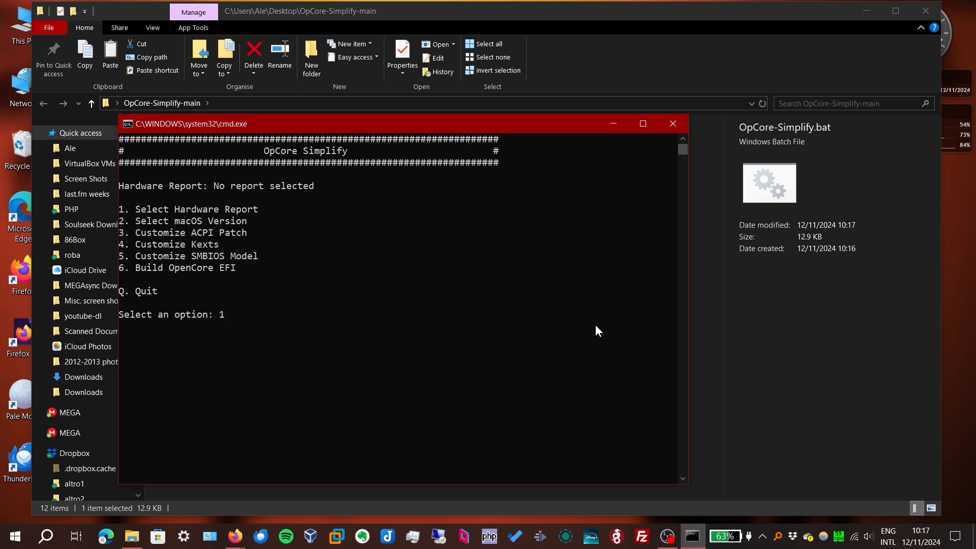
pyautogui.press('Return')
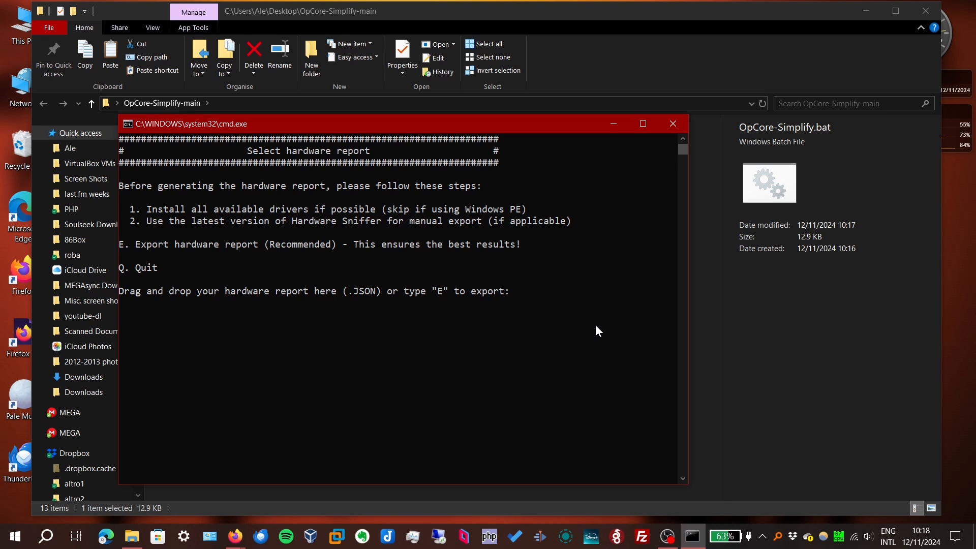
# Export the hardware report with E and review the compatibility check results
pyautogui.write('e')
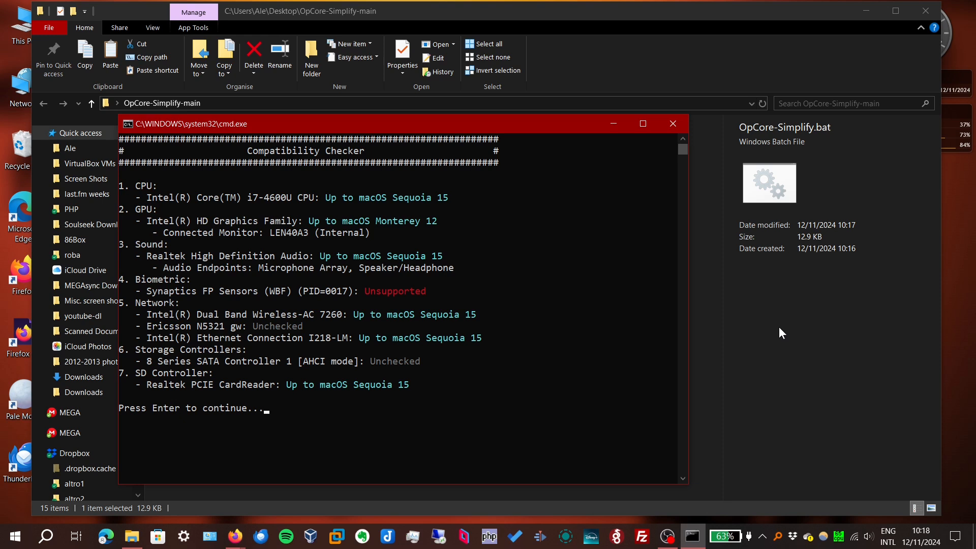
pyautogui.moveTo(403, 246)
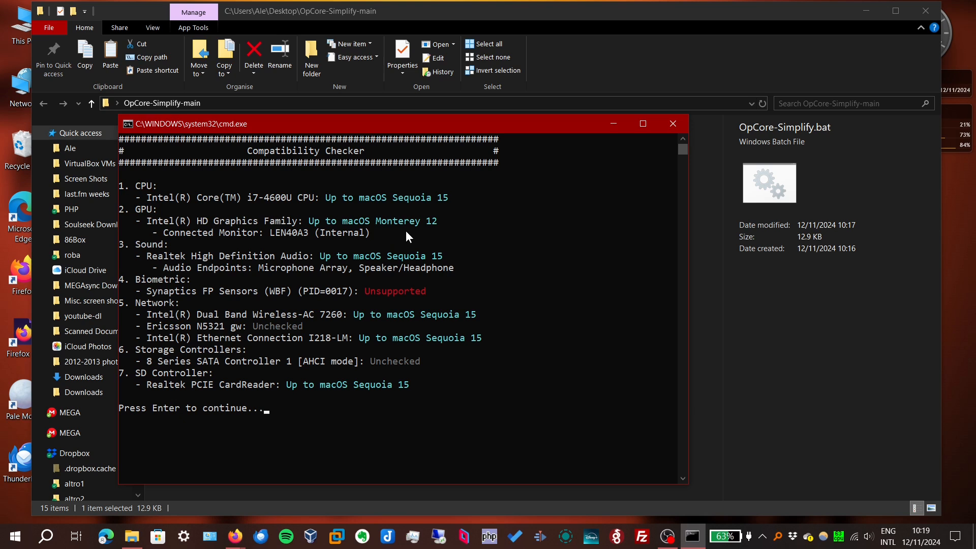
pyautogui.moveTo(781, 323)
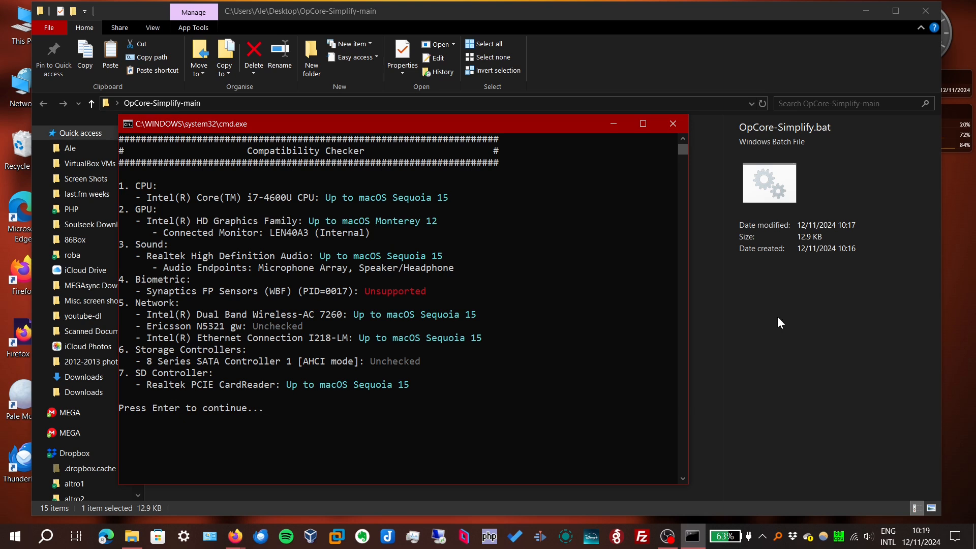
pyautogui.moveTo(342, 275)
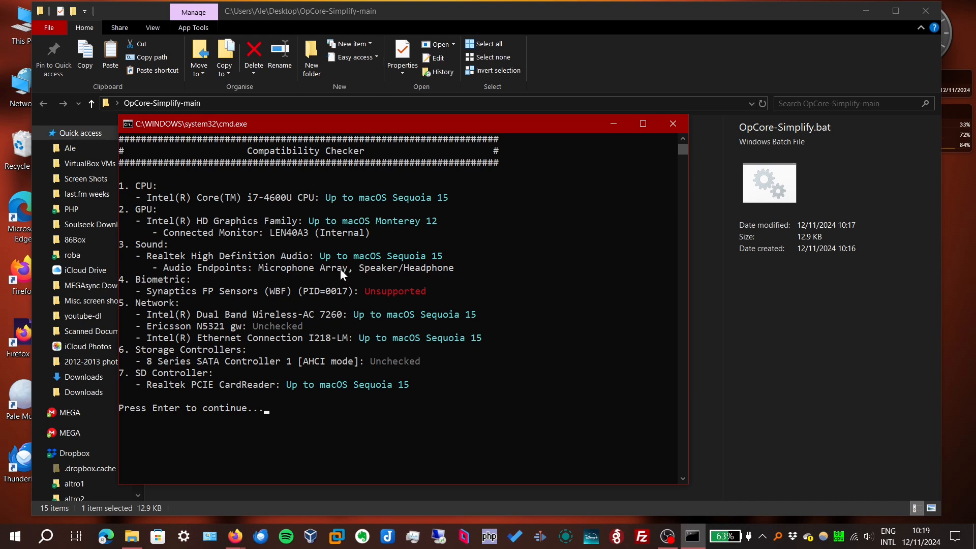
pyautogui.moveTo(408, 305)
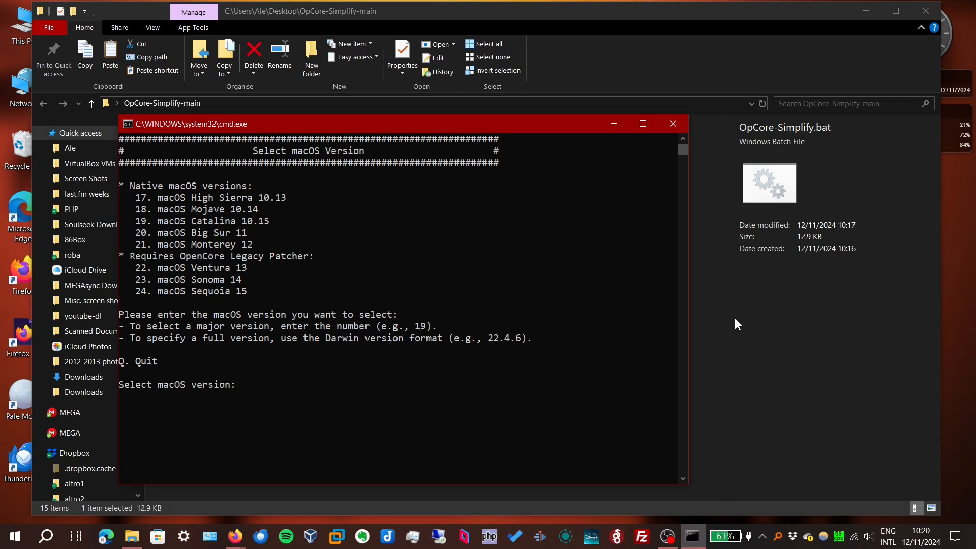
# Choose macOS version 24, macOS Sequoia 15, as the target
pyautogui.write('24')
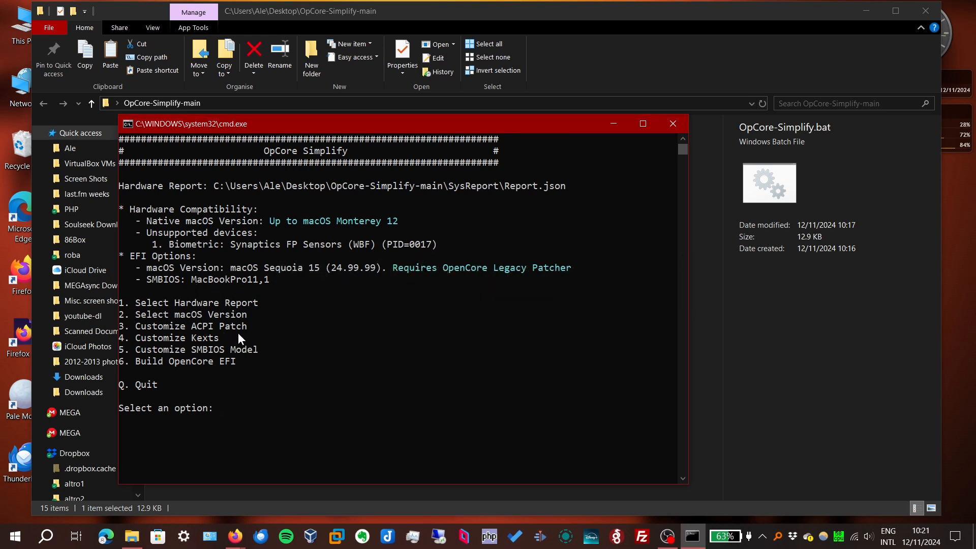
pyautogui.moveTo(206, 357)
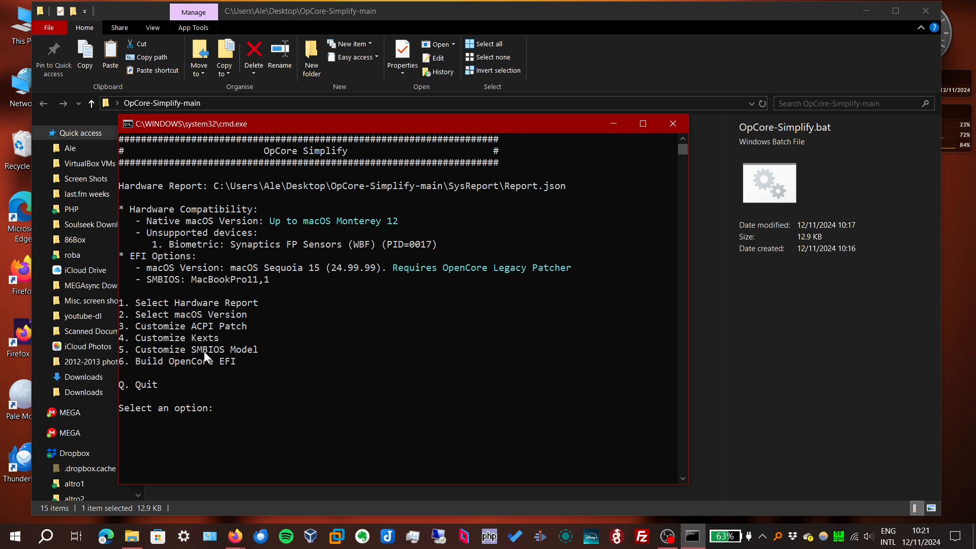
pyautogui.moveTo(262, 356)
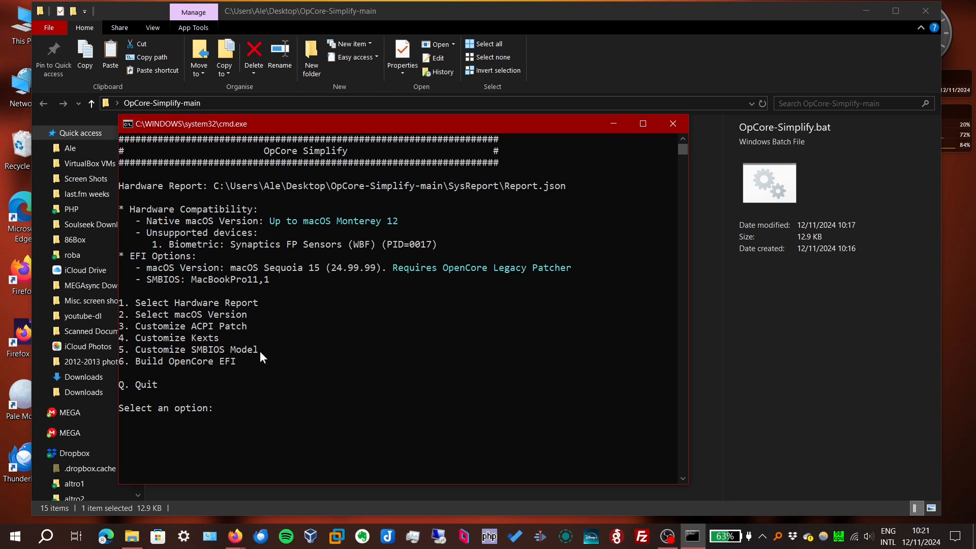
pyautogui.moveTo(730, 368)
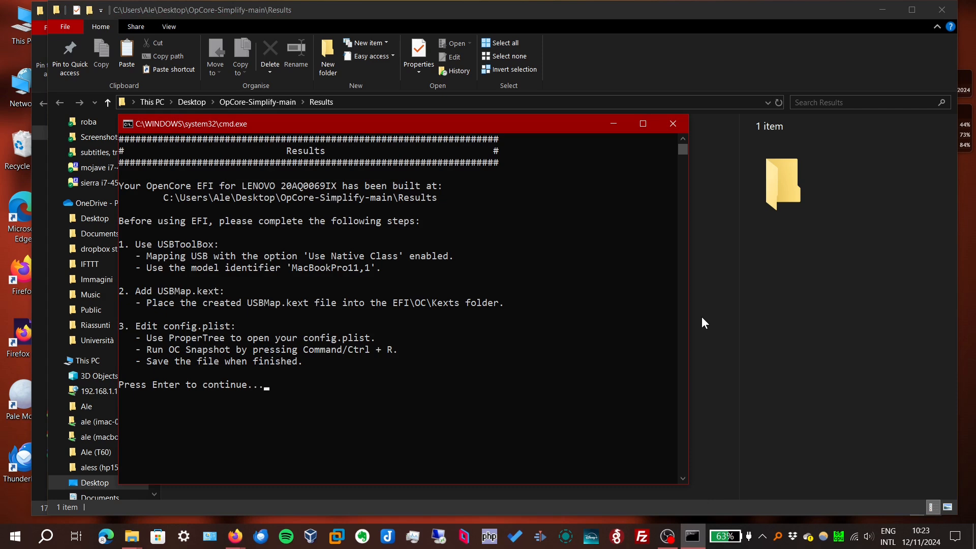
pyautogui.moveTo(225, 250)
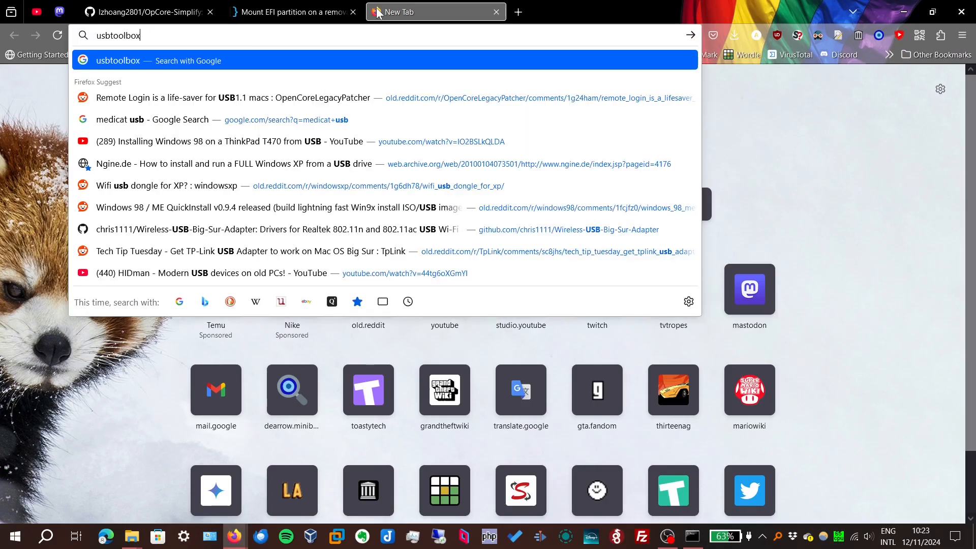
# Download USBToolBox Windows.exe from the 0.2 release into the OpCore-Simplify-main folder
pyautogui.press('Return')
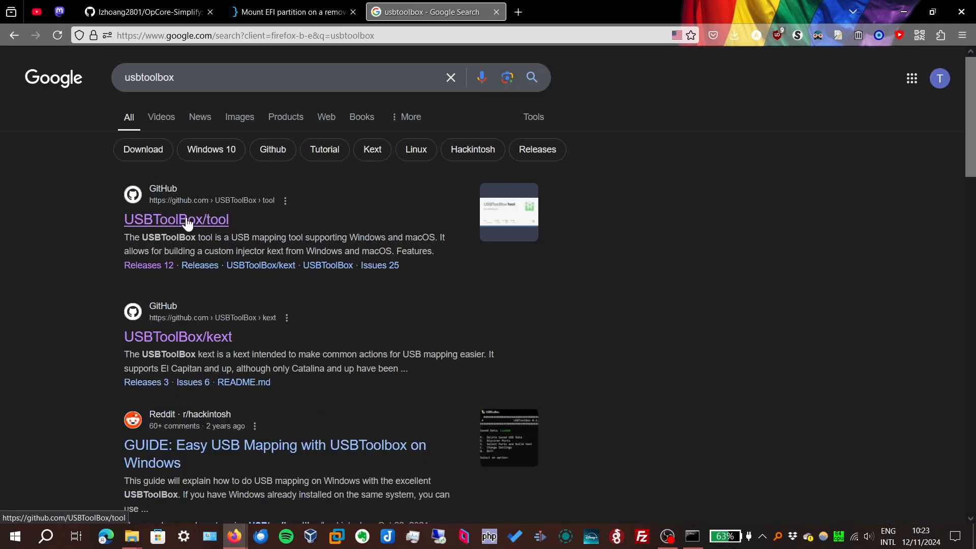
pyautogui.click(175, 219)
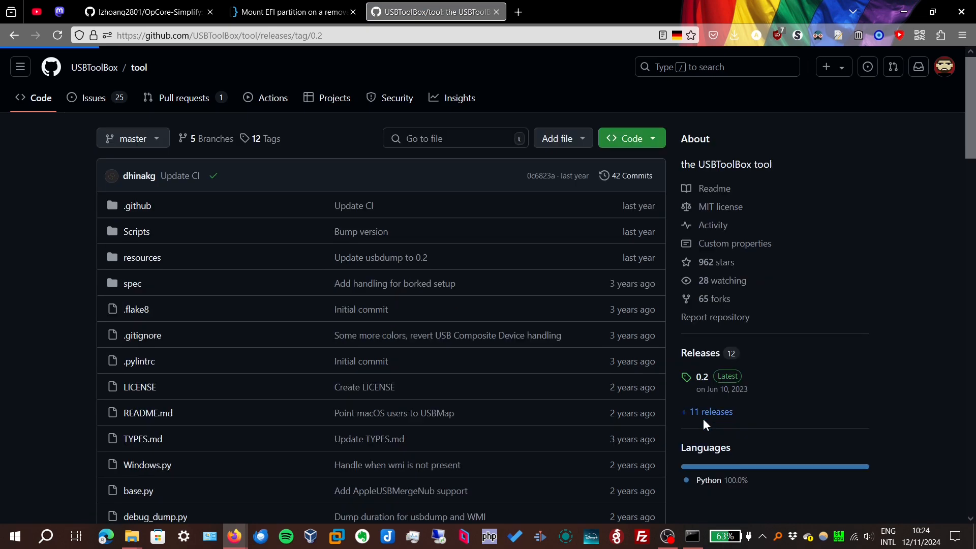
pyautogui.click(700, 376)
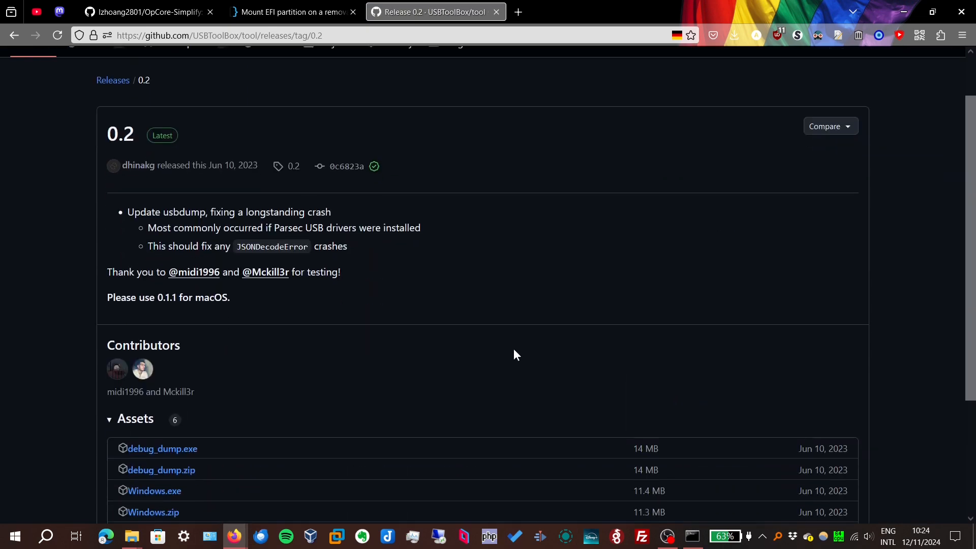
pyautogui.scroll(-3)
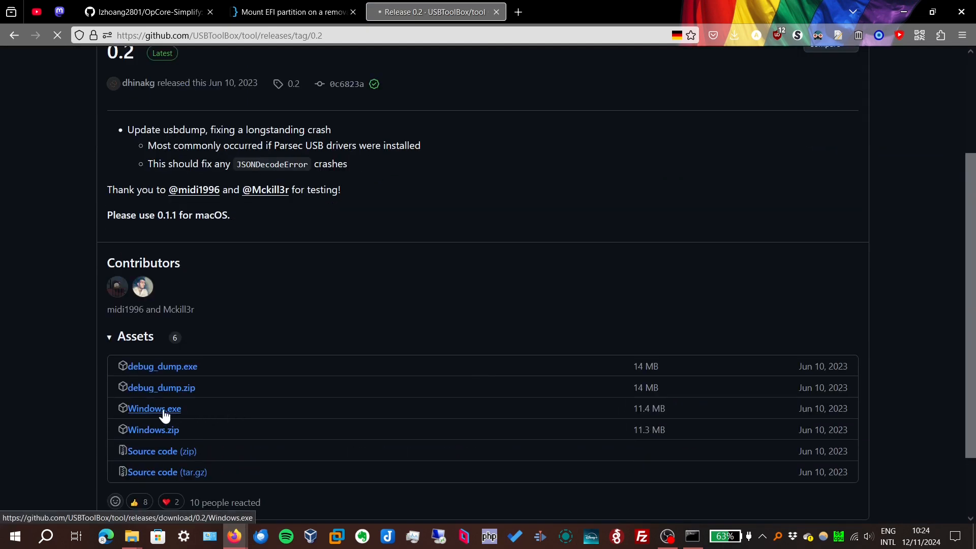
pyautogui.click(154, 408)
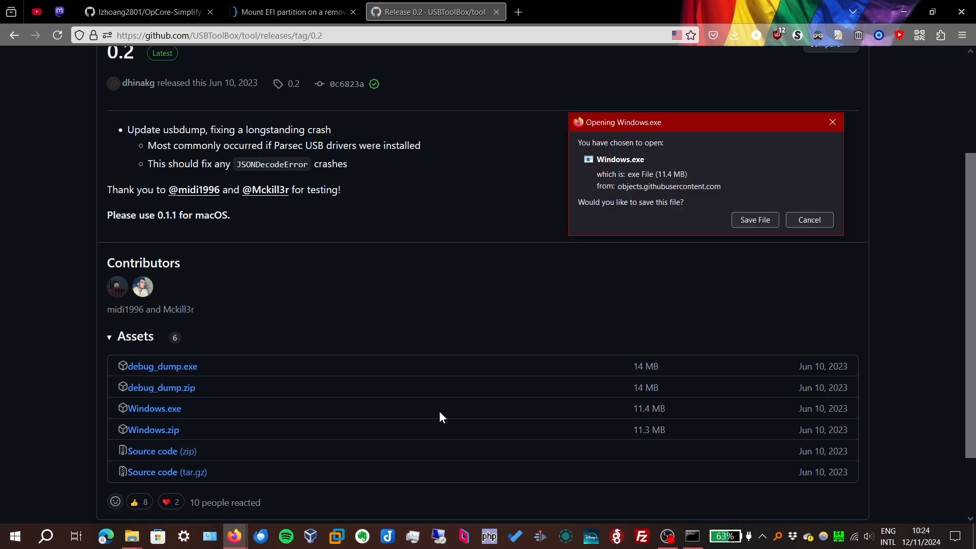
pyautogui.click(753, 219)
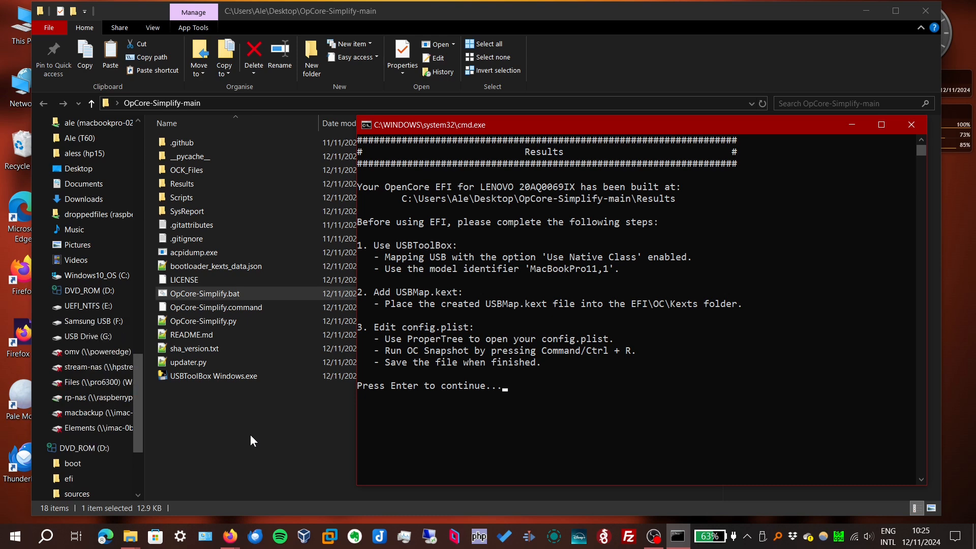
# Run USBToolBox Windows.exe past the SmartScreen warning and discover ports with D
pyautogui.scroll(-3)
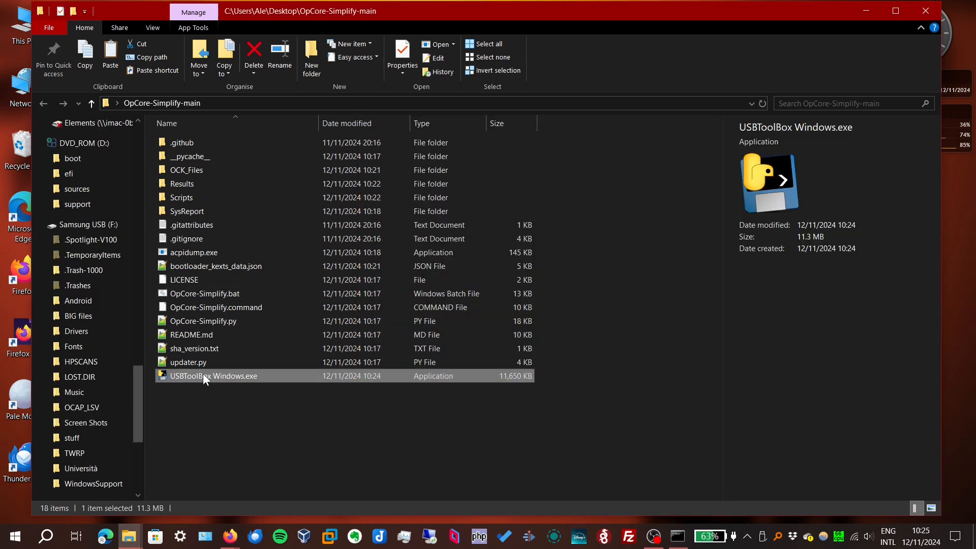
pyautogui.doubleClick(213, 376)
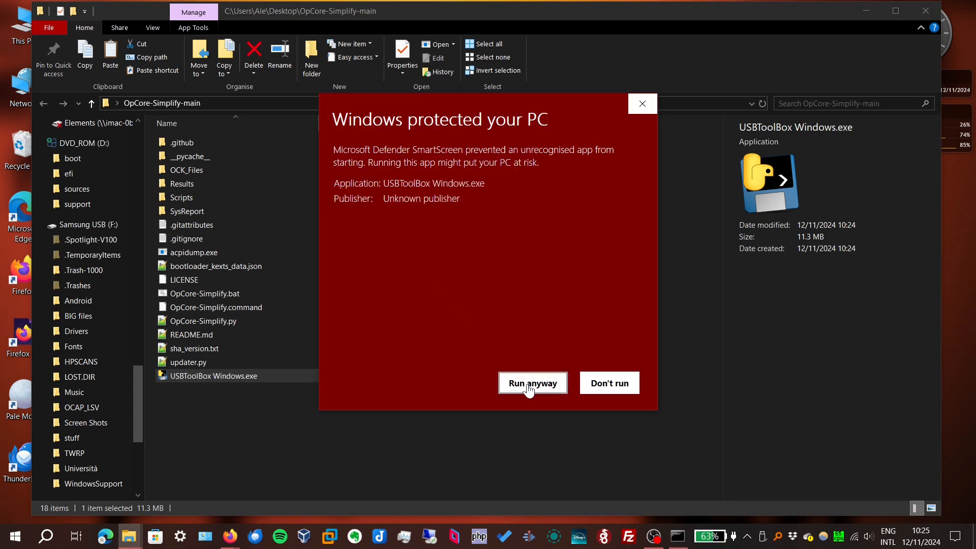
pyautogui.click(531, 384)
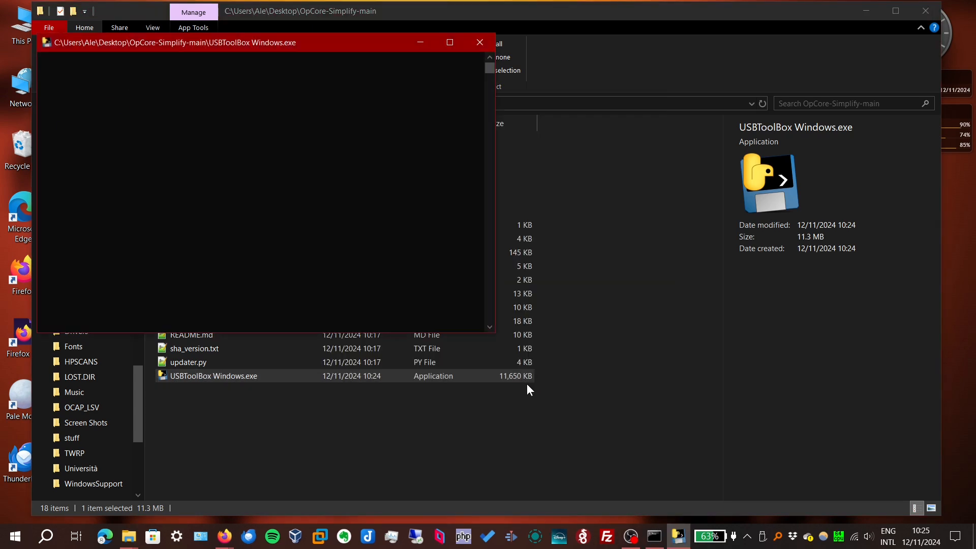
pyautogui.write('d')
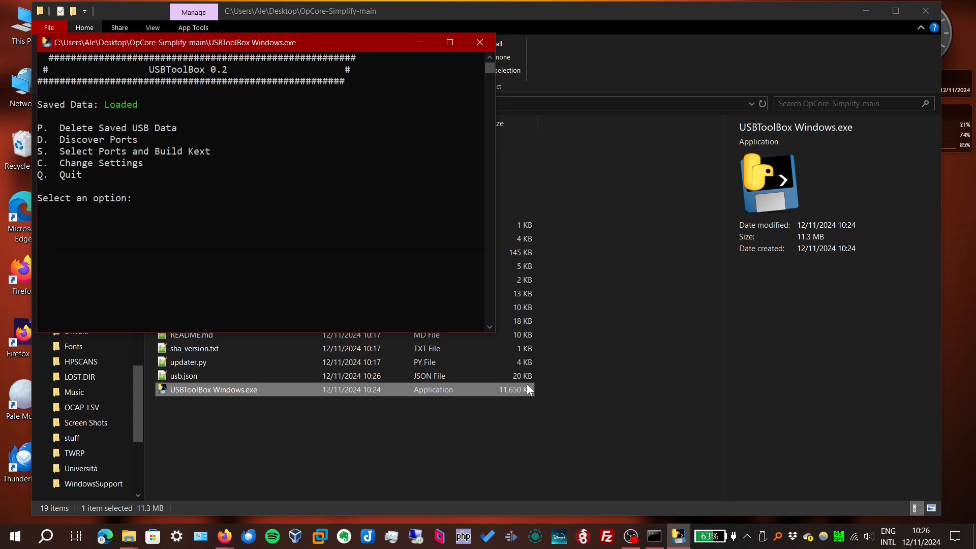
# Enter Select Ports with S and scroll through the port list to review it
pyautogui.write('S')
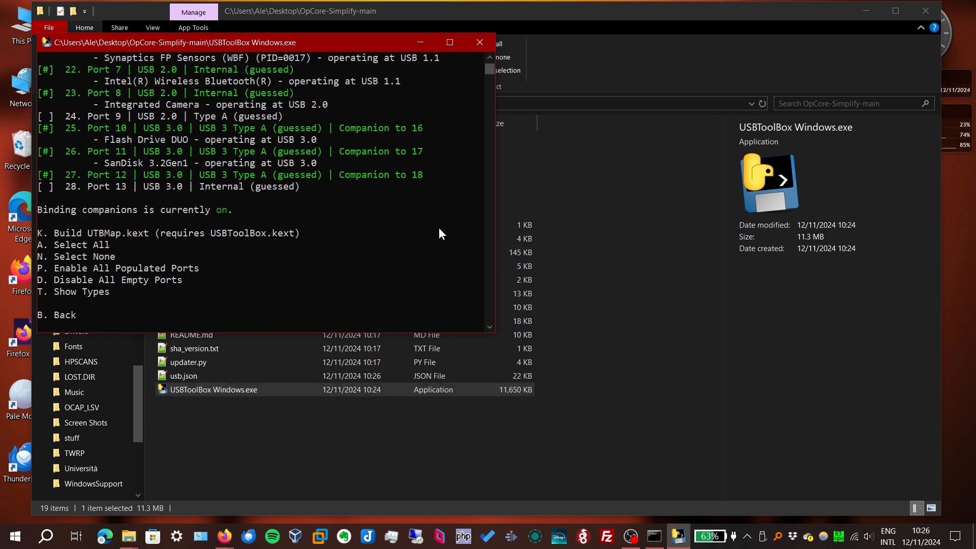
pyautogui.scroll(3)
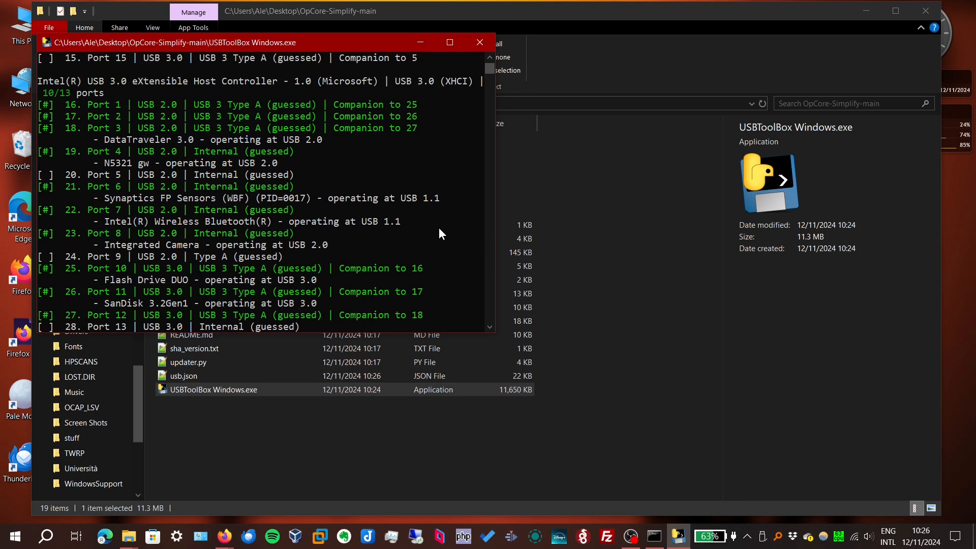
pyautogui.scroll(3)
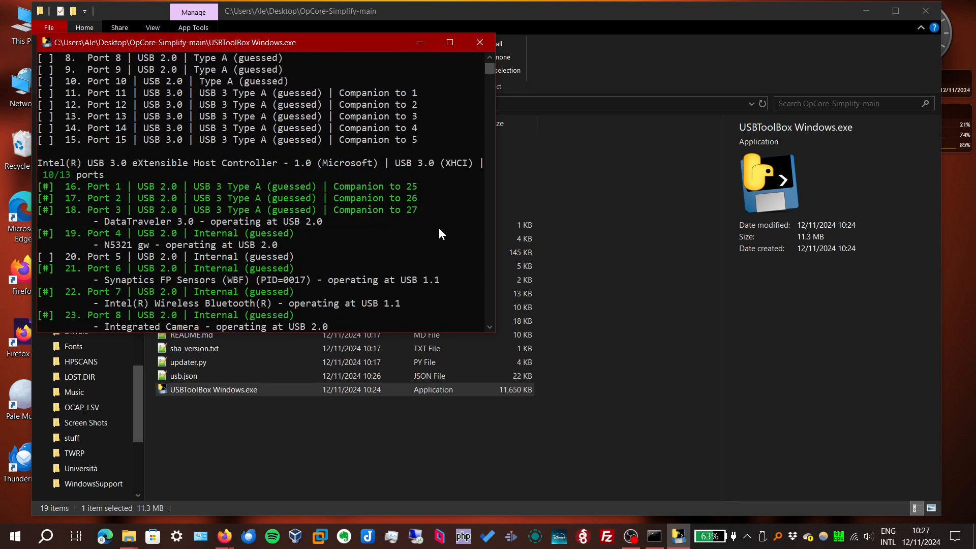
pyautogui.scroll(-3)
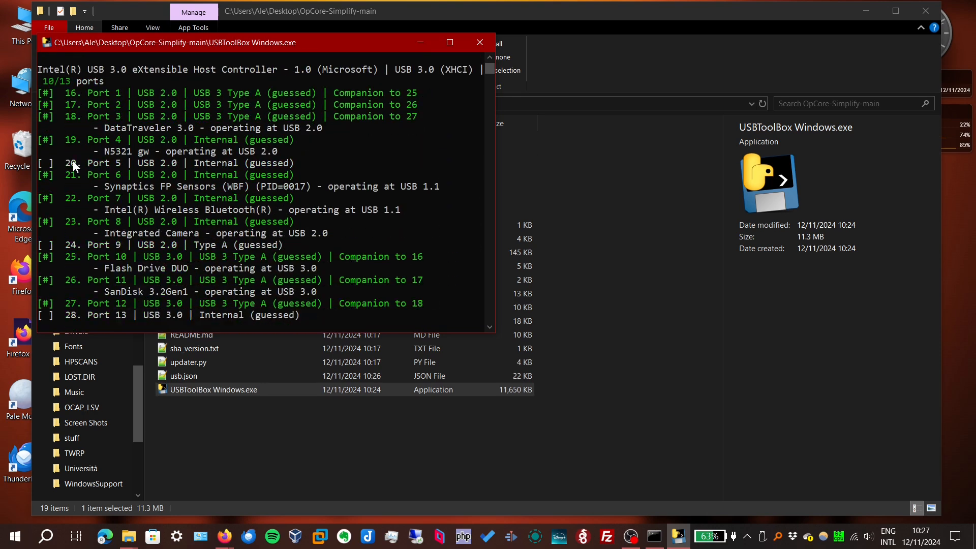
pyautogui.moveTo(146, 174)
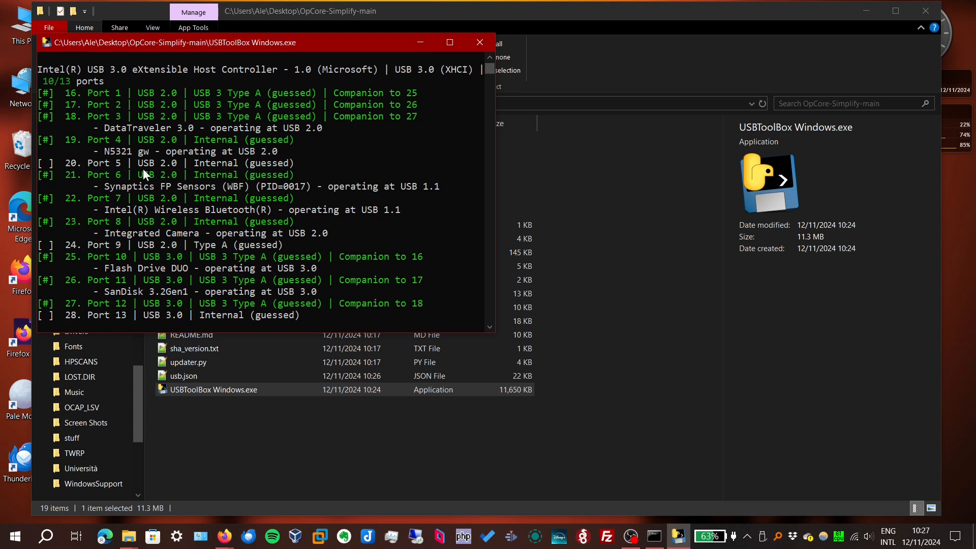
pyautogui.moveTo(177, 171)
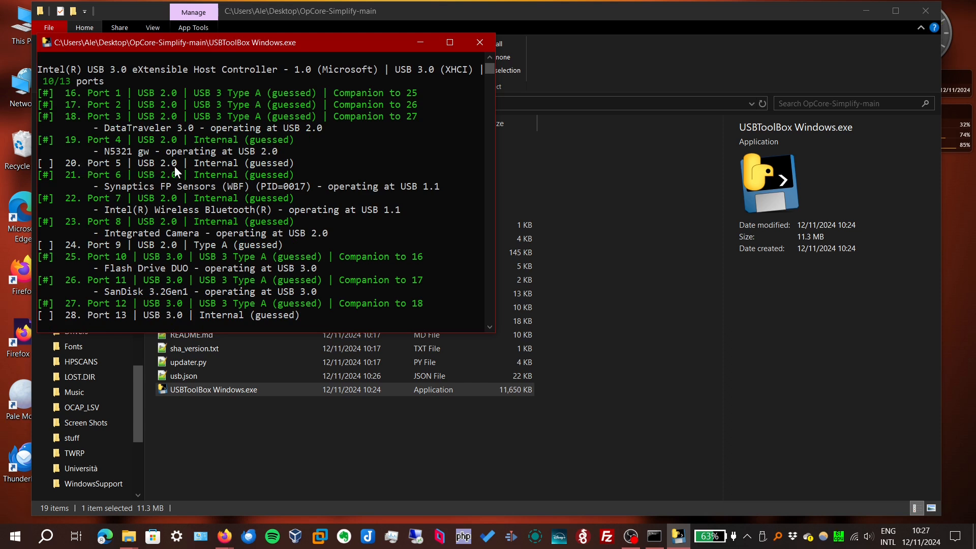
pyautogui.moveTo(94, 165)
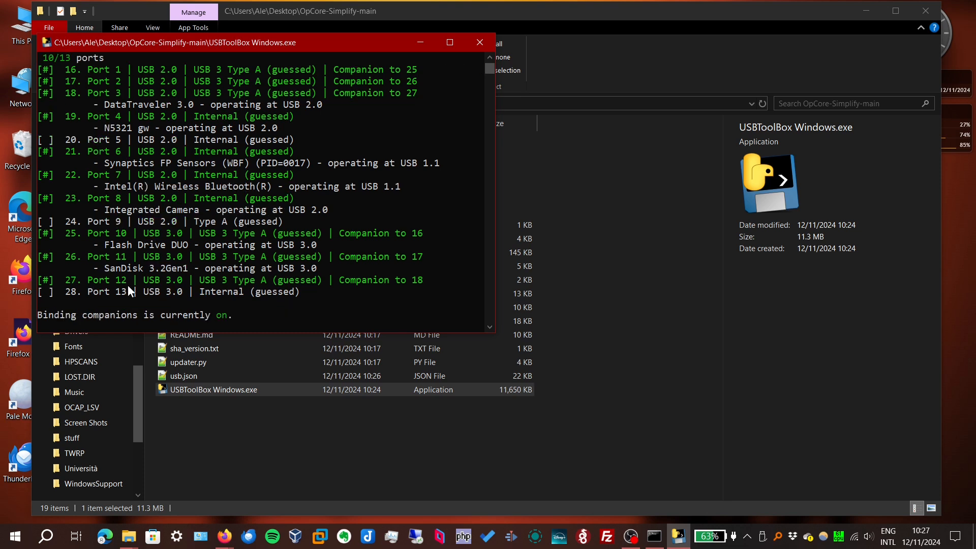
pyautogui.scroll(3)
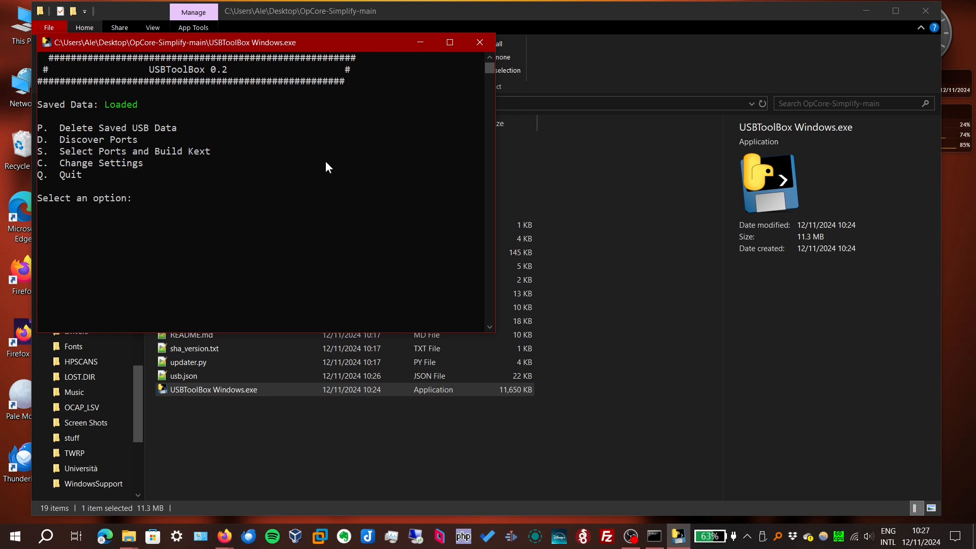
# Enable Use Native Classes in Change Settings, then return to the main menu
pyautogui.write('C')
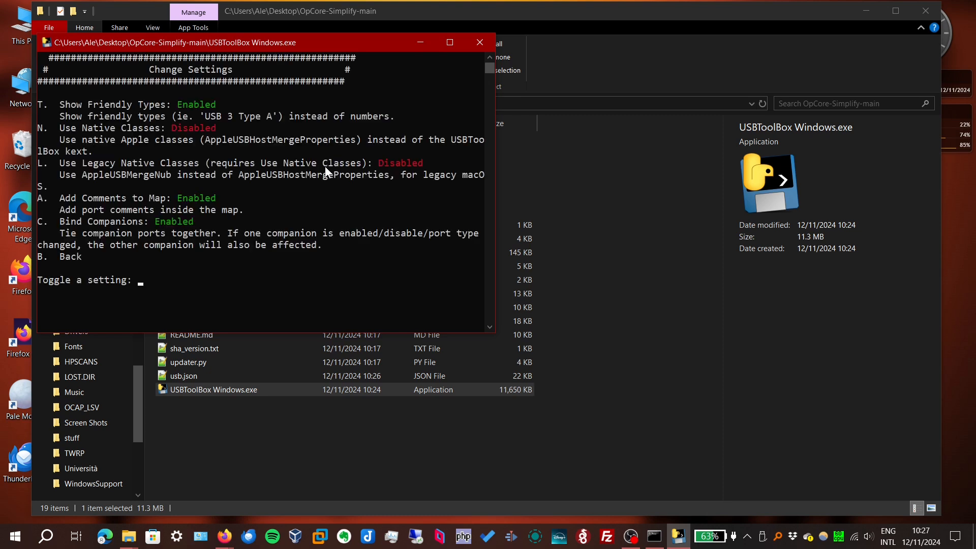
pyautogui.moveTo(195, 184)
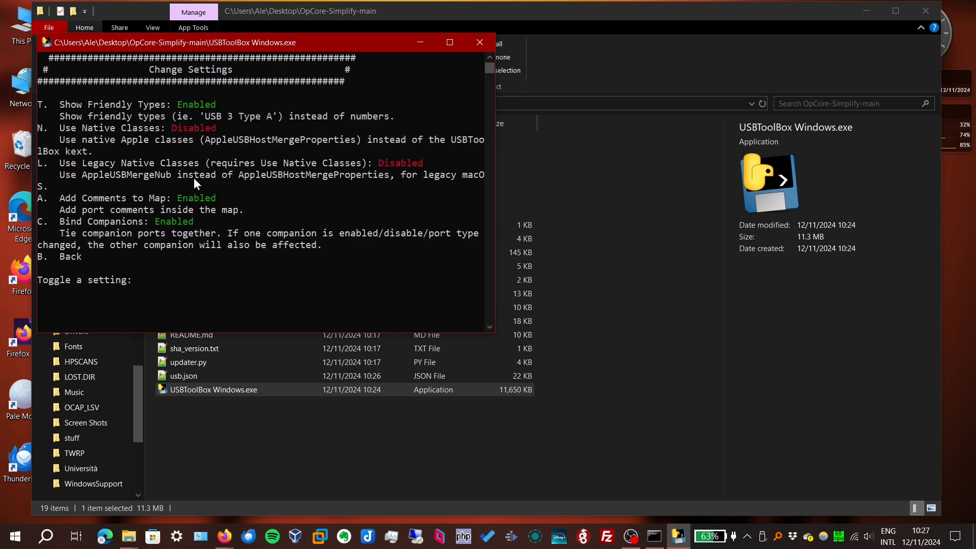
pyautogui.moveTo(671, 509)
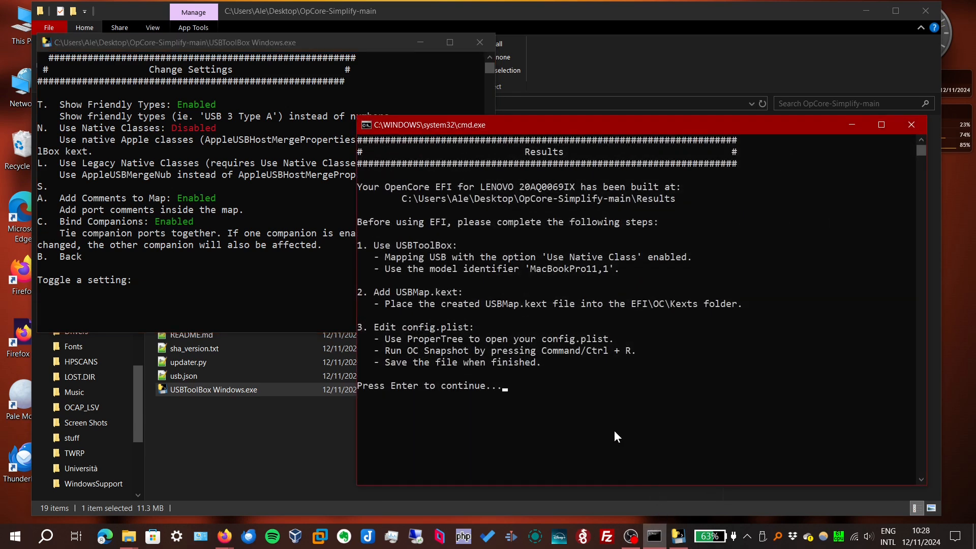
pyautogui.moveTo(613, 267)
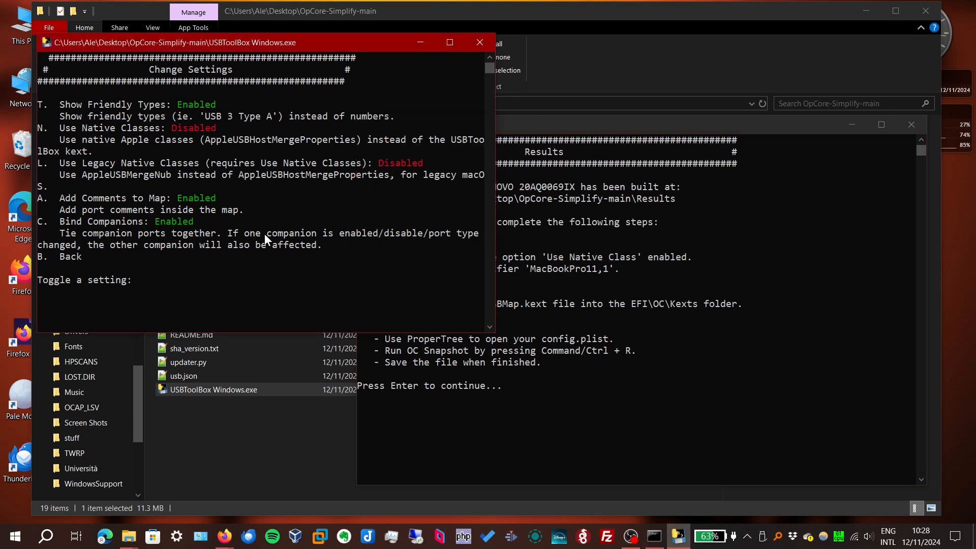
pyautogui.write('b')
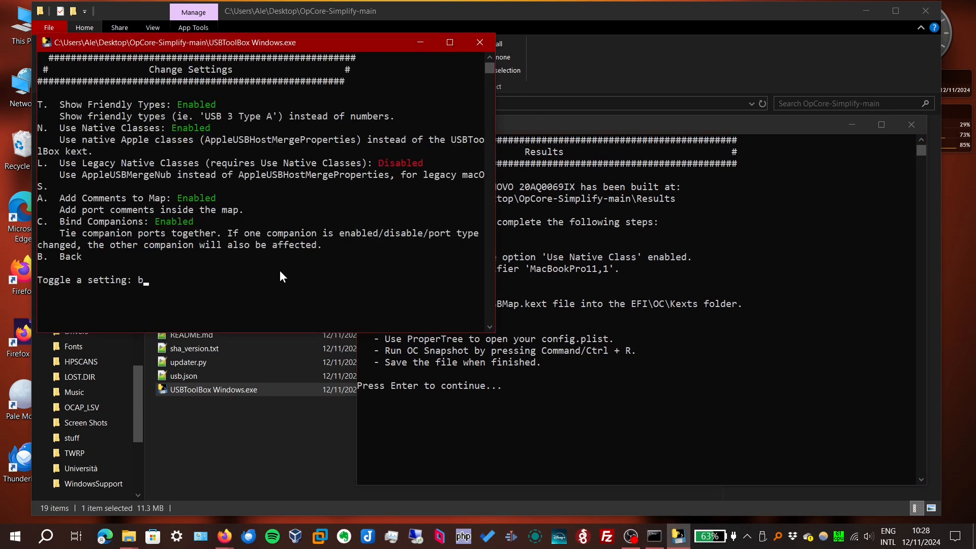
pyautogui.press('Return')
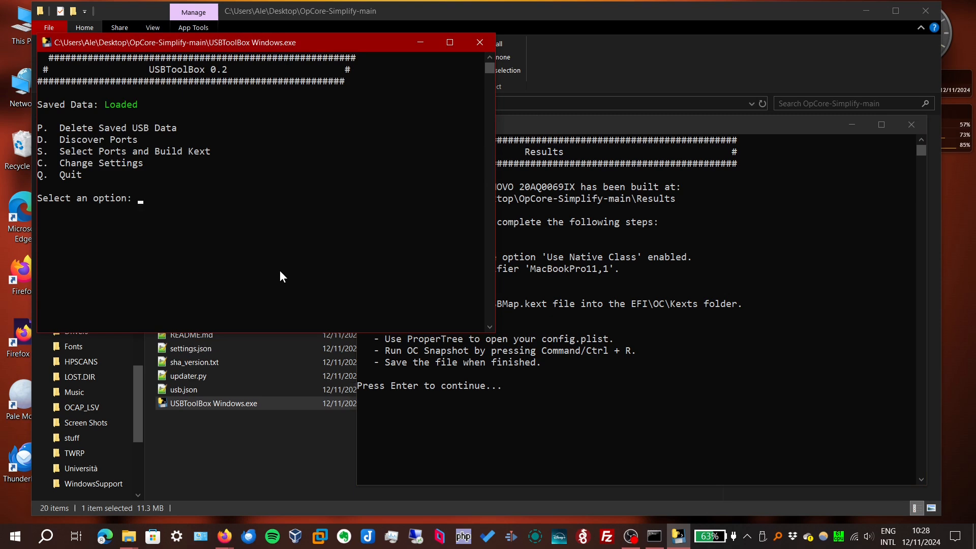
# Select all ports, copy the model identifier from the cmd window, and build USBMap.kext
pyautogui.write('s')
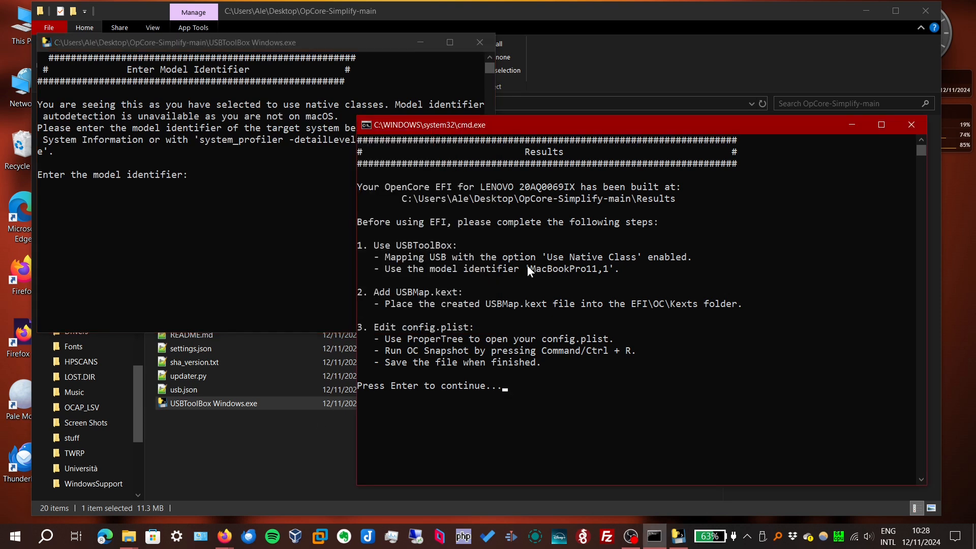
pyautogui.rightClick(542, 270)
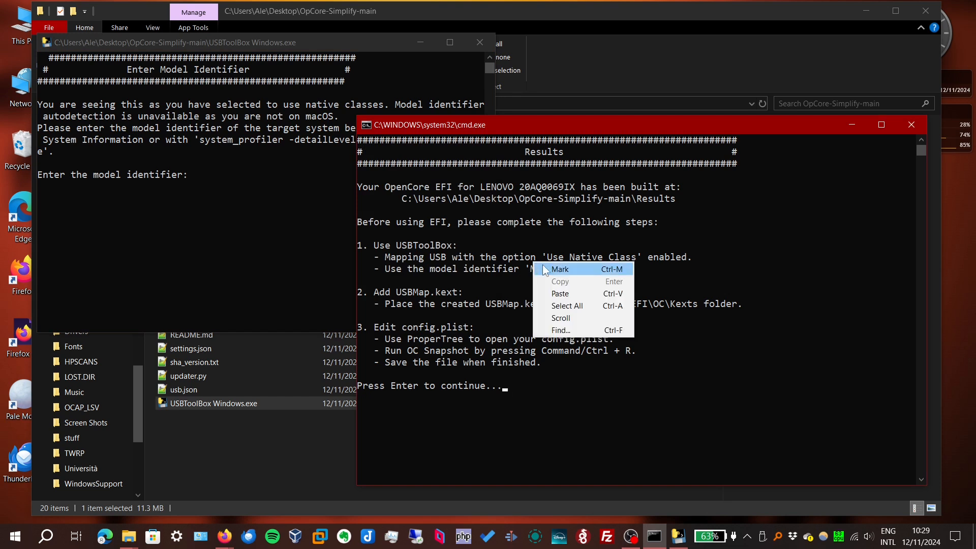
pyautogui.click(560, 268)
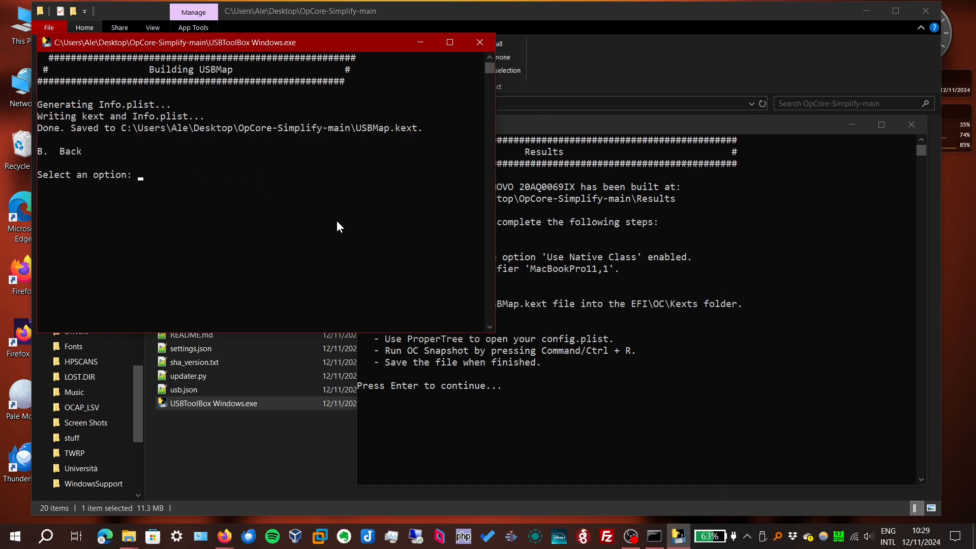
pyautogui.write('b')
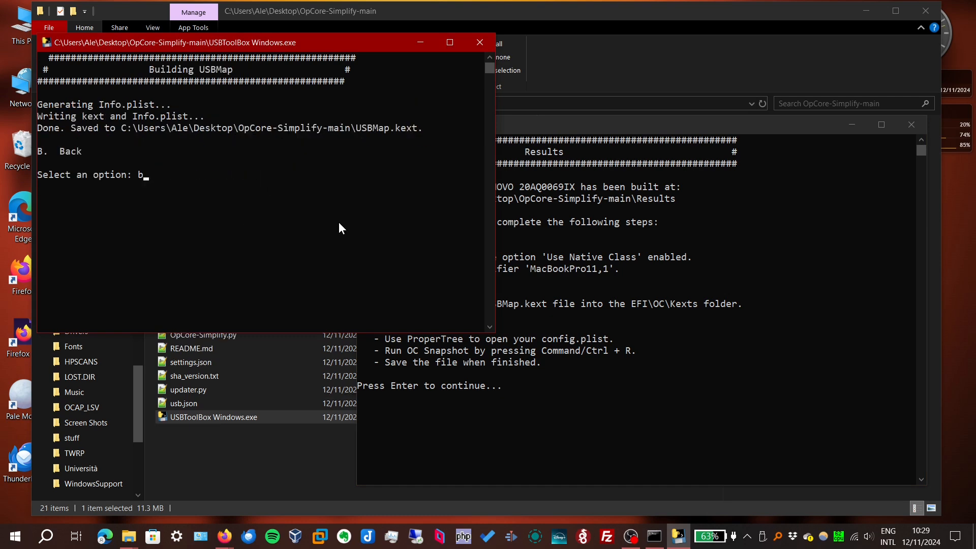
pyautogui.press('Return')
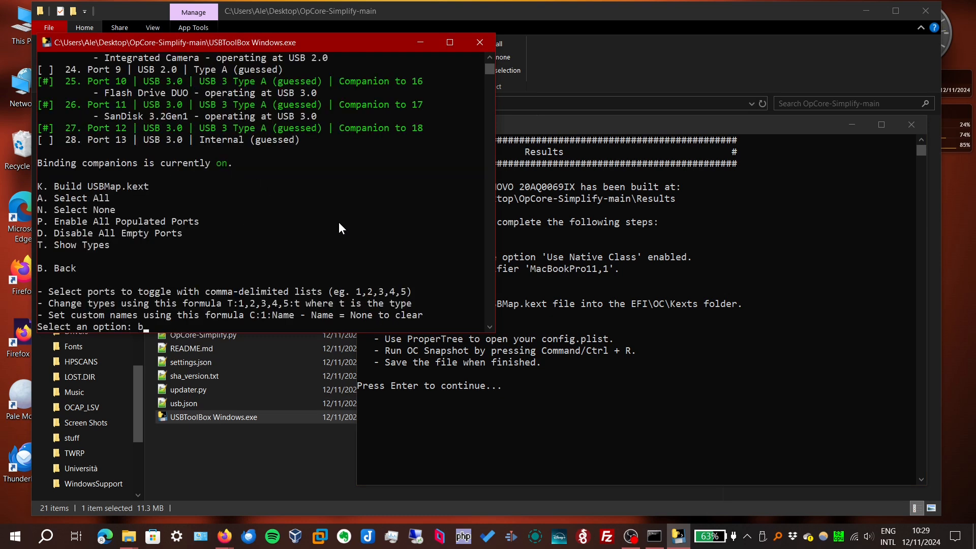
# Quit USBToolBox, eject the SanDisk 3.2Gen1 drive, and select the new USBMap.kext folder
pyautogui.press('Return')
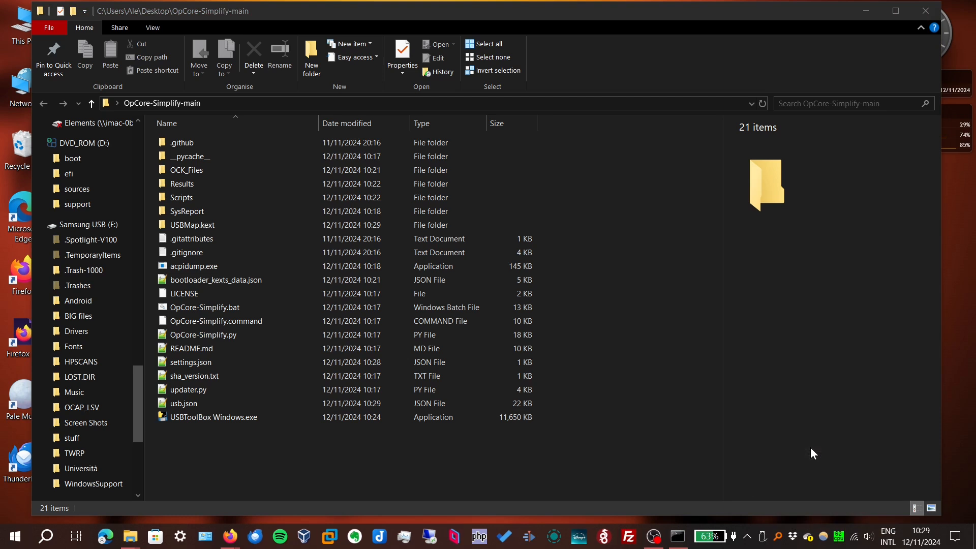
pyautogui.scroll(3)
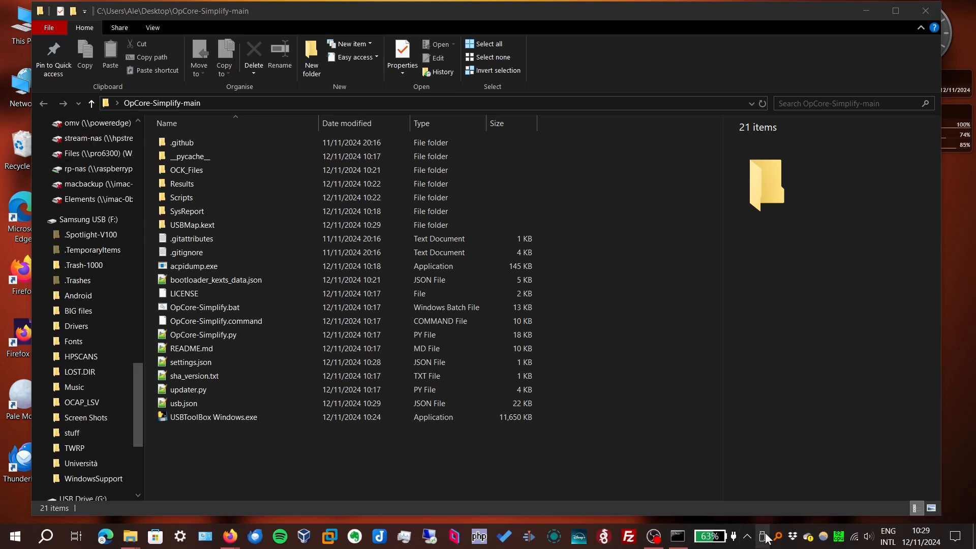
pyautogui.scroll(-3)
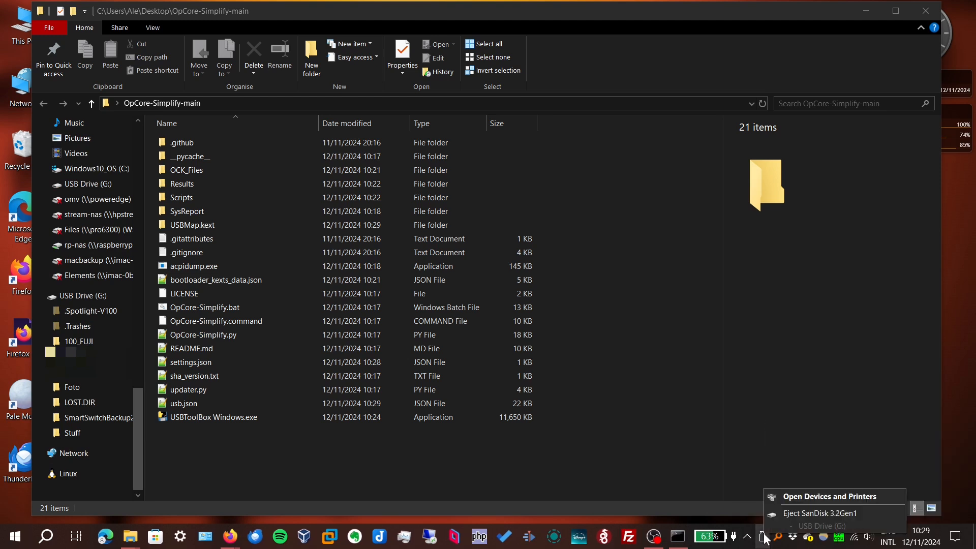
pyautogui.click(821, 512)
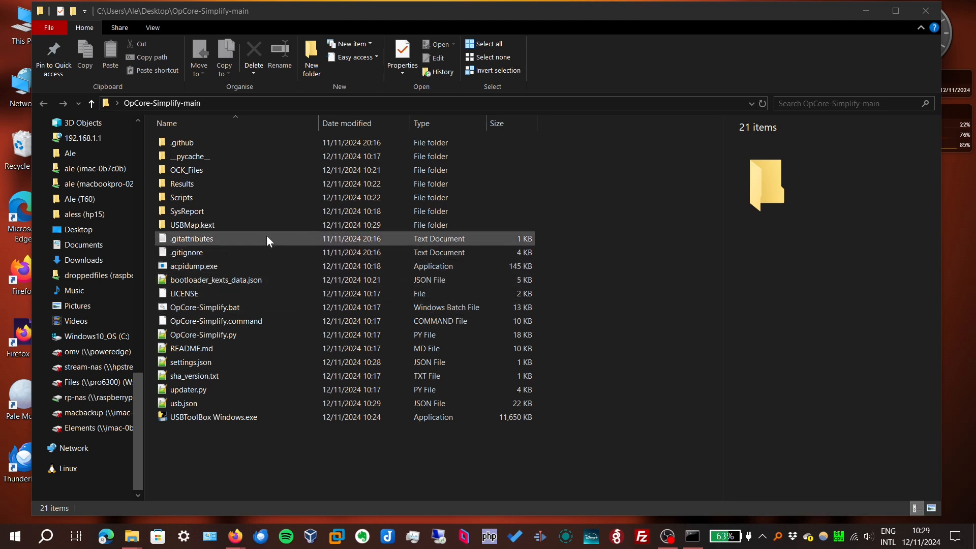
pyautogui.click(193, 224)
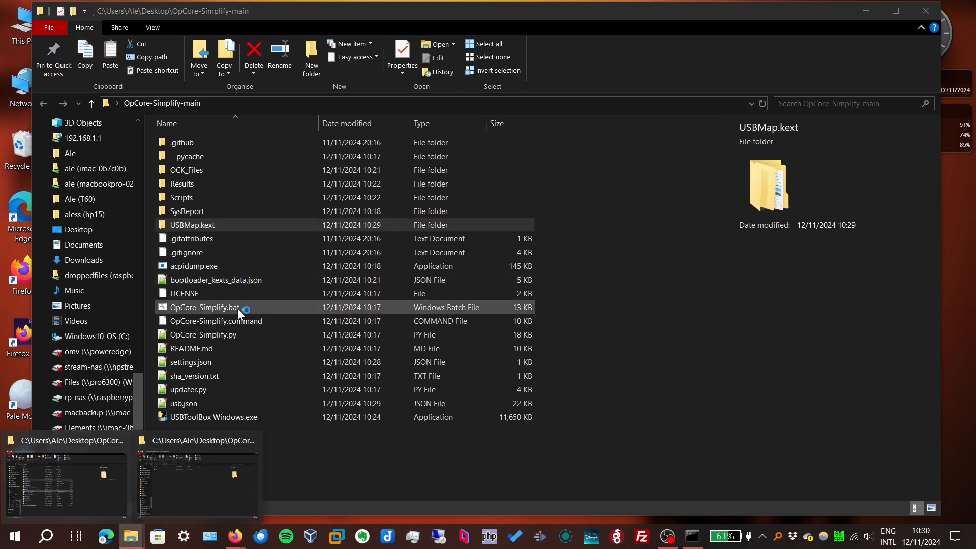
# Browse Results > EFI > OC > Kexts to check the kexts, then return to the OC folder
pyautogui.doubleClick(182, 183)
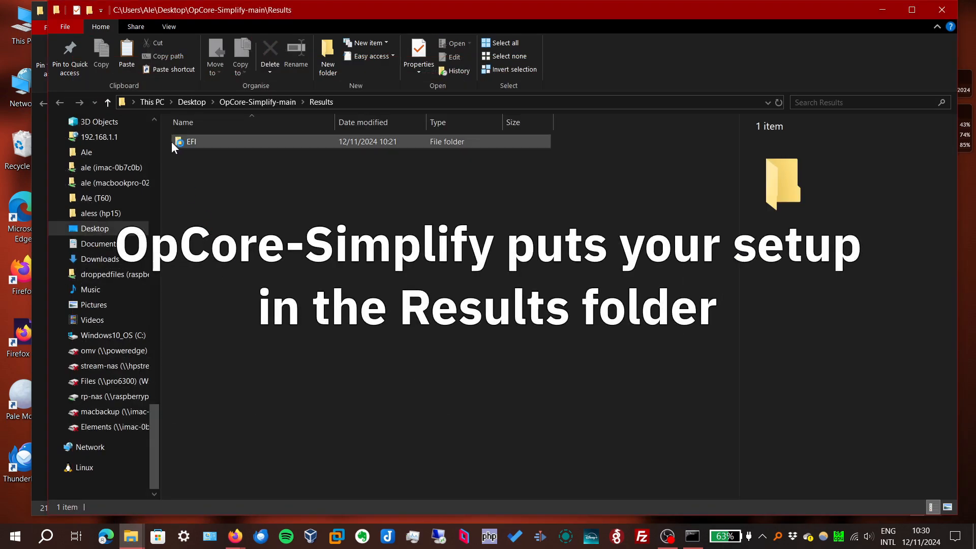
pyautogui.doubleClick(191, 141)
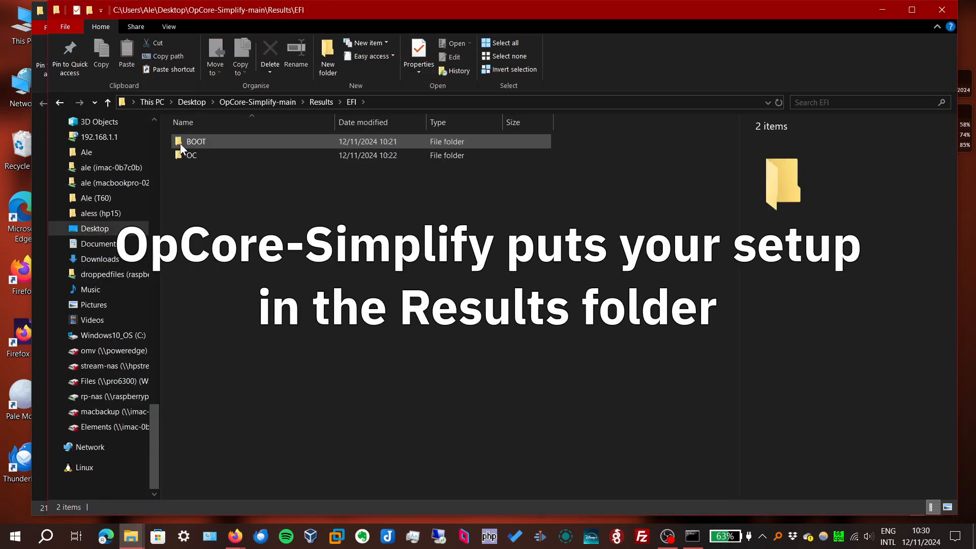
pyautogui.doubleClick(193, 154)
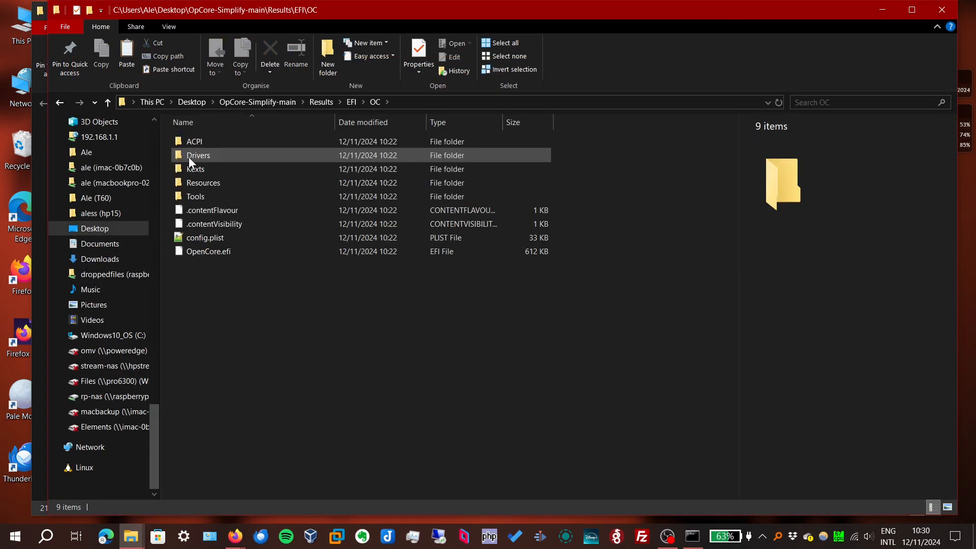
pyautogui.doubleClick(198, 154)
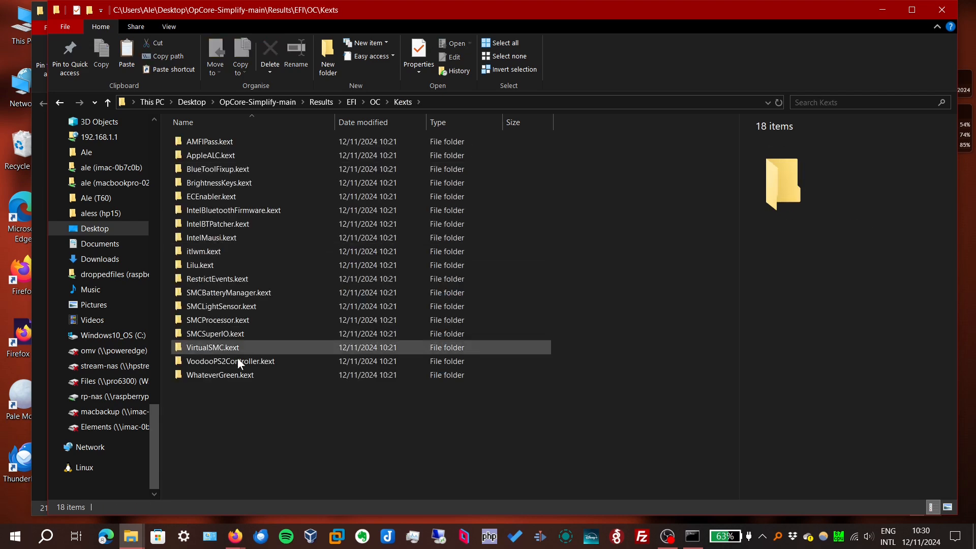
pyautogui.click(465, 415)
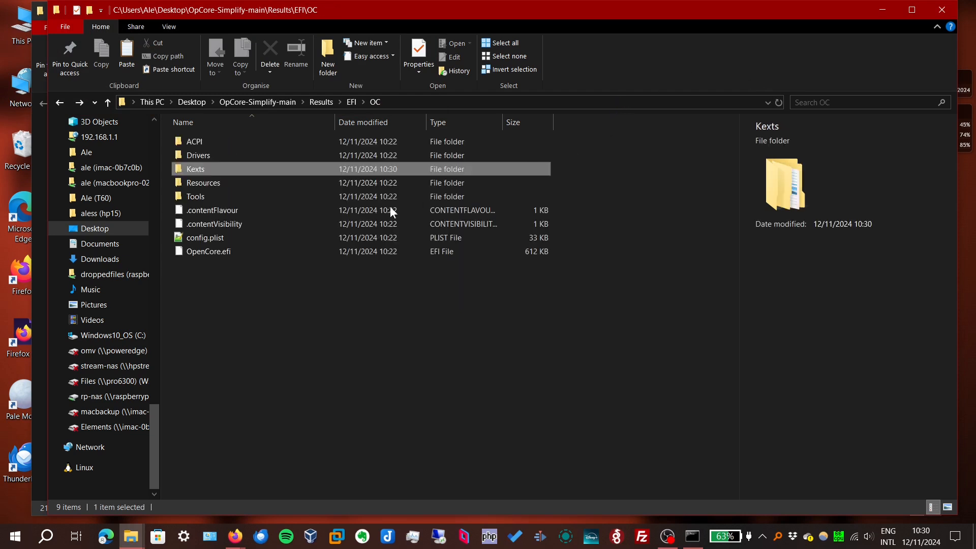
pyautogui.moveTo(205, 236)
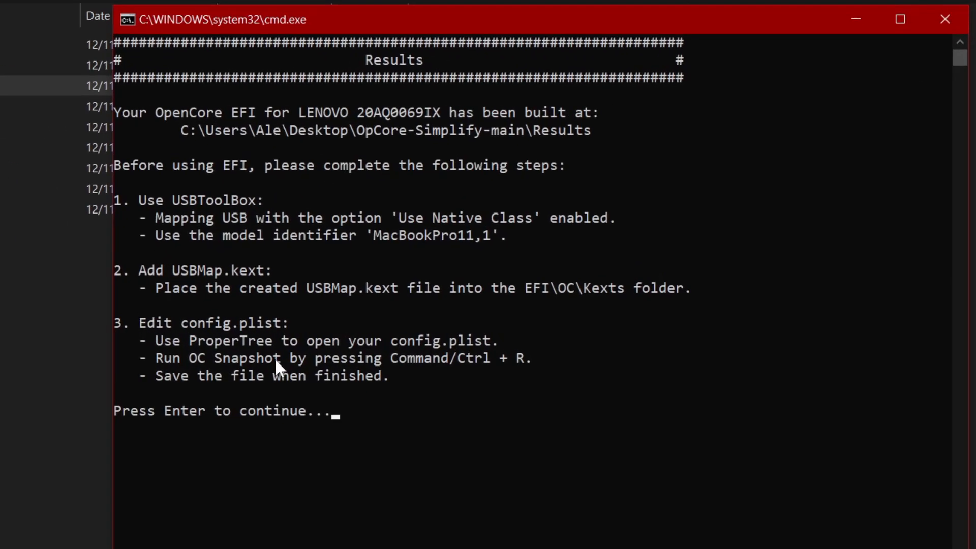
pyautogui.moveTo(305, 396)
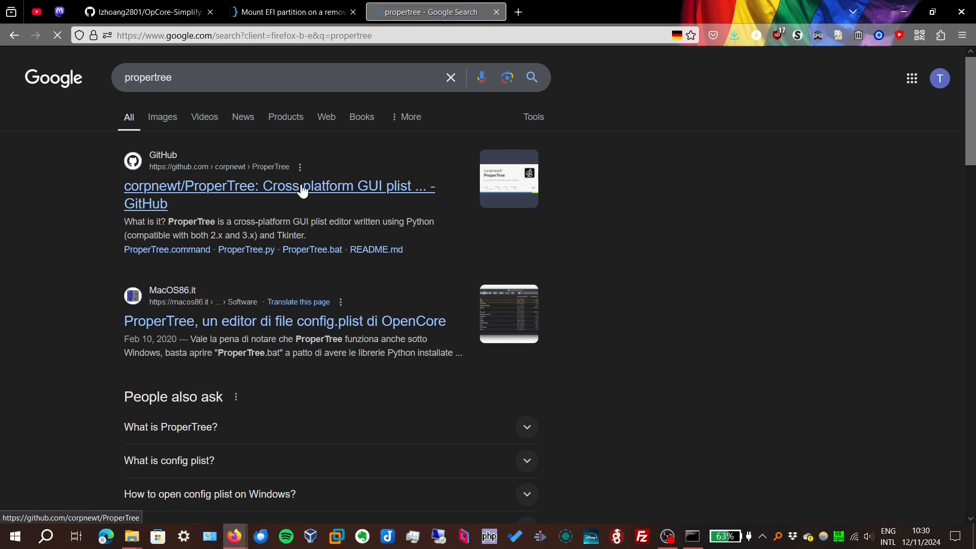
# Download the corpnewt/ProperTree repository as a ZIP from GitHub and save it
pyautogui.click(279, 194)
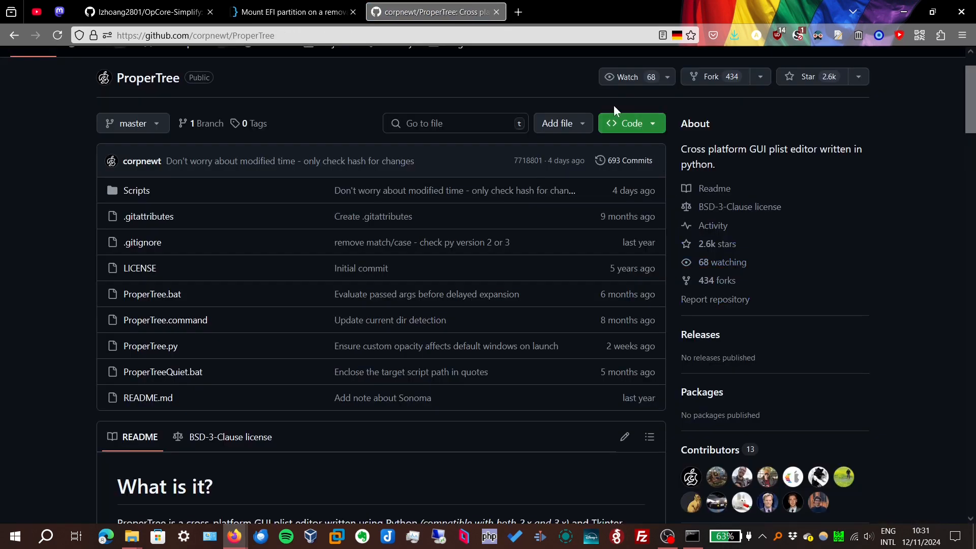
pyautogui.click(627, 123)
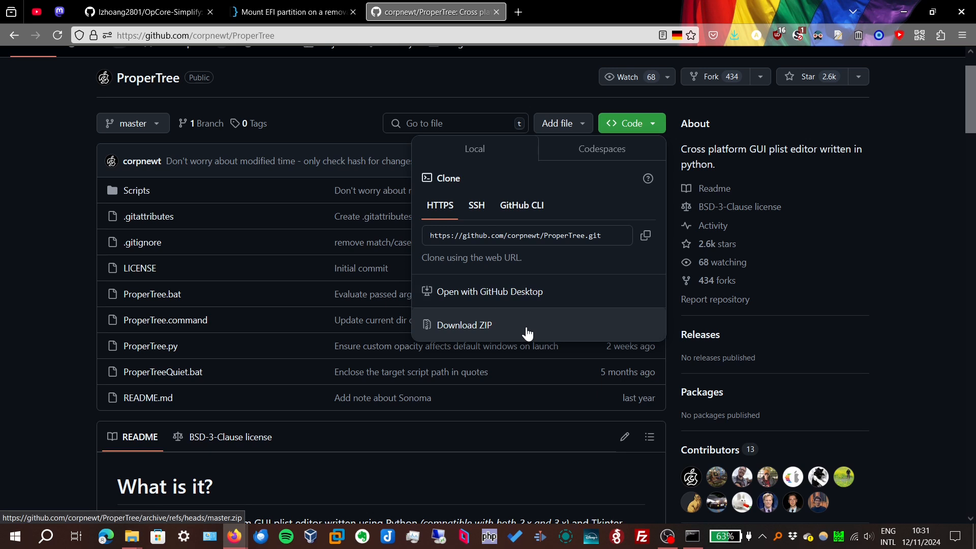
pyautogui.click(464, 325)
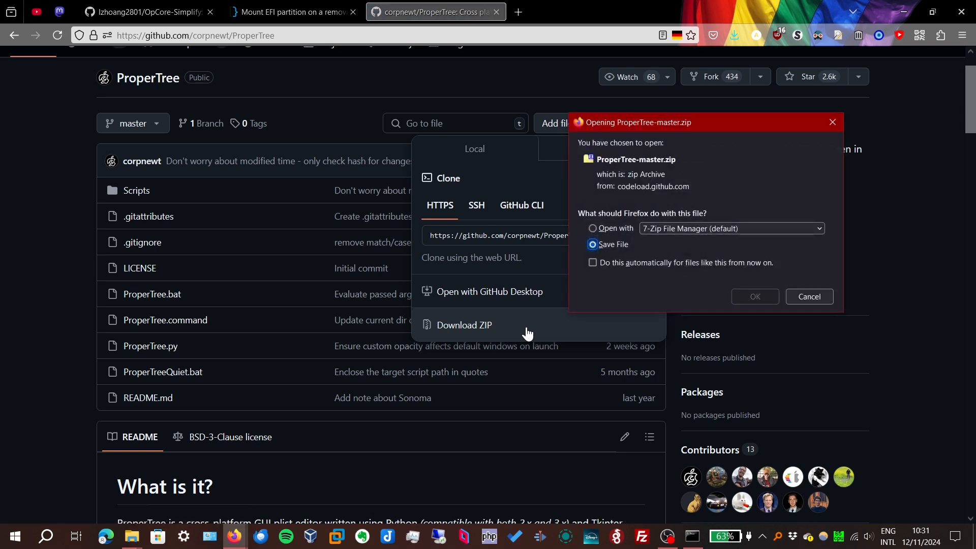
pyautogui.click(808, 296)
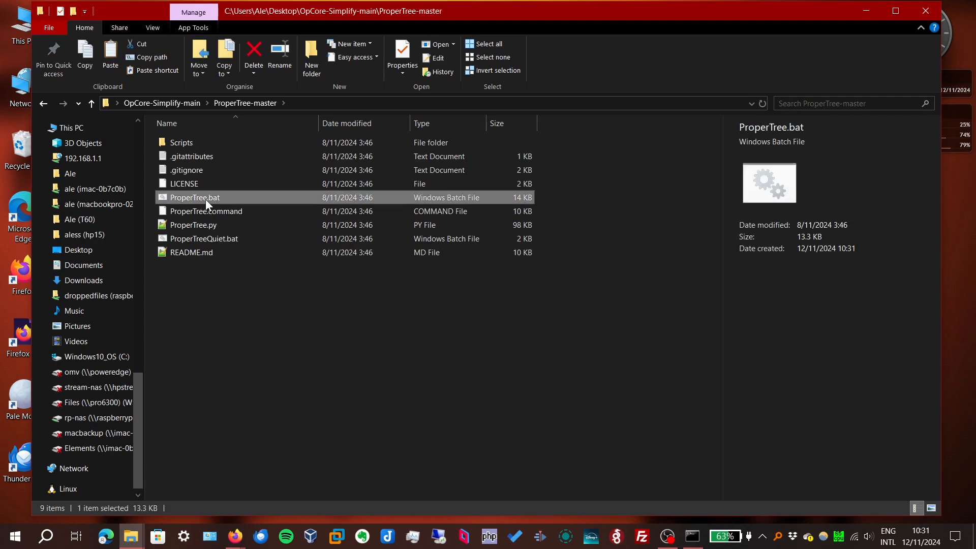
# Launch ProperTree.bat and load Results\EFI\OC\config.plist
pyautogui.doubleClick(194, 197)
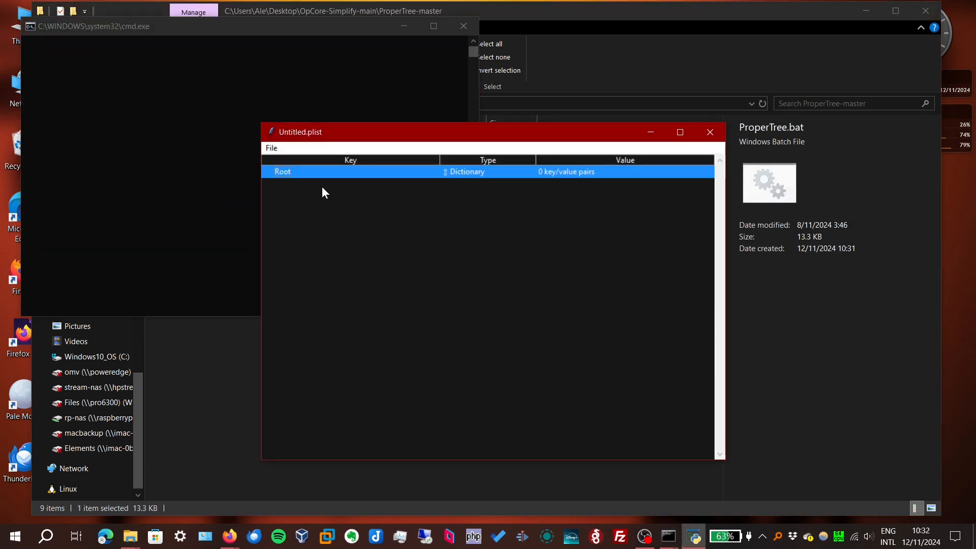
pyautogui.click(270, 147)
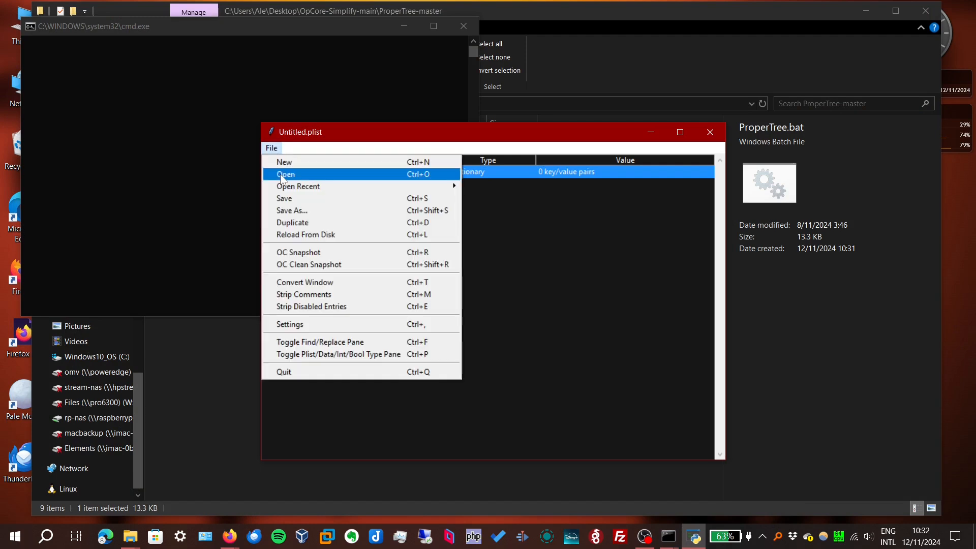
pyautogui.click(284, 174)
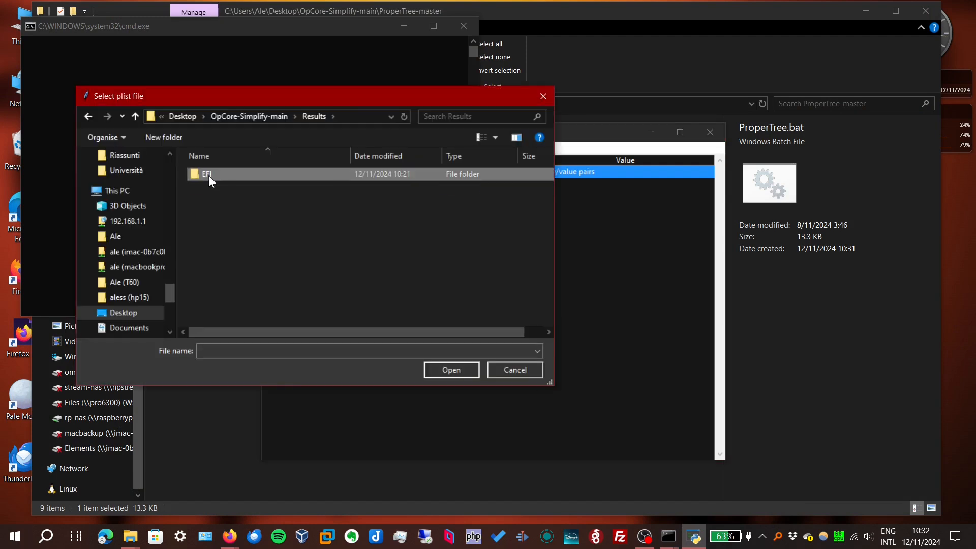
pyautogui.click(514, 370)
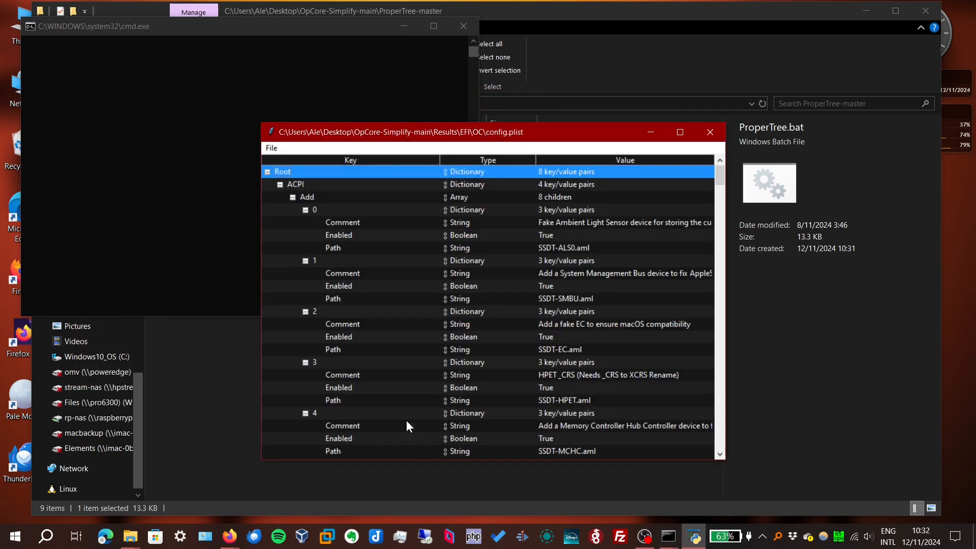
# Run an OC Snapshot of config.plist against the Results EFI\OC folder
pyautogui.click(270, 148)
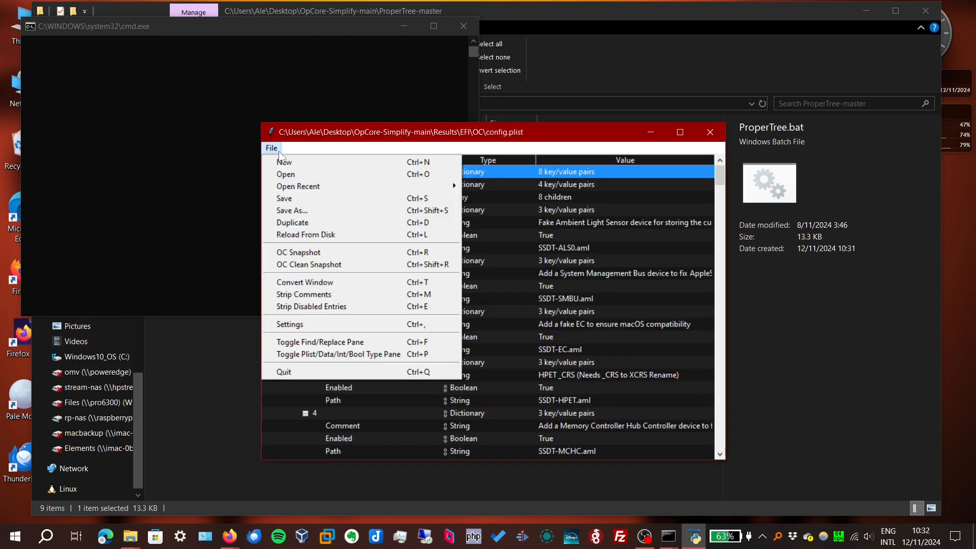
pyautogui.moveTo(304, 252)
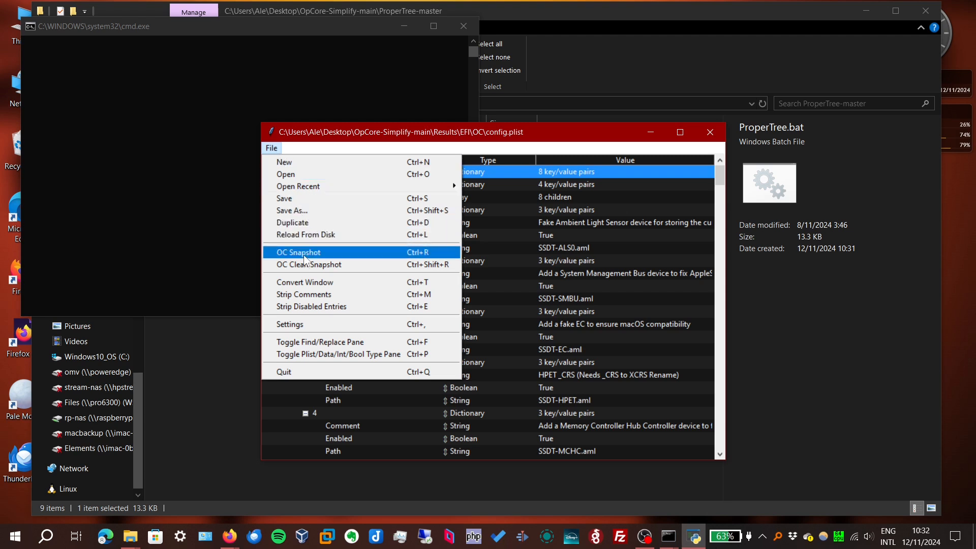
pyautogui.moveTo(309, 264)
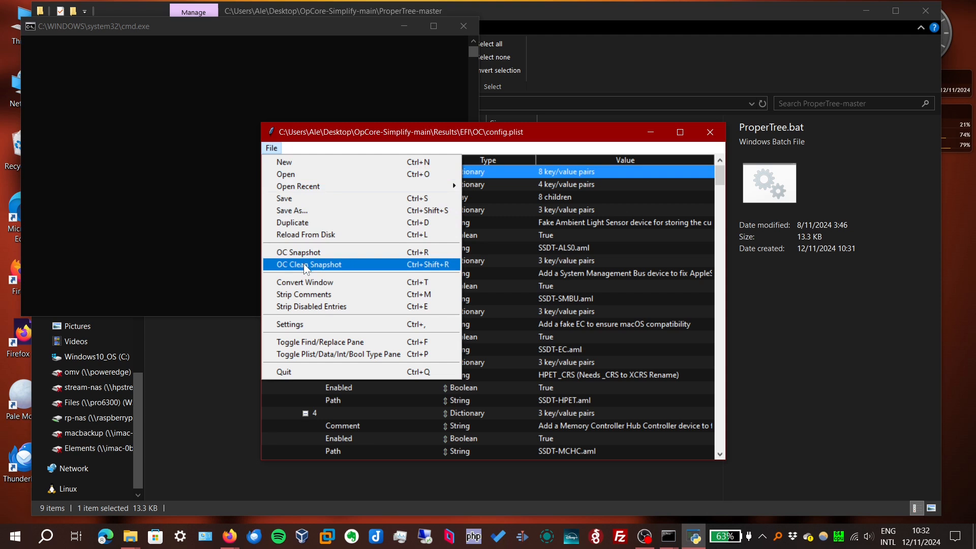
pyautogui.moveTo(298, 251)
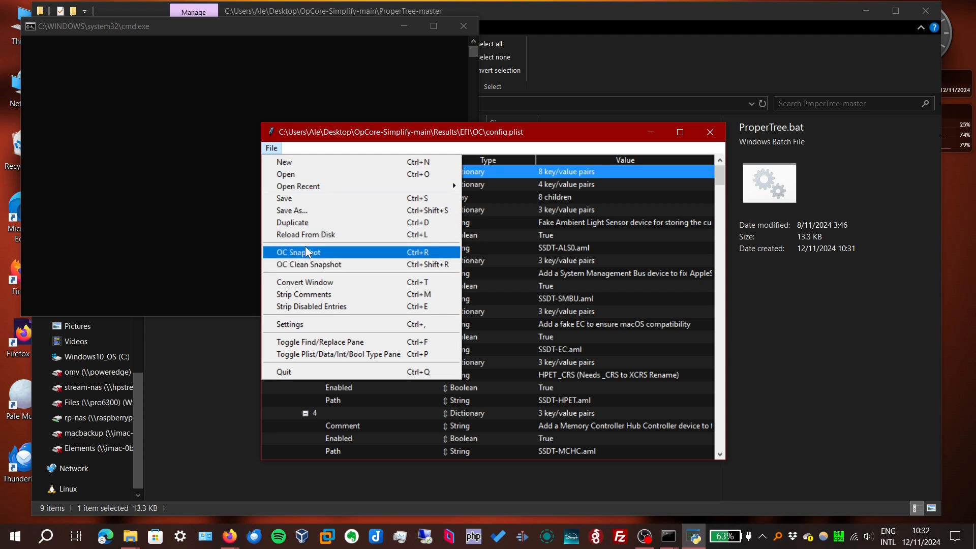
pyautogui.click(301, 252)
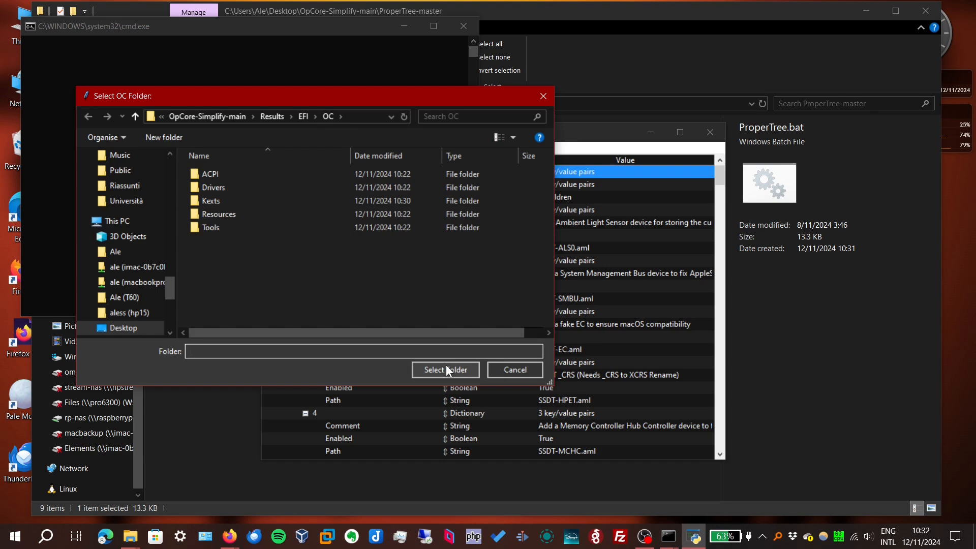
pyautogui.click(444, 370)
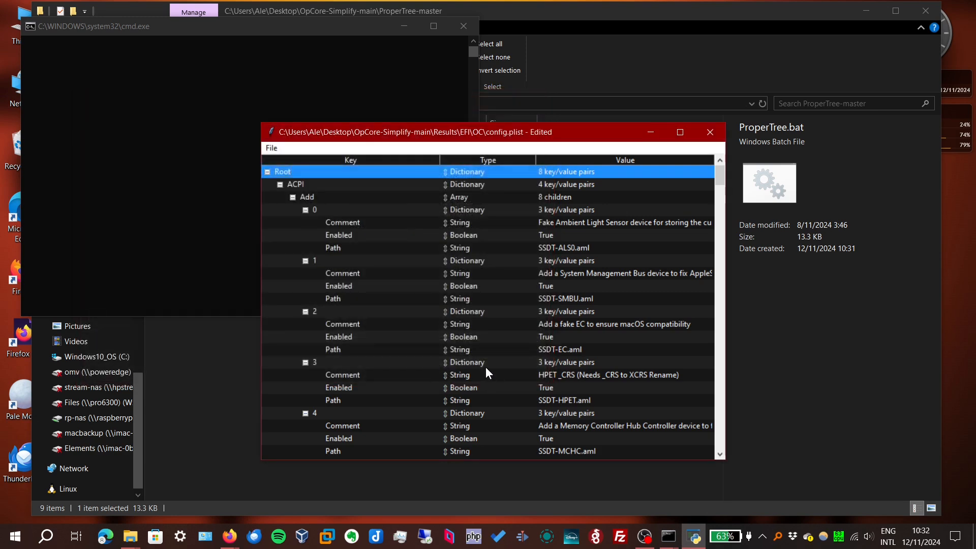
# Verify USBMap.kext appears under Kernel > Add, then save config.plist
pyautogui.scroll(-3)
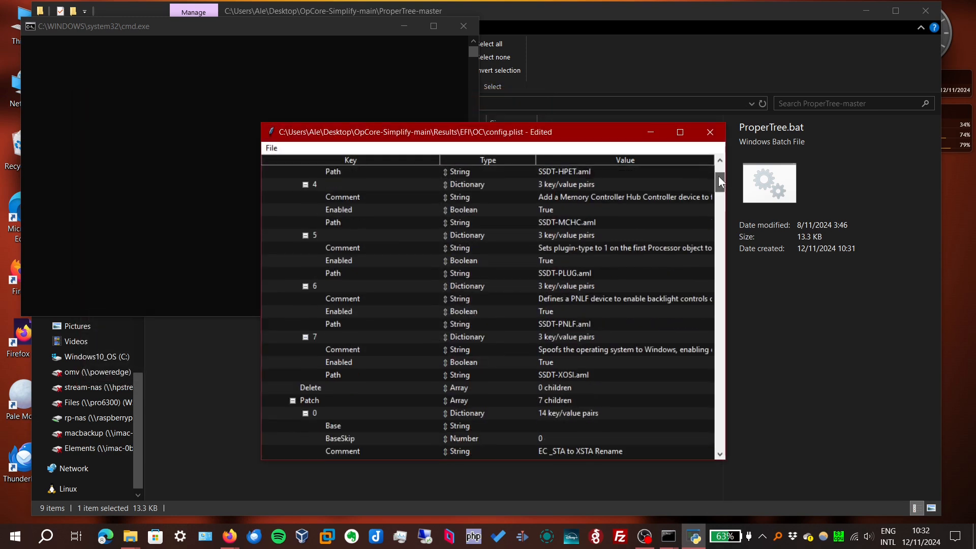
pyautogui.scroll(-3)
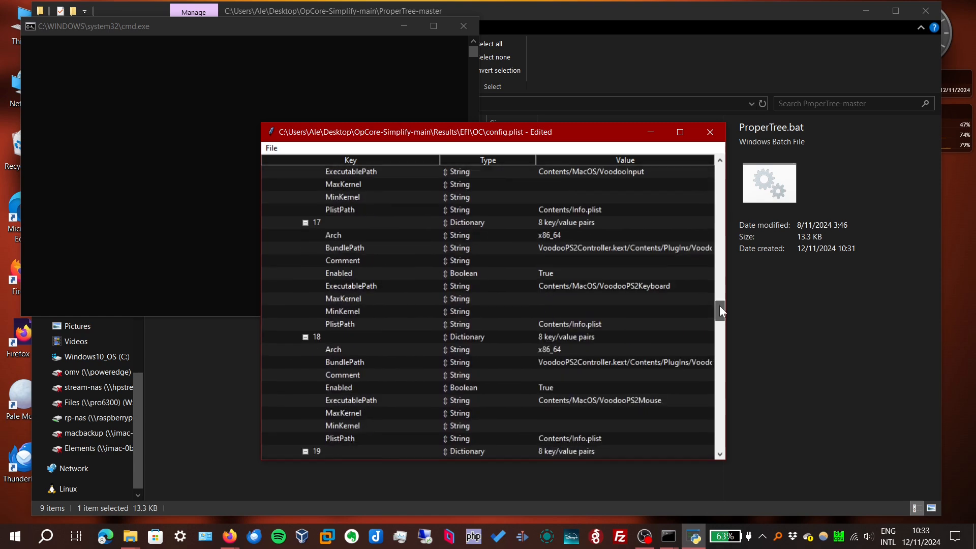
pyautogui.scroll(-3)
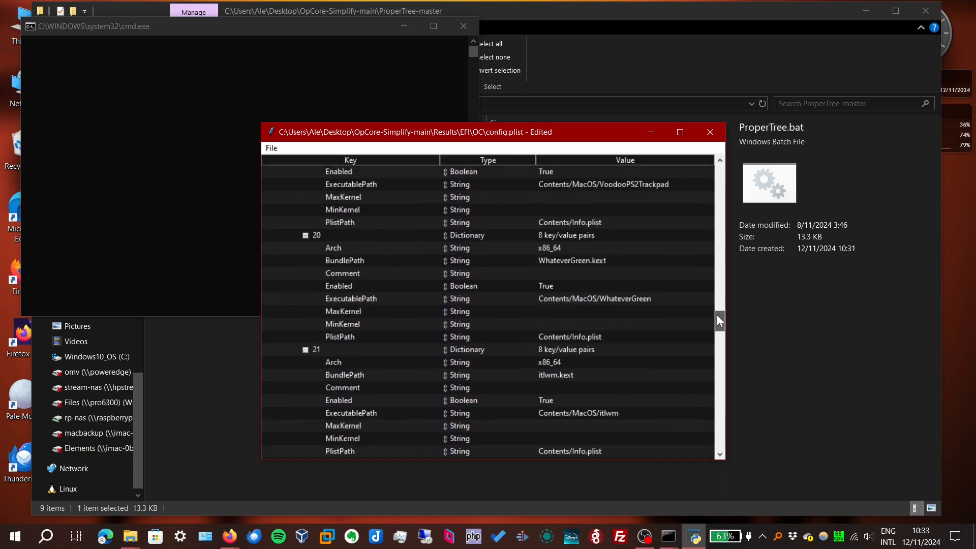
pyautogui.scroll(-3)
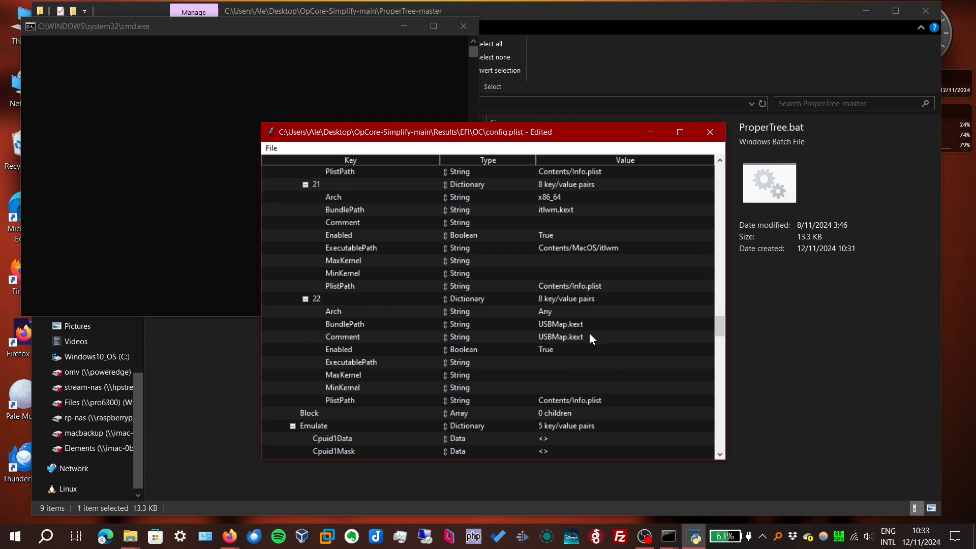
pyautogui.moveTo(320, 173)
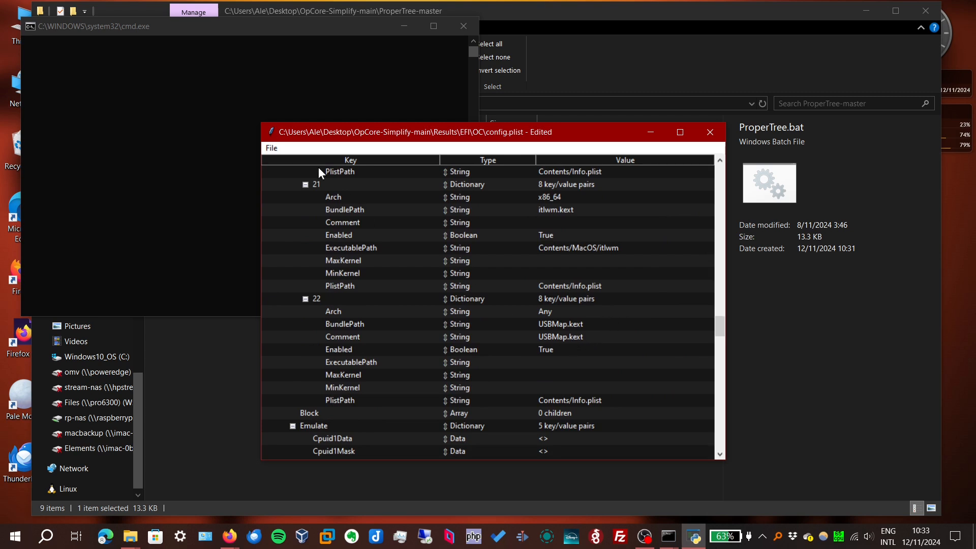
pyautogui.click(271, 147)
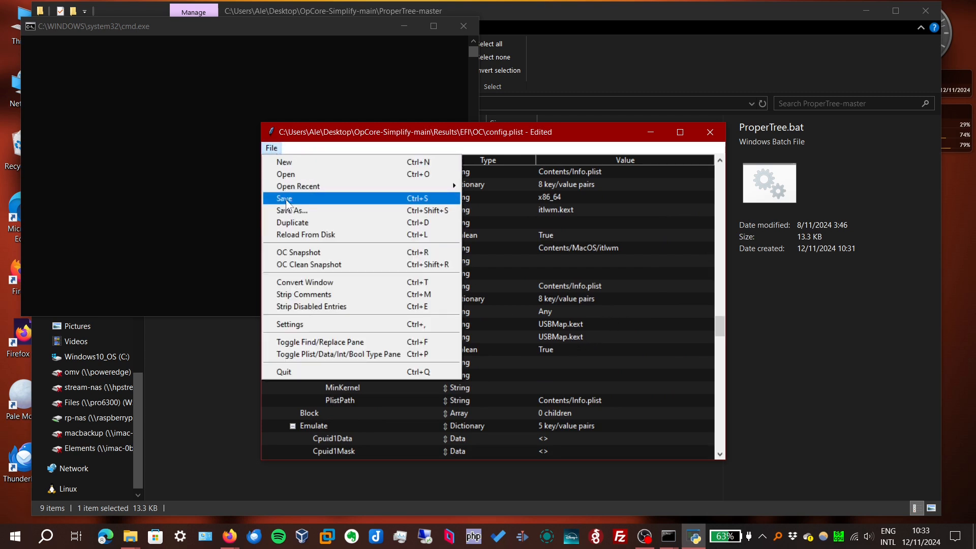
pyautogui.click(283, 198)
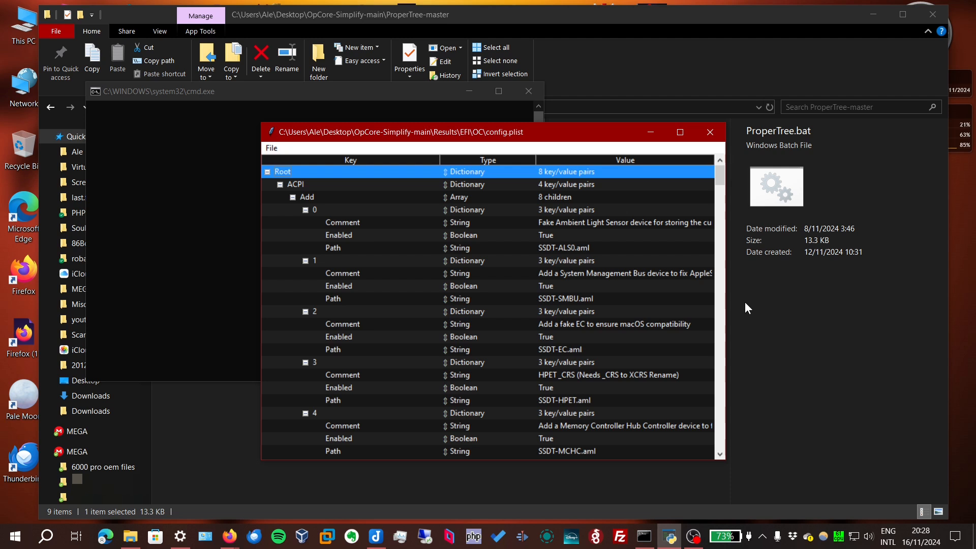
pyautogui.moveTo(285, 231)
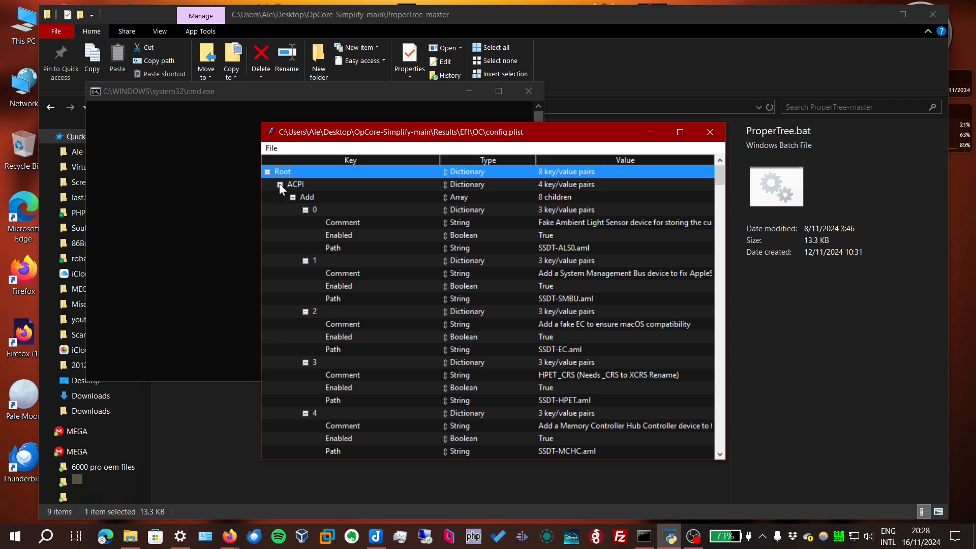
# Collapse Booter, DeviceProperties and Kernel, set Misc > Boot > HideAuxiliary to True, and close ProperTree
pyautogui.click(280, 184)
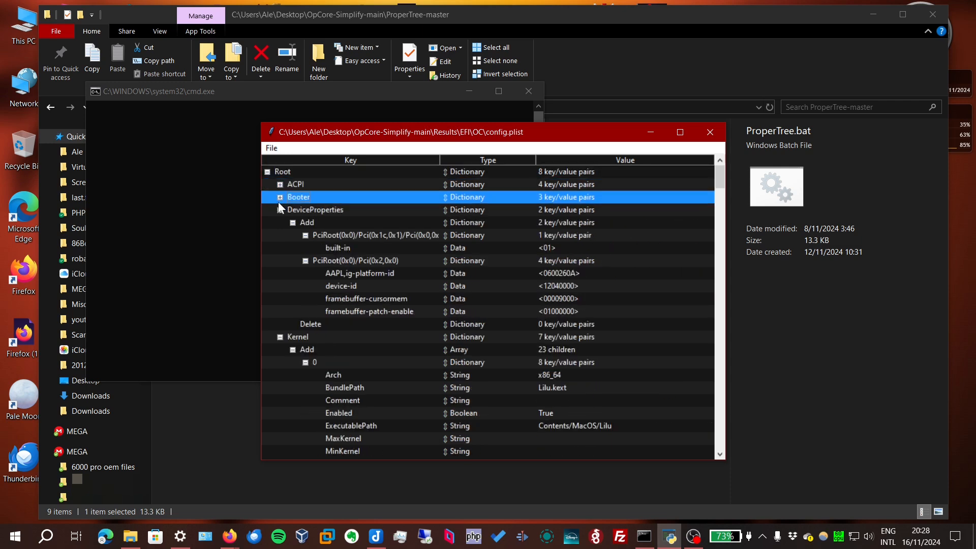
pyautogui.click(279, 210)
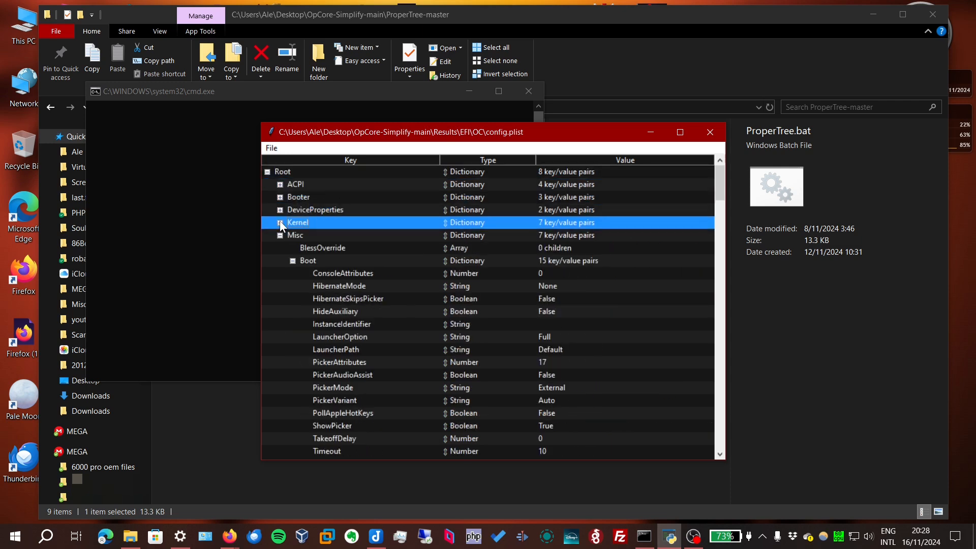
pyautogui.click(296, 234)
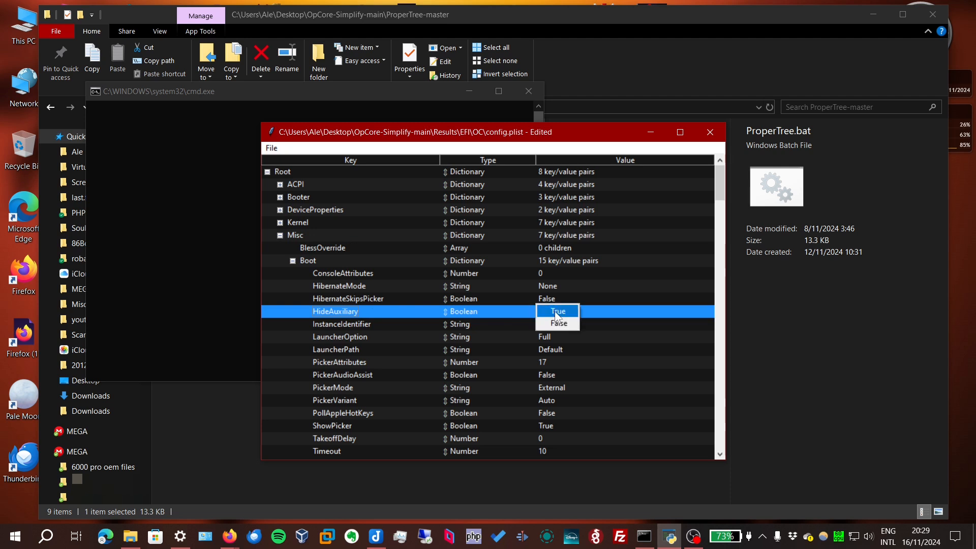
pyautogui.click(558, 311)
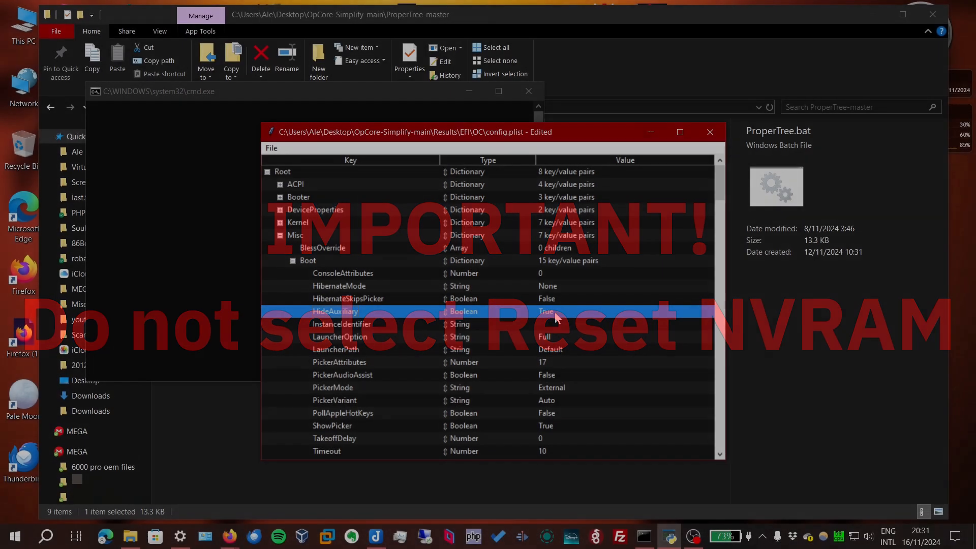
pyautogui.click(270, 147)
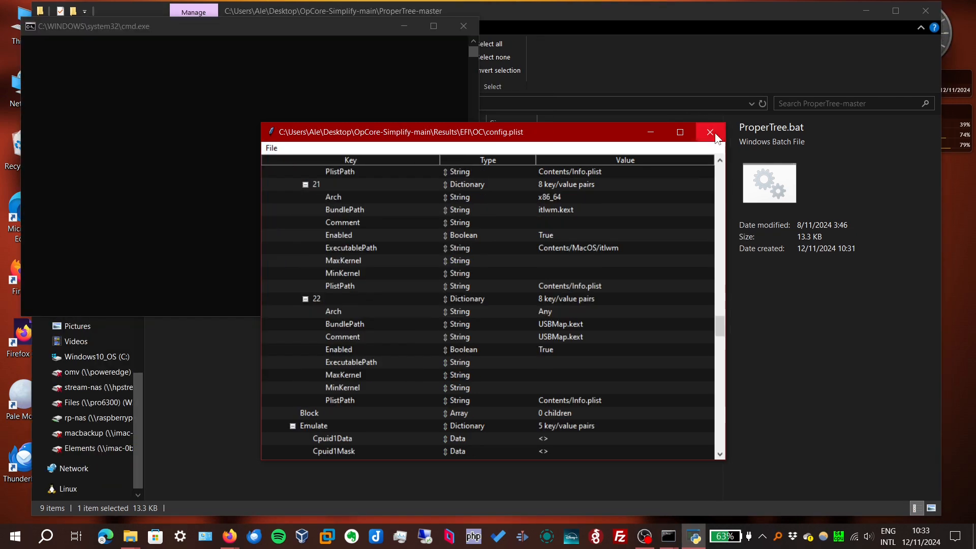
pyautogui.click(708, 132)
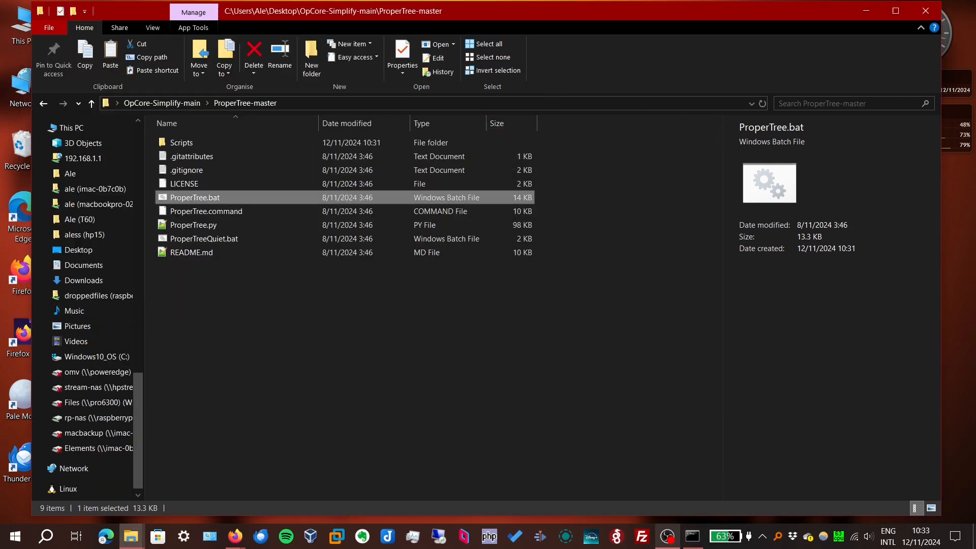
# Return to the OpCore-Simplify build results and continue past them, closing its window
pyautogui.doubleClick(194, 197)
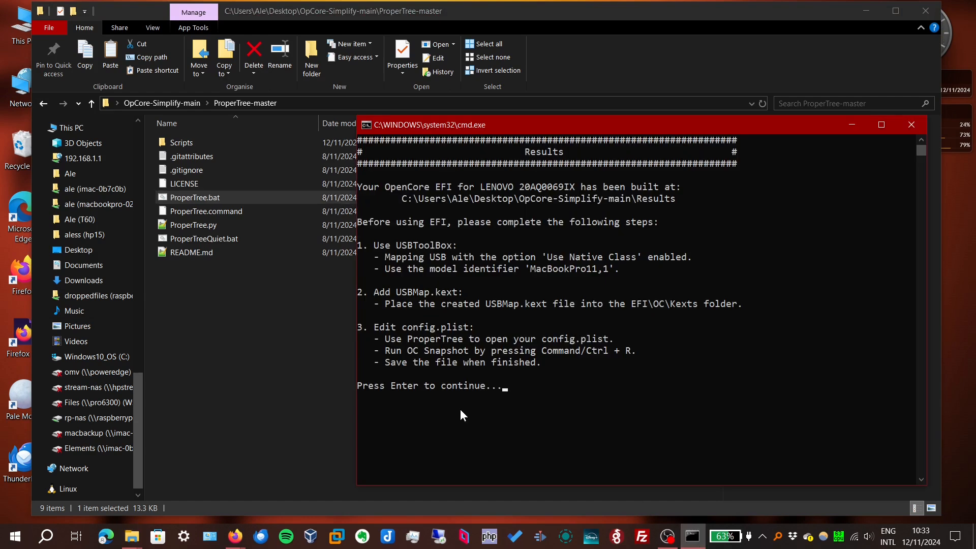
pyautogui.press('Return')
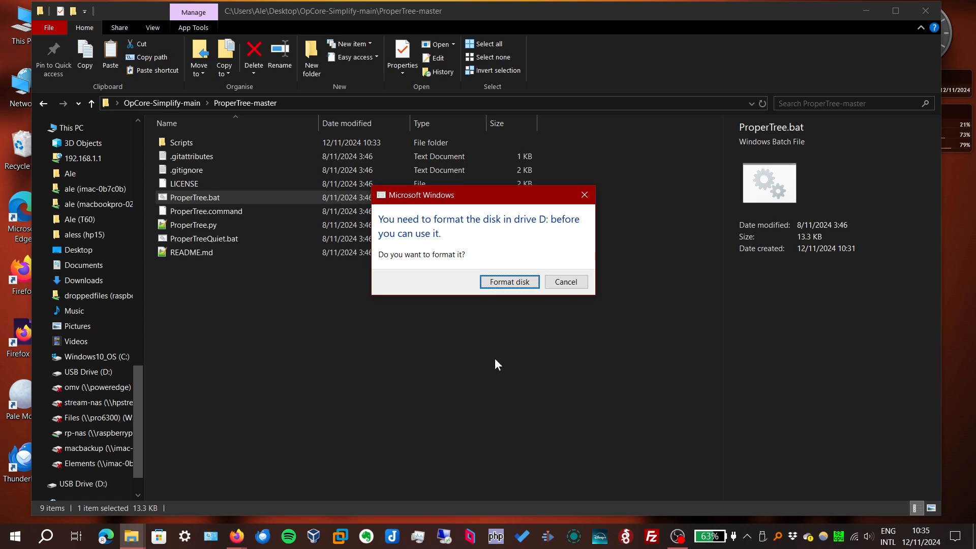
pyautogui.click(564, 282)
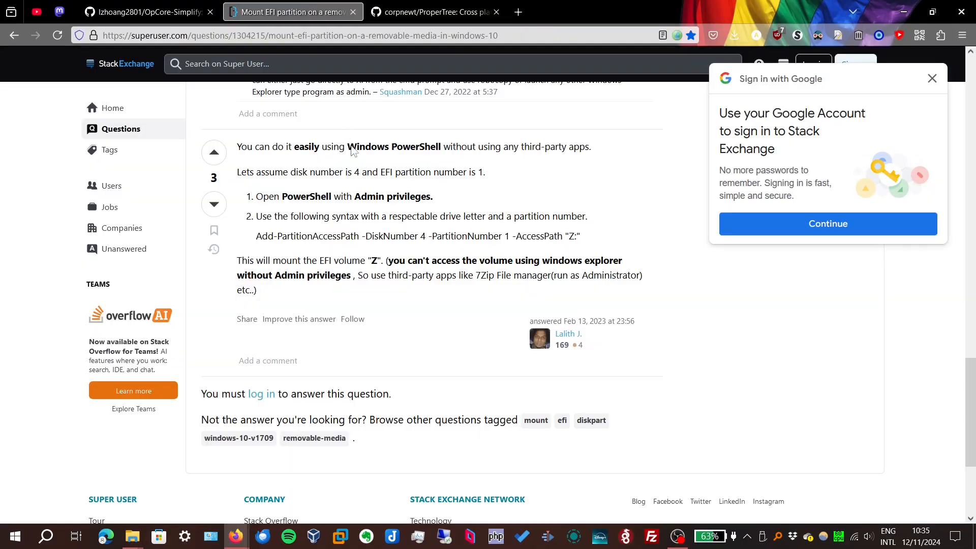
pyautogui.moveTo(481, 205)
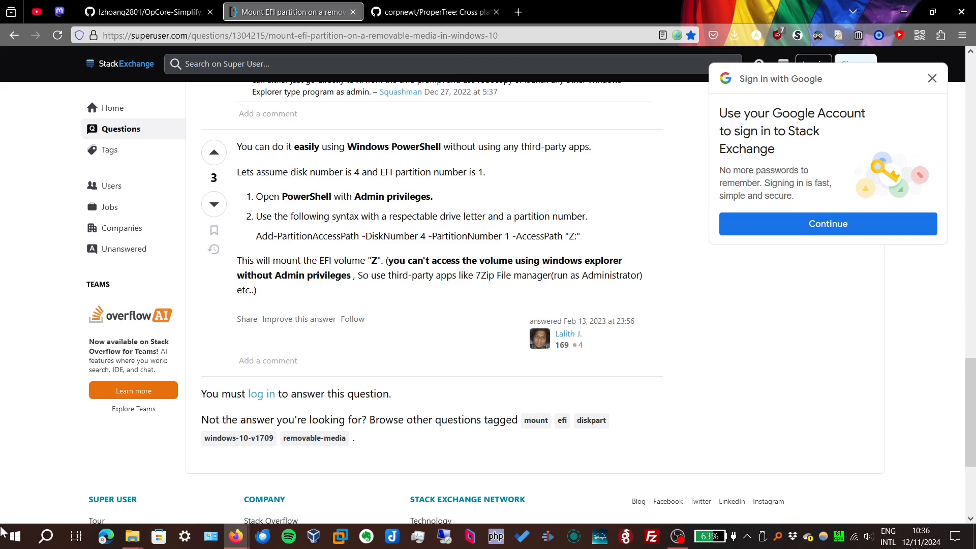
pyautogui.moveTo(57, 389)
pyautogui.write('powers')
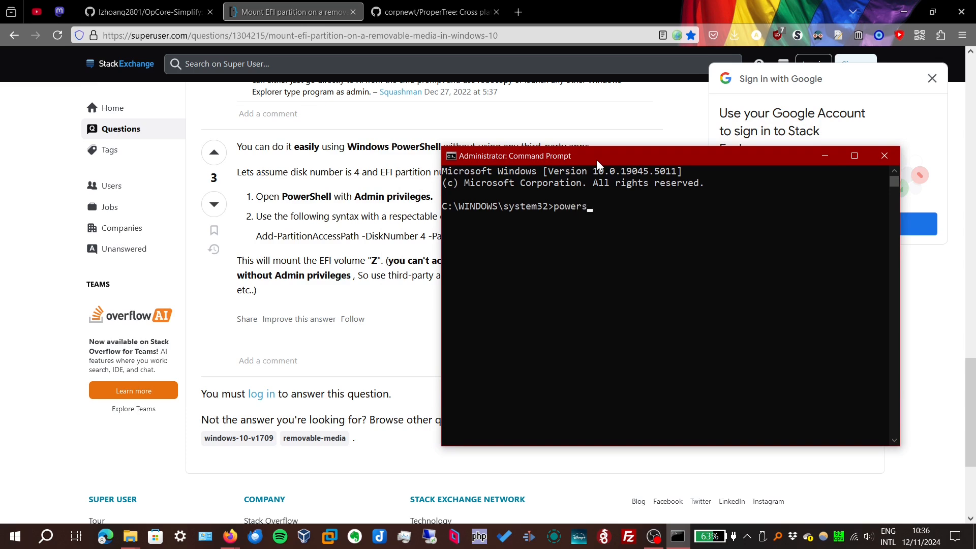
# Start PowerShell, launch DiskPart, and list the connected disks
pyautogui.press('Return')
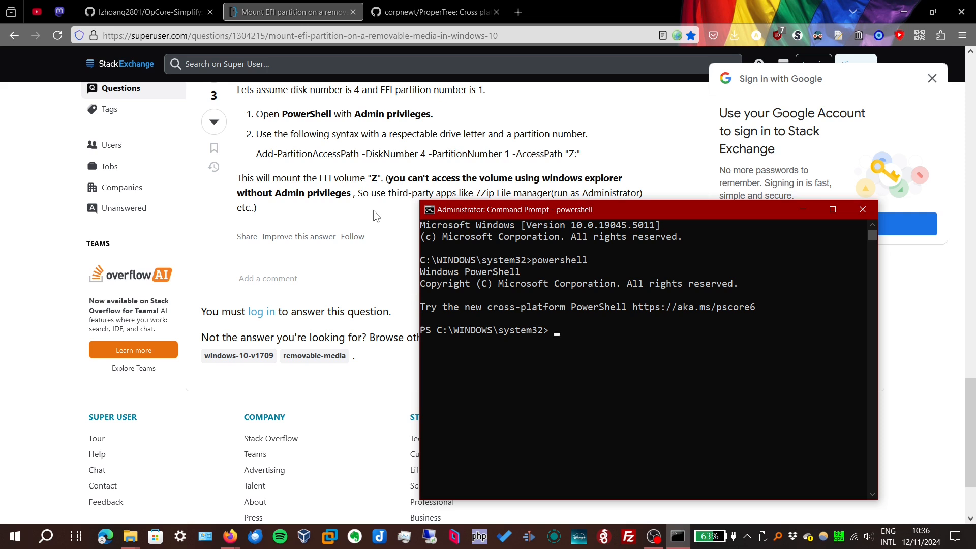
pyautogui.write('dis')
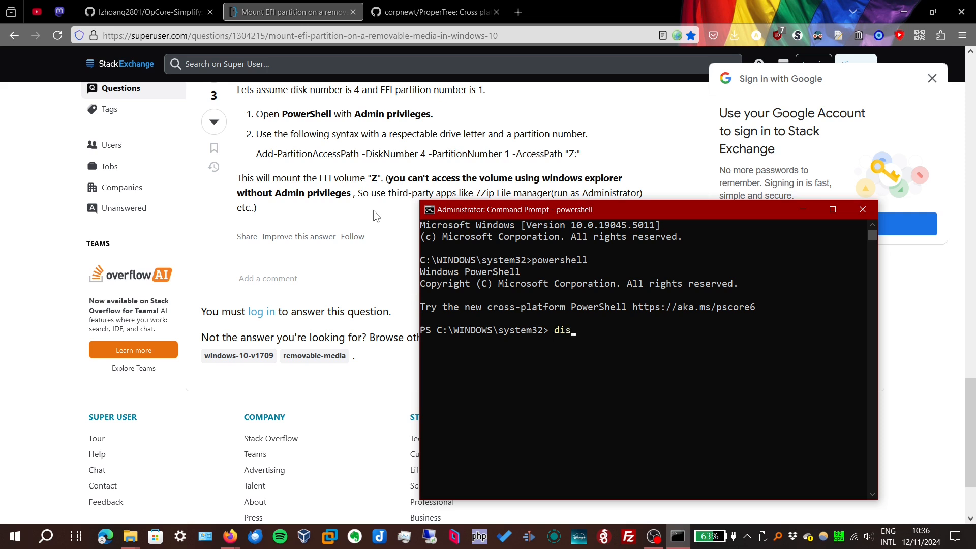
pyautogui.press('Return')
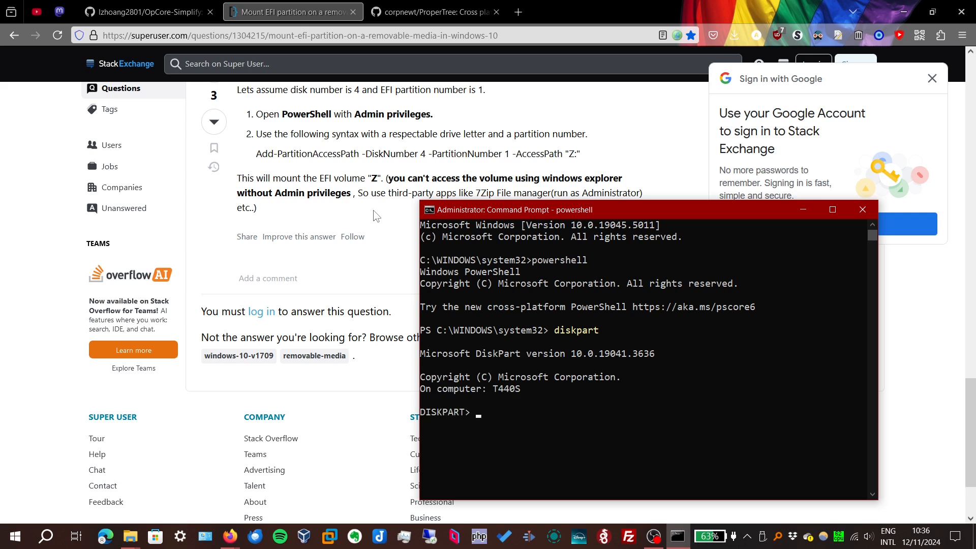
pyautogui.write('list dis')
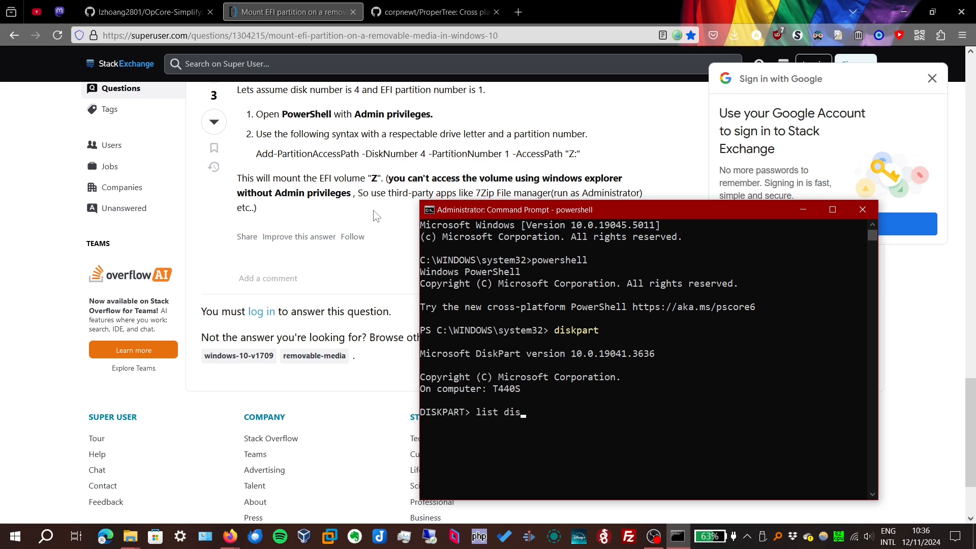
pyautogui.press('Return')
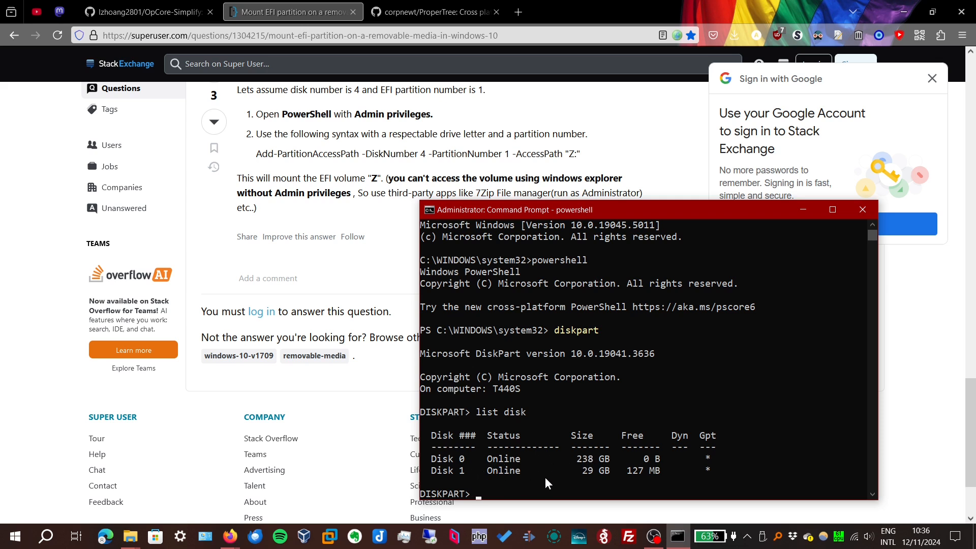
pyautogui.moveTo(466, 476)
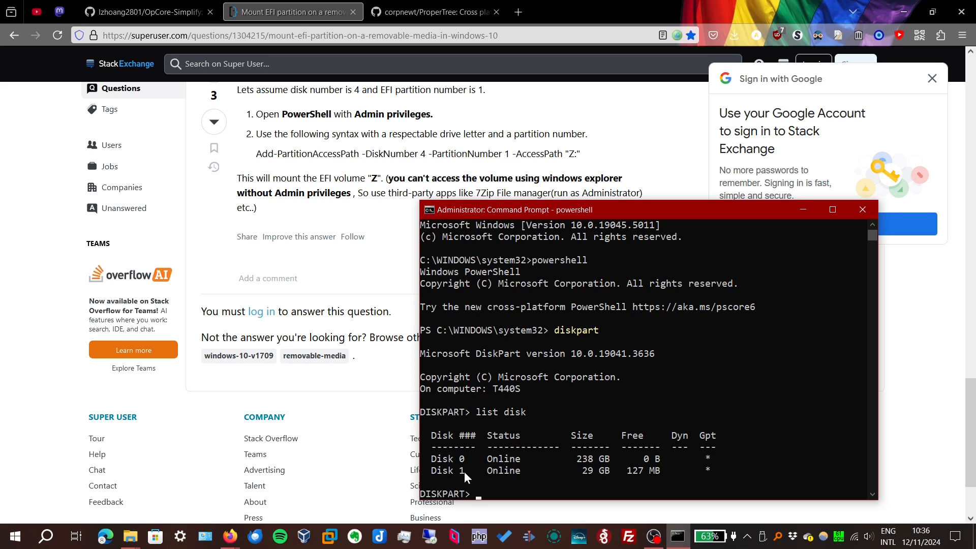
pyautogui.moveTo(380, 397)
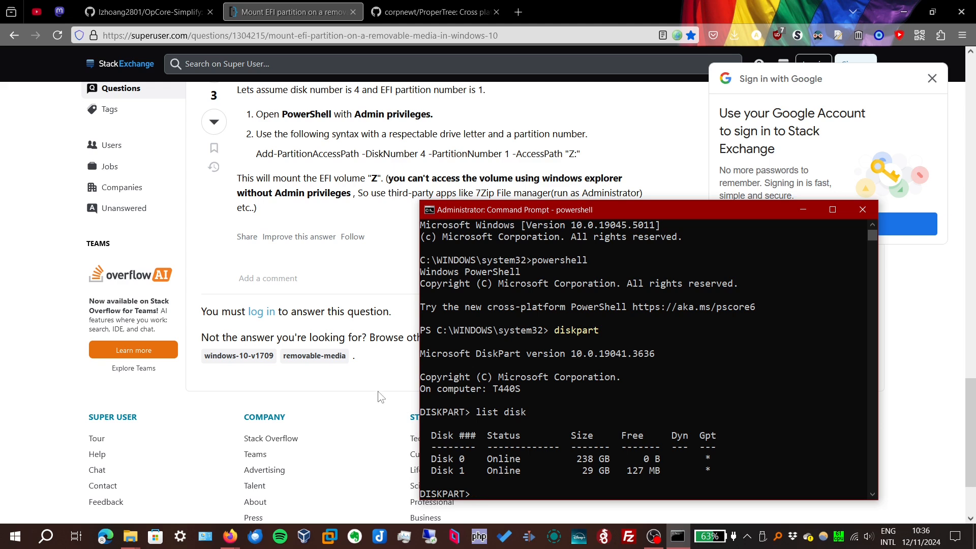
# Select disk 1, list its partitions showing the 200 MB System partition, exit DiskPart, and begin Add-PartitionAccessPath
pyautogui.write('select disk 1')
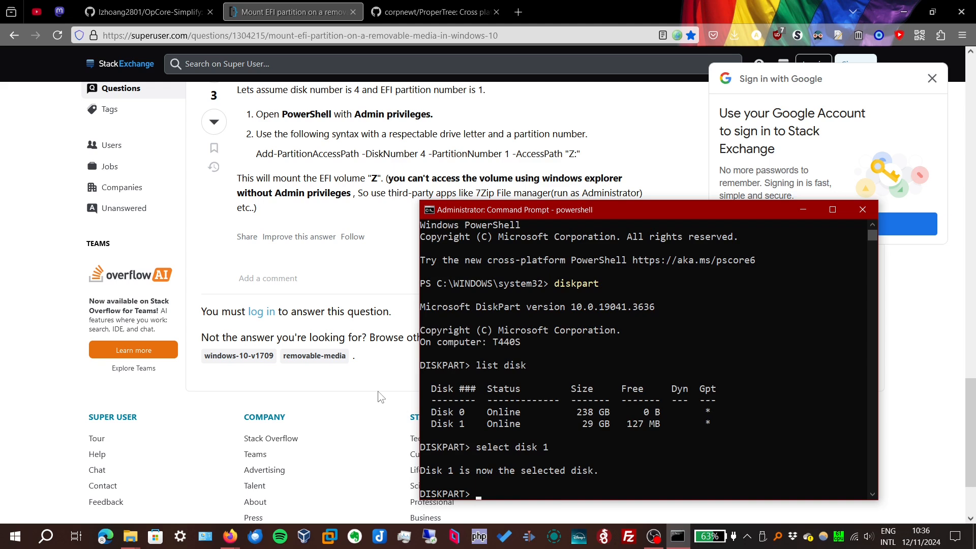
pyautogui.write('list partition')
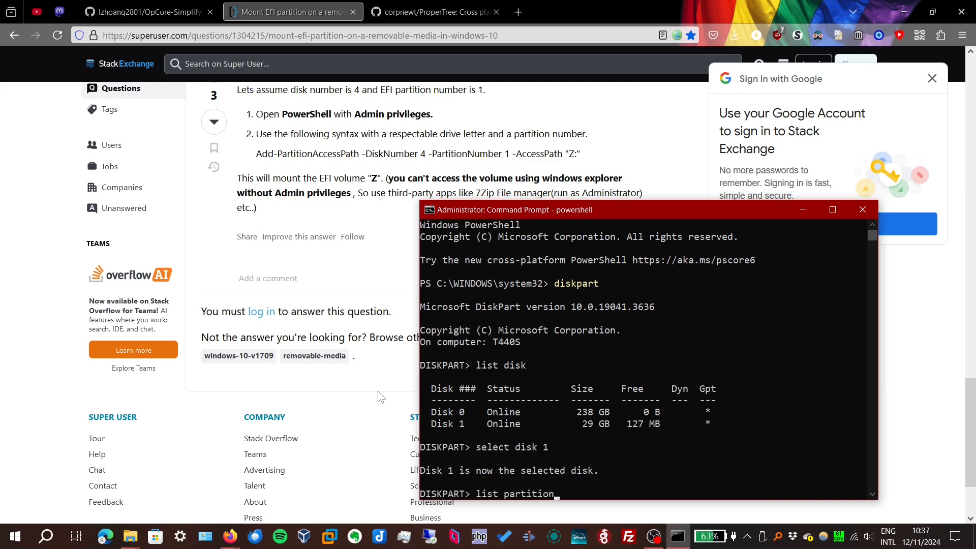
pyautogui.press('Return')
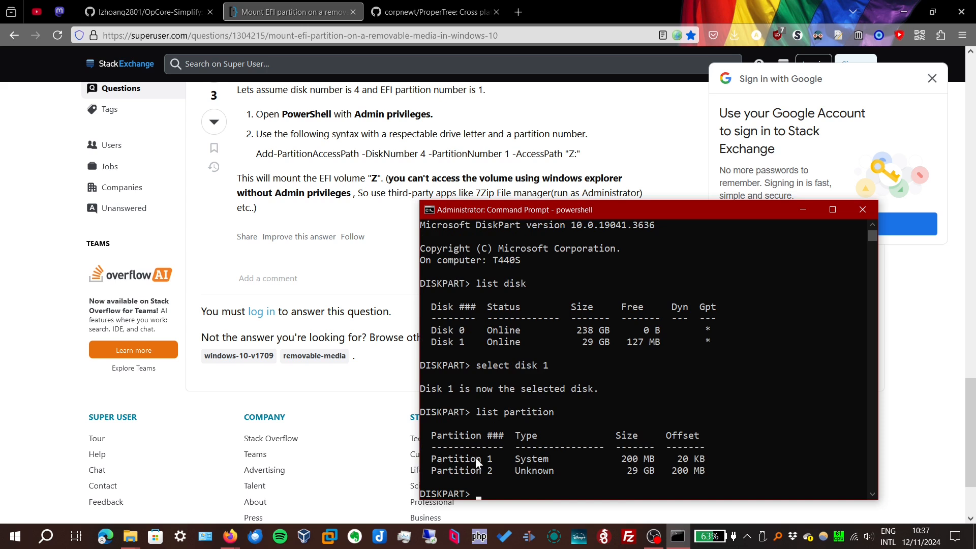
pyautogui.moveTo(699, 458)
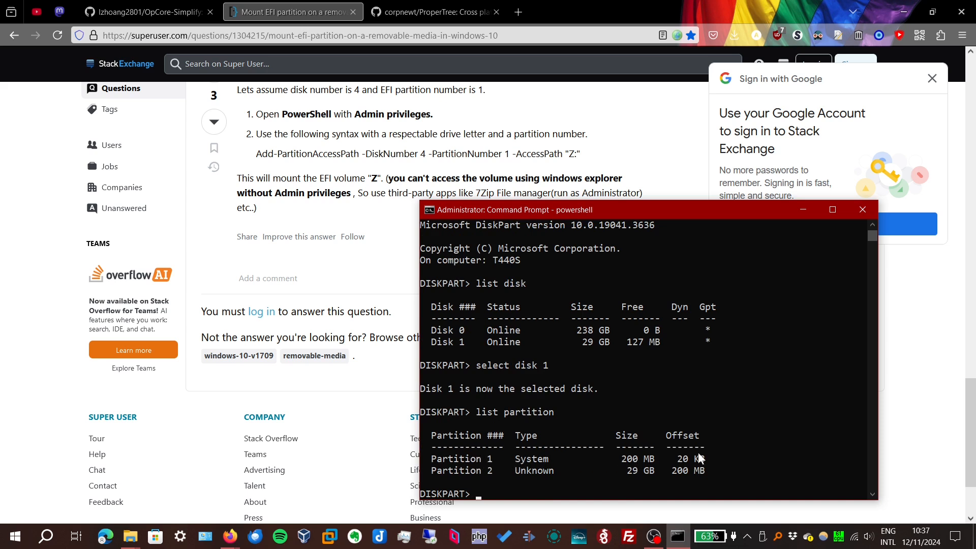
pyautogui.write('ex')
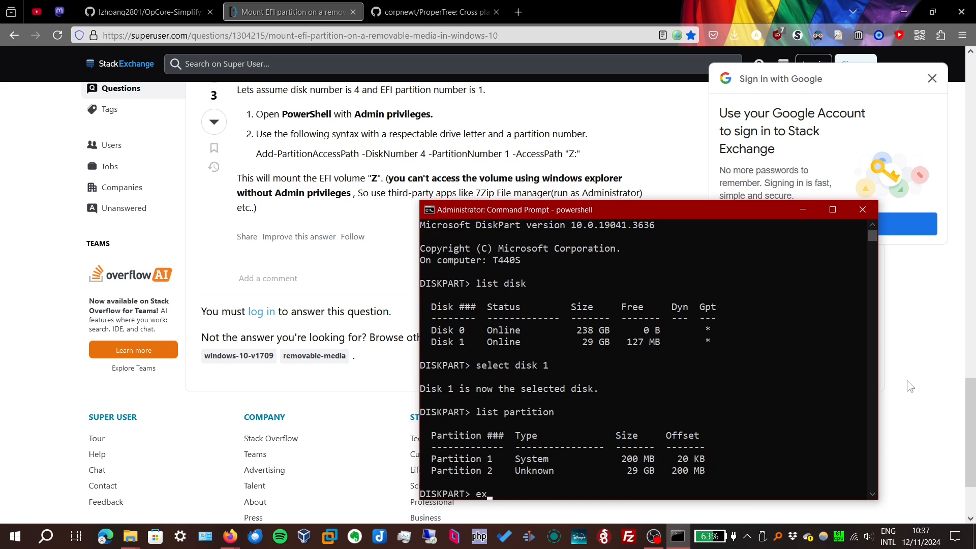
pyautogui.press('Return')
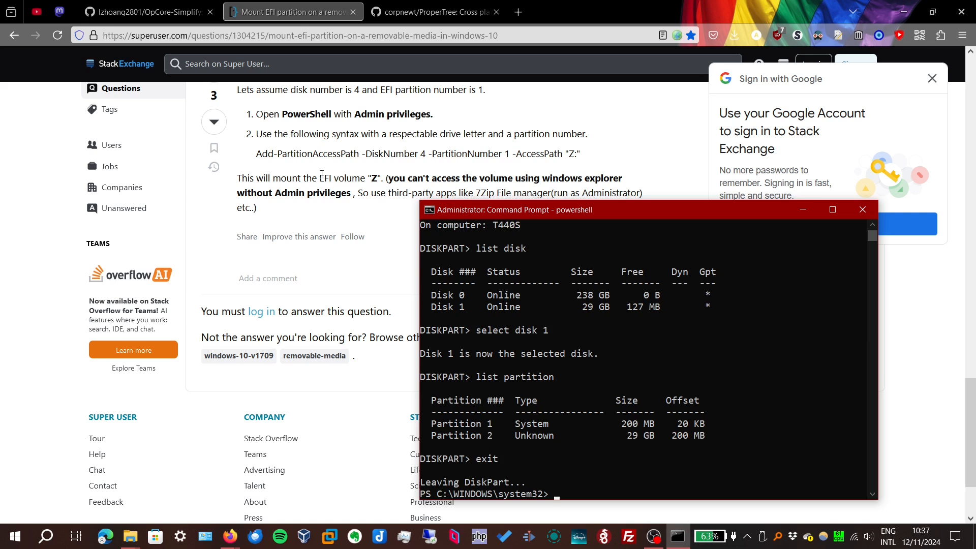
pyautogui.write('Add-PartitionAccessPath -Dis')
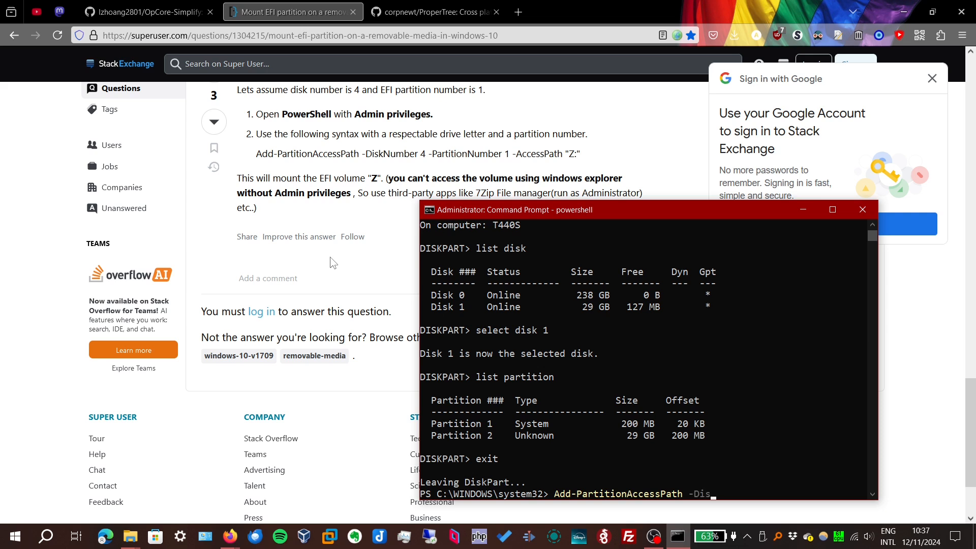
# Mount disk 1 partition 1 (the USB EFI partition) as drive E: via Add-PartitionAccessPath, then switch to File Explorer
pyautogui.write('kNumber')
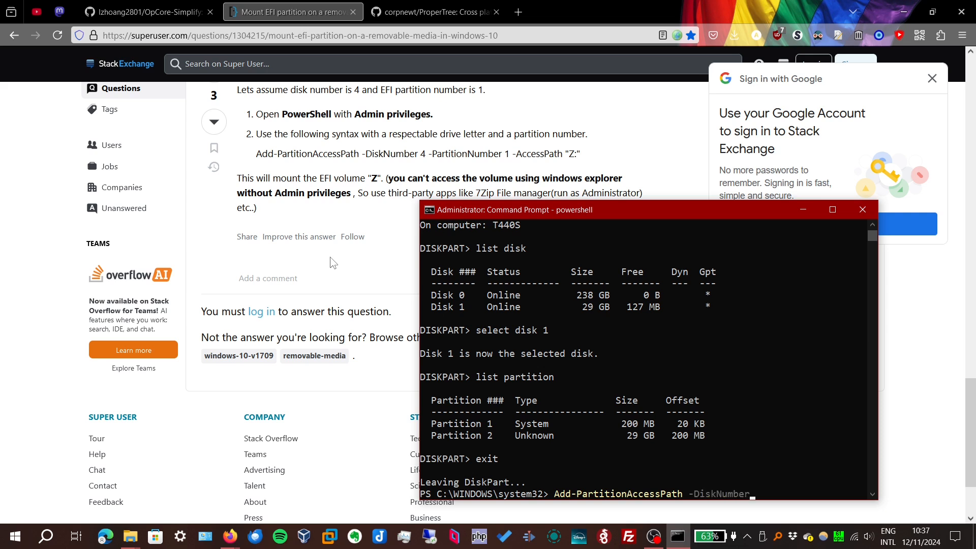
pyautogui.write('1 -')
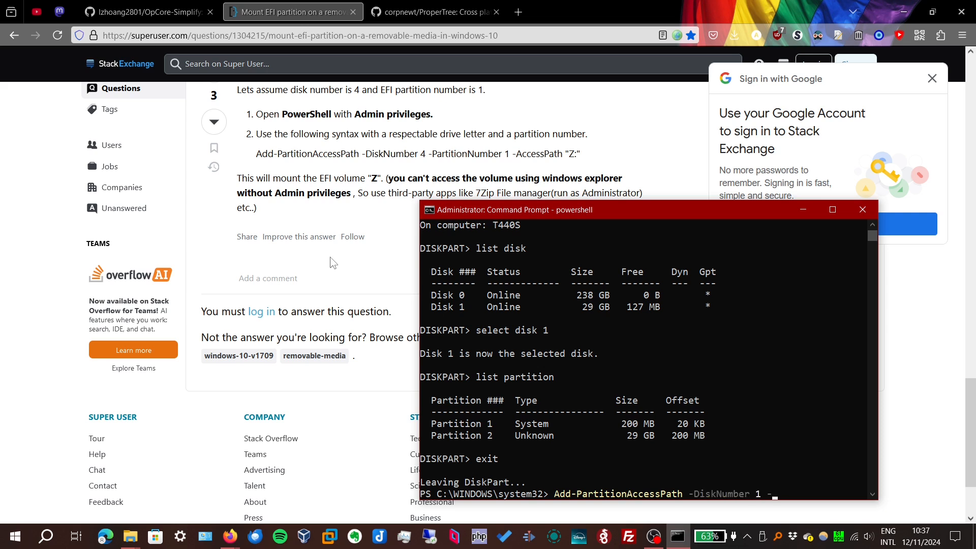
pyautogui.write('-PartitionNumber 1')
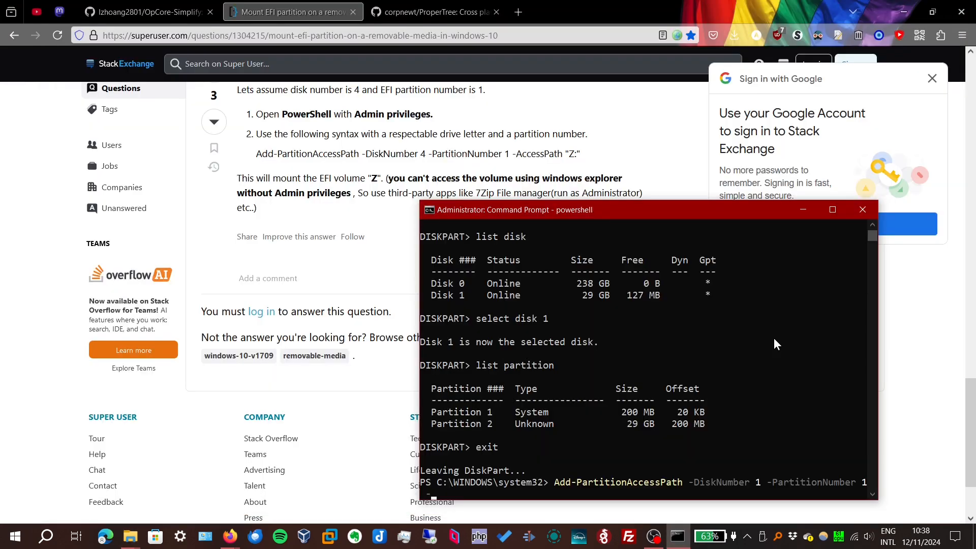
pyautogui.write('-AccessPath')
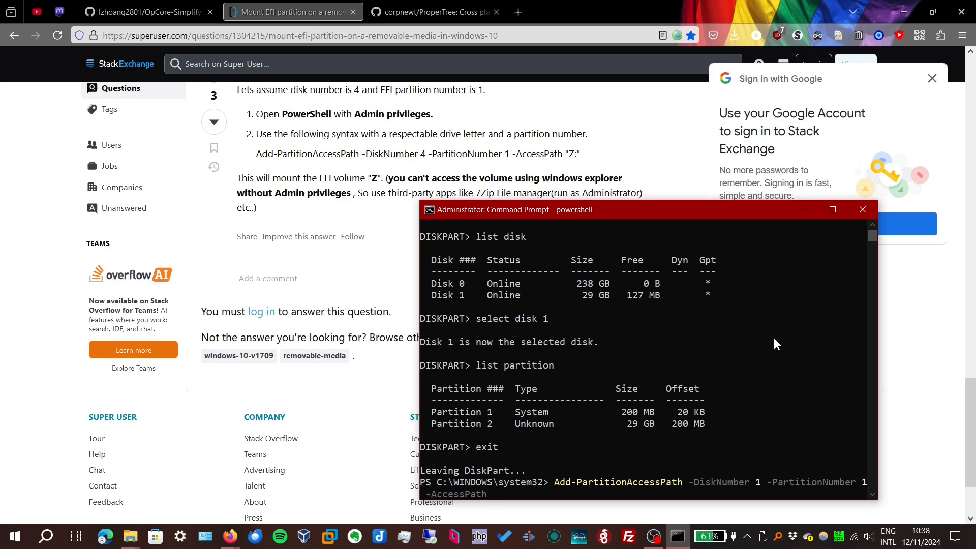
pyautogui.write('"E:"')
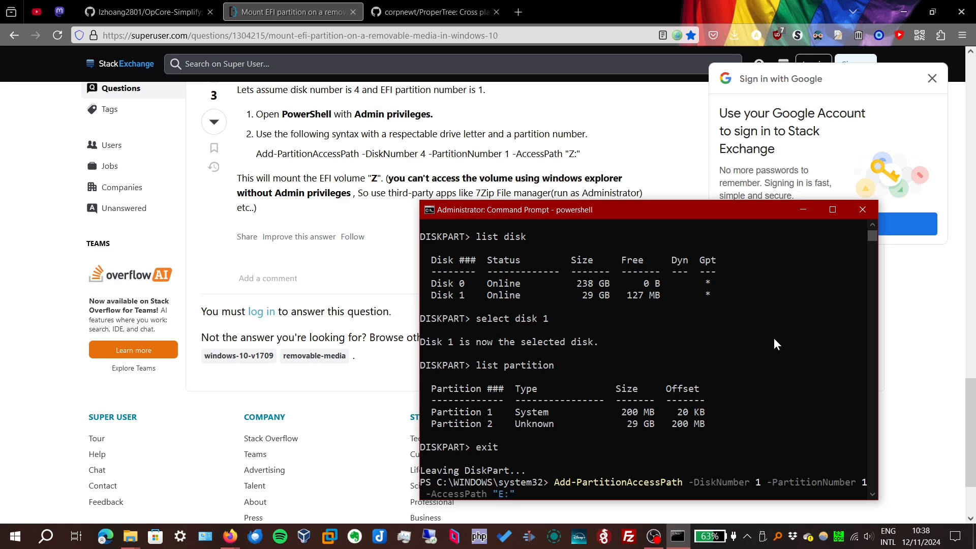
pyautogui.press('Return')
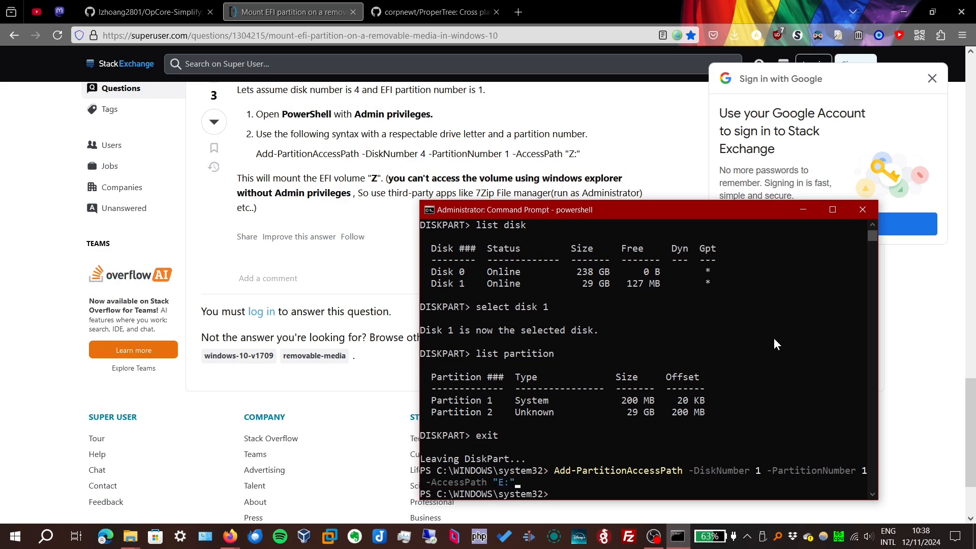
pyautogui.moveTo(129, 536)
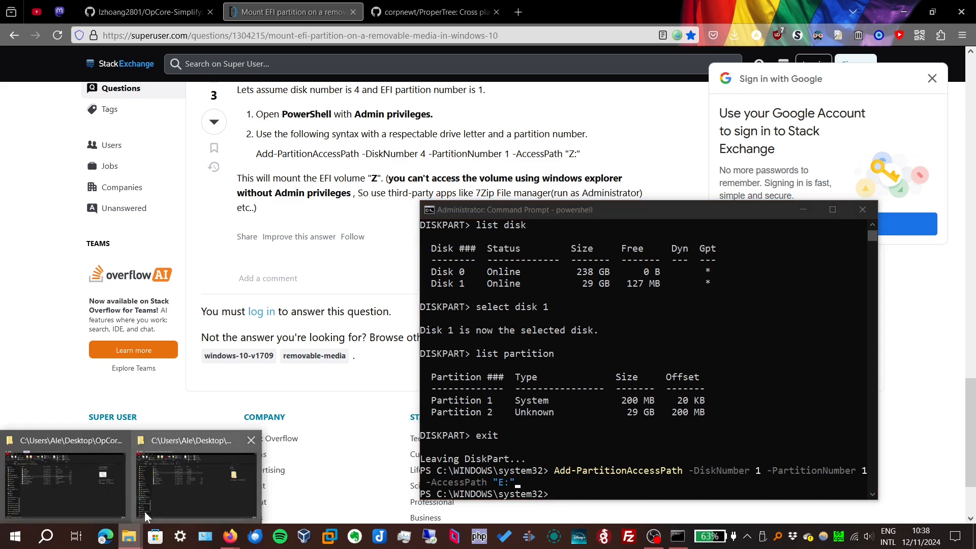
pyautogui.click(64, 482)
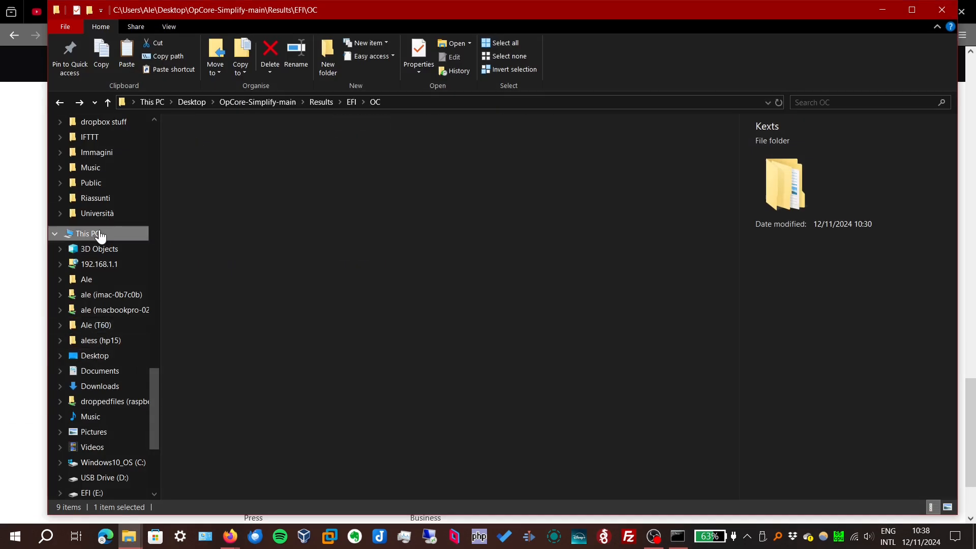
# Attempt to open EFI (E:) from This PC and dismiss the access-denied permission prompt
pyautogui.click(88, 234)
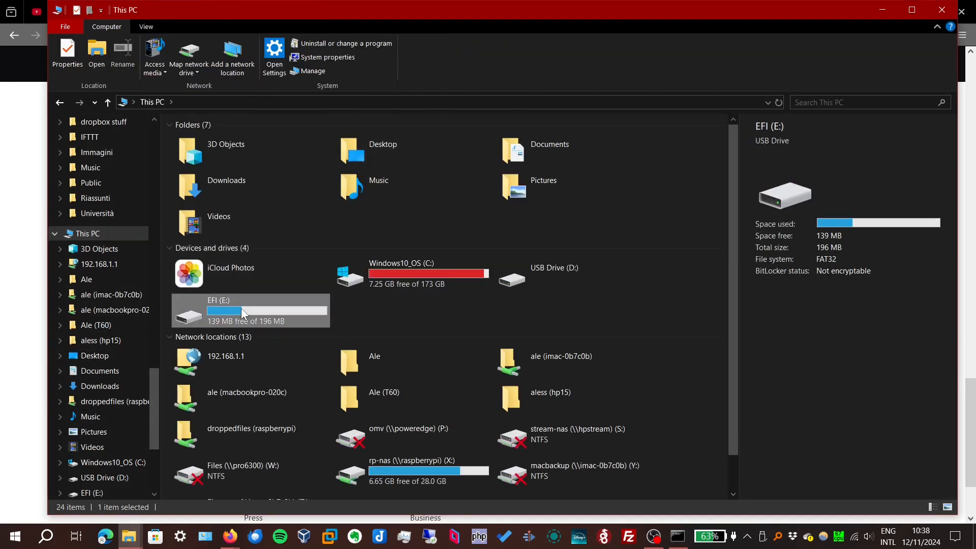
pyautogui.doubleClick(249, 310)
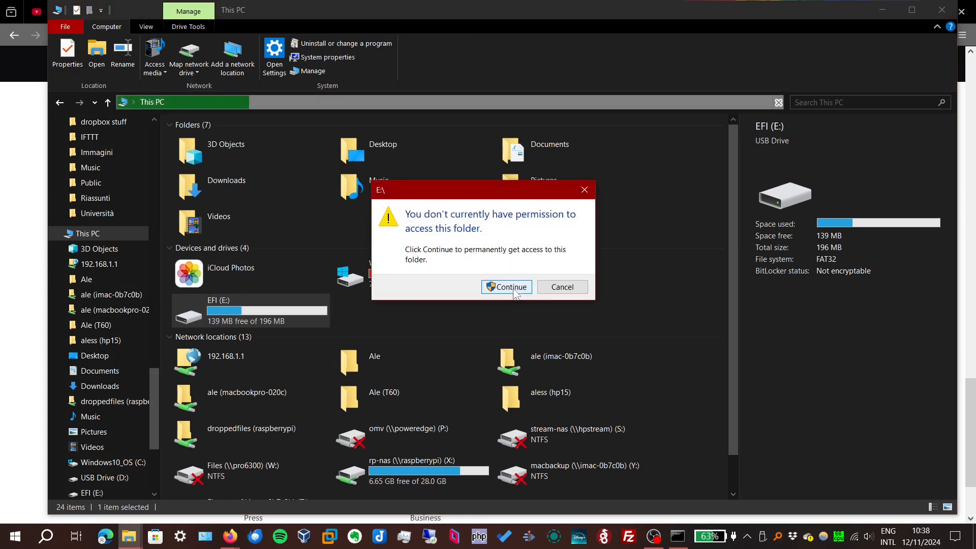
pyautogui.click(506, 287)
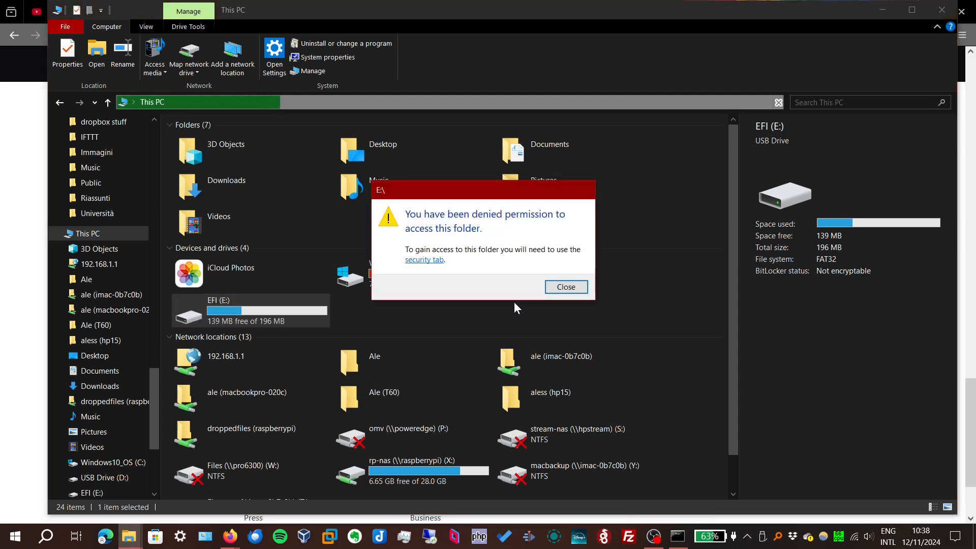
pyautogui.moveTo(424, 269)
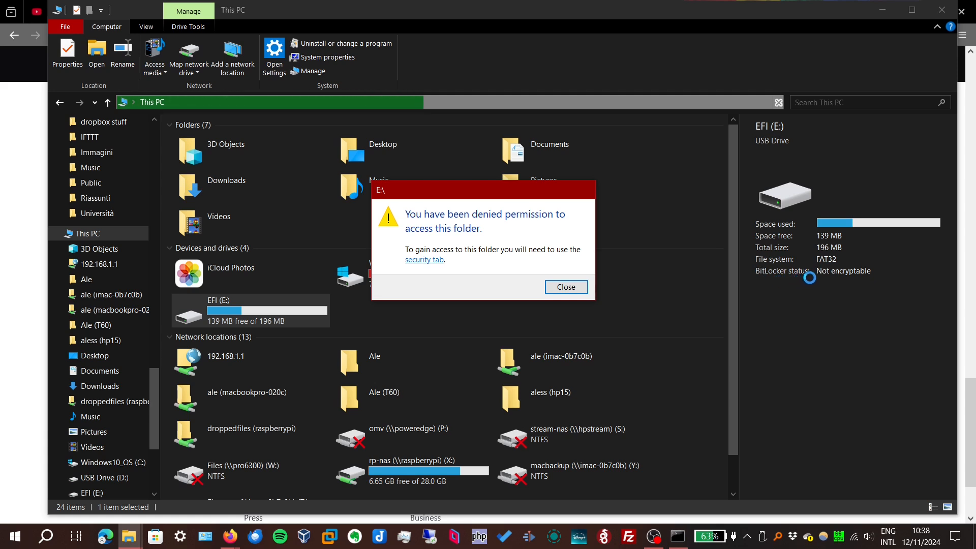
pyautogui.click(564, 286)
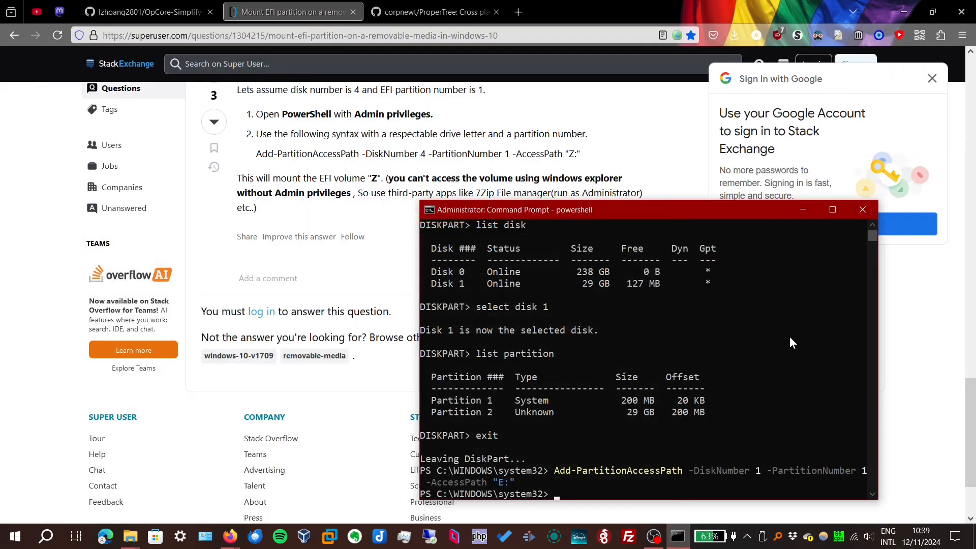
# Launch 7-Zip File Manager from the admin shell and browse to the E: drive
pyautogui.write('\\')
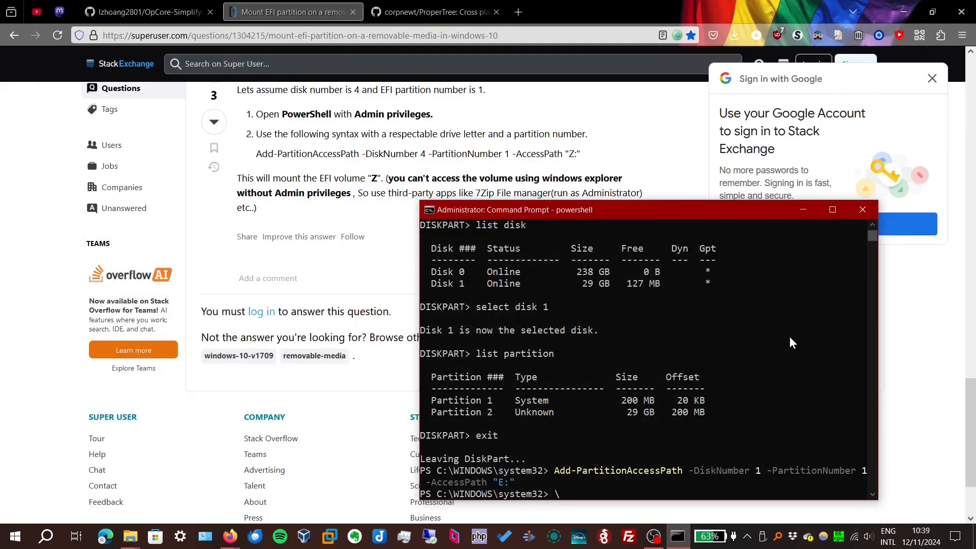
pyautogui.write("& 'C:\\Program Files\\7-Zip\\'")
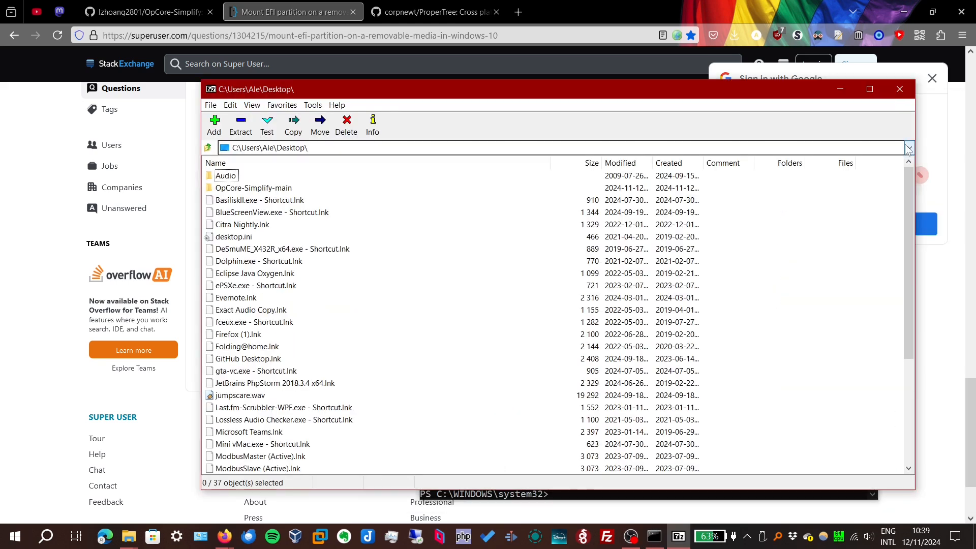
pyautogui.click(907, 148)
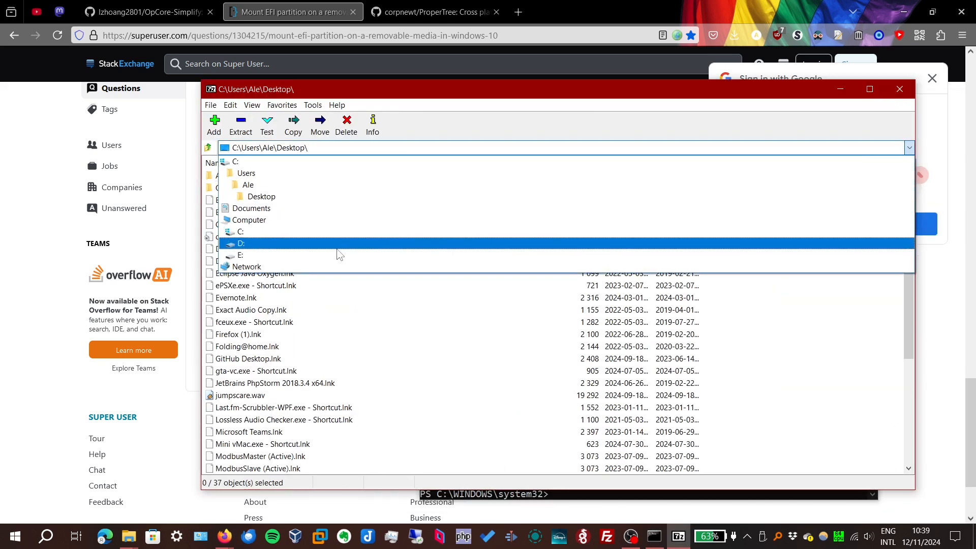
pyautogui.click(240, 255)
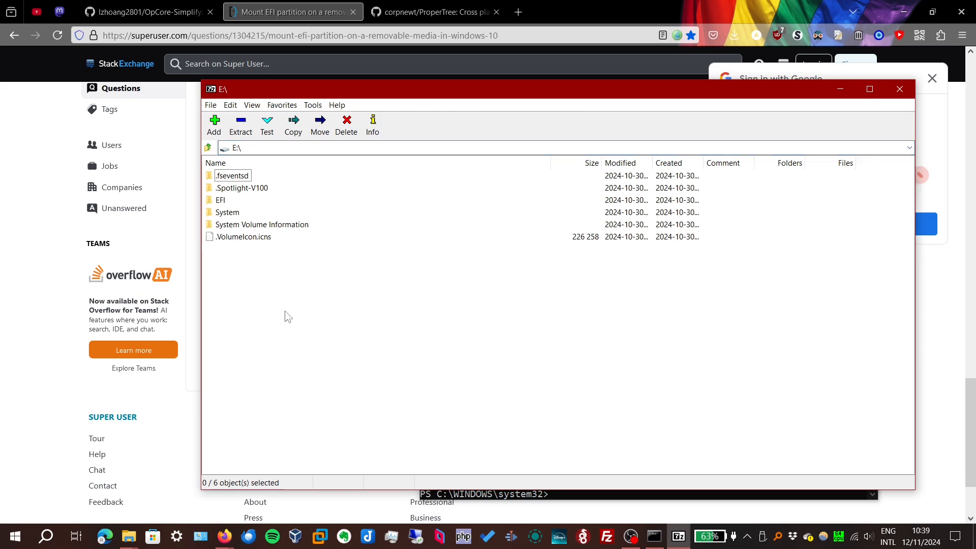
pyautogui.moveTo(295, 310)
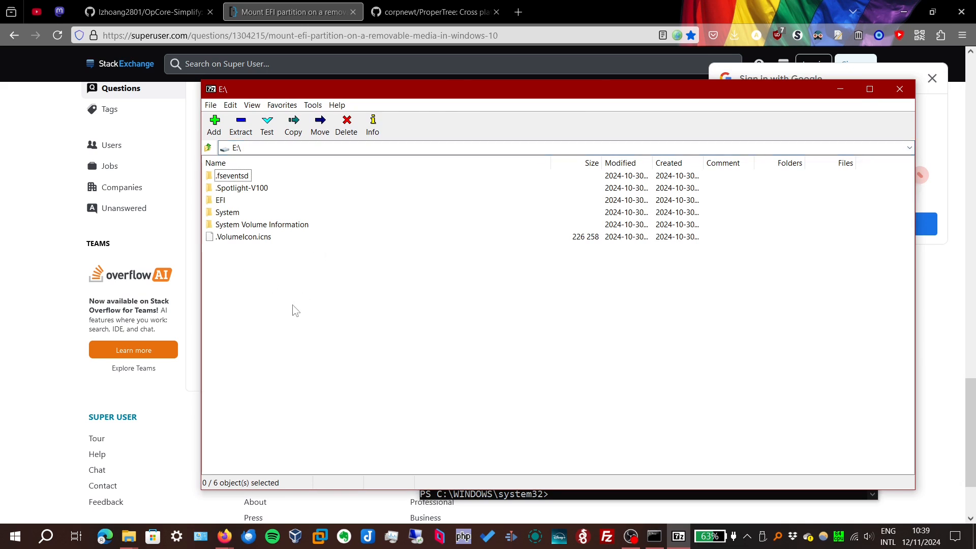
pyautogui.moveTo(223, 205)
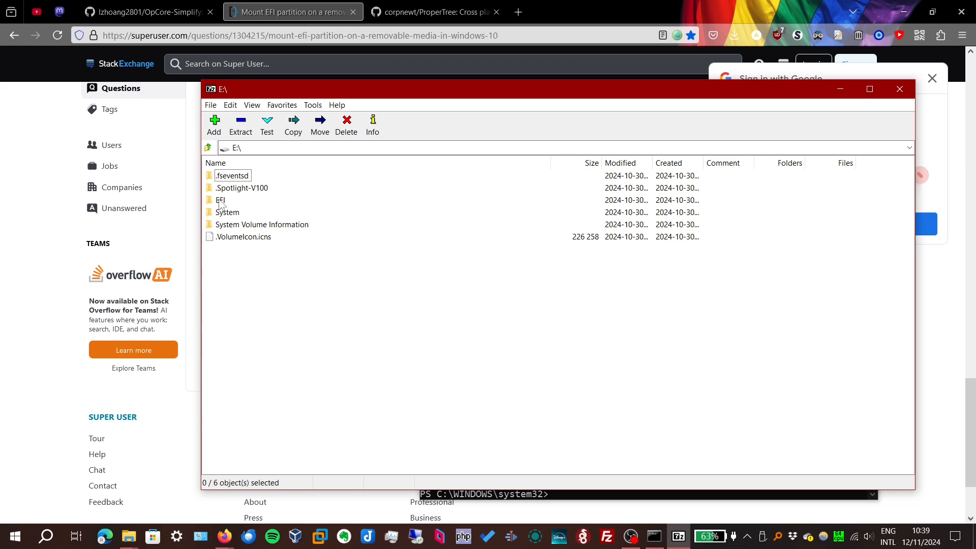
# Inside E:\EFI, rename the old OC folder to OC-T440sOLD as a backup
pyautogui.doubleClick(221, 200)
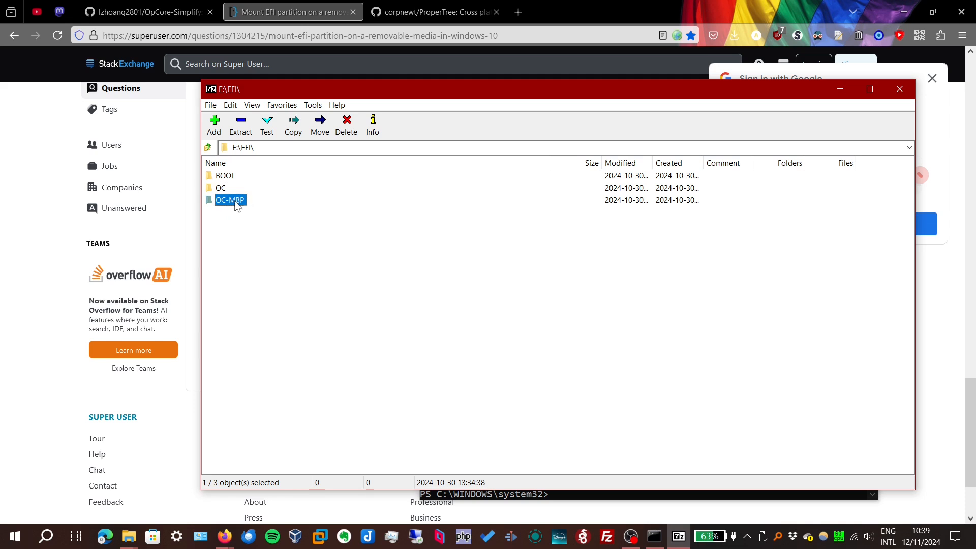
pyautogui.click(220, 187)
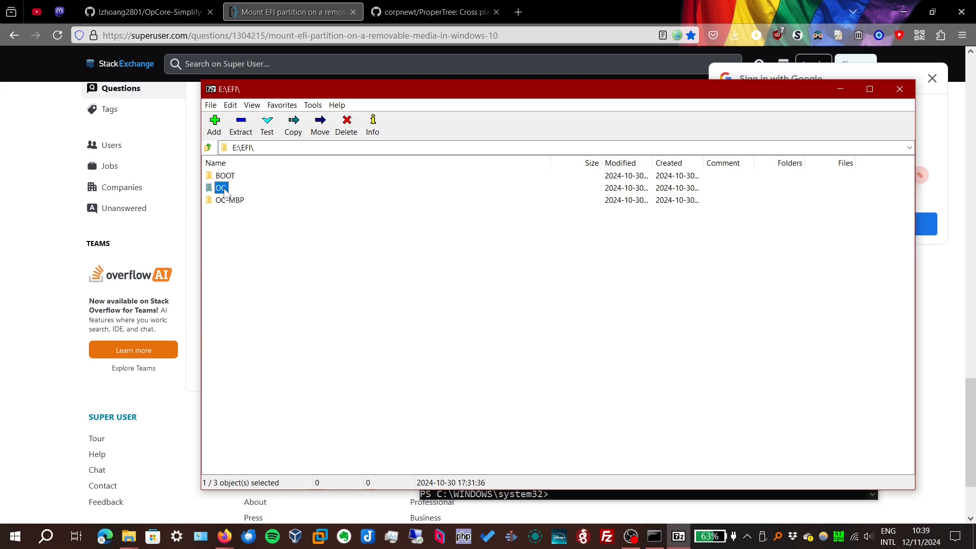
pyautogui.rightClick(221, 188)
pyautogui.write('-T440sOLD')
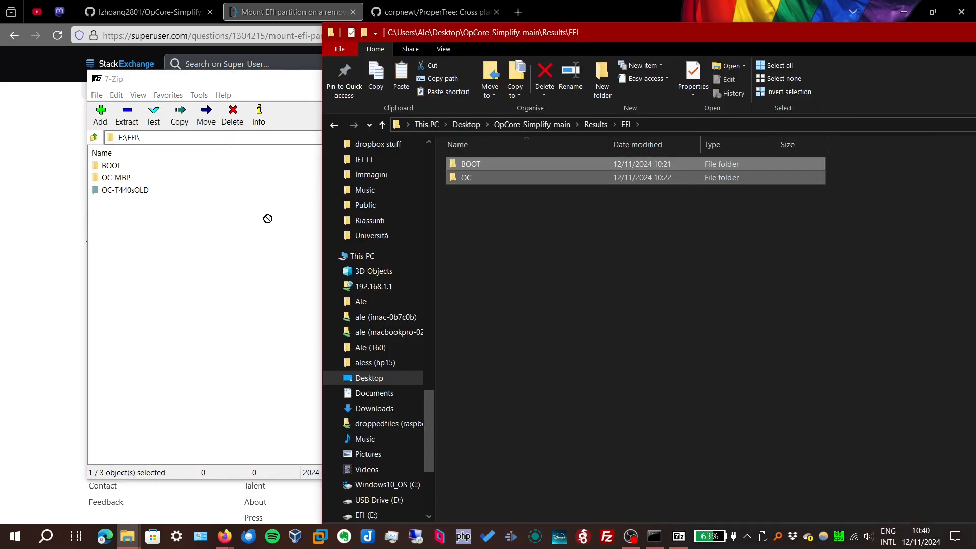
pyautogui.moveTo(181, 268)
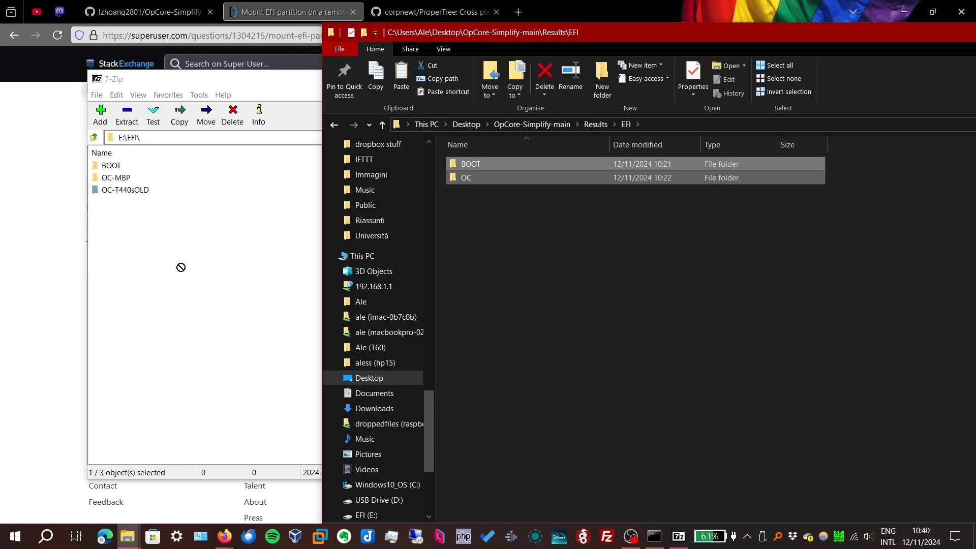
pyautogui.moveTo(179, 273)
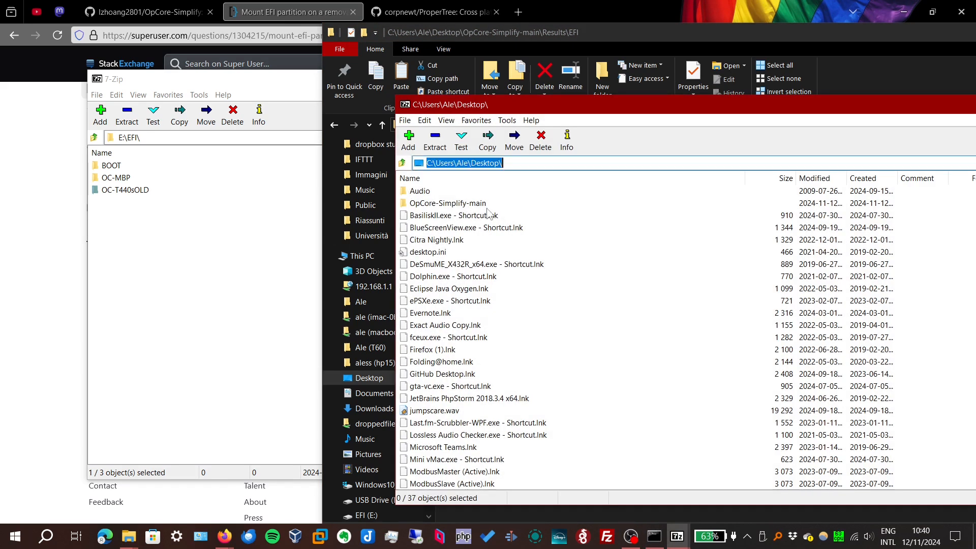
# Copy the generated BOOT and OC folders from Results\EFI into E:\EFI, replacing the existing BOOT
pyautogui.doubleClick(447, 204)
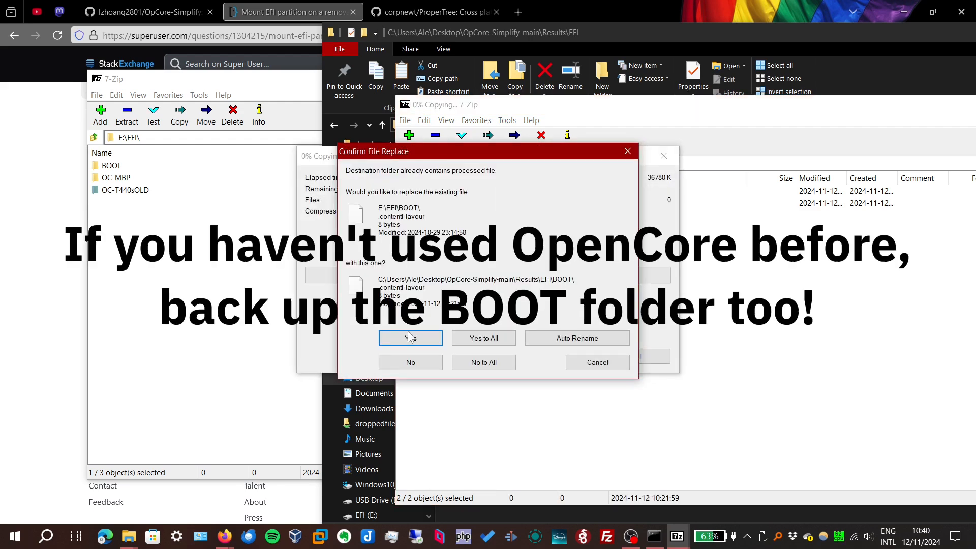
pyautogui.click(410, 338)
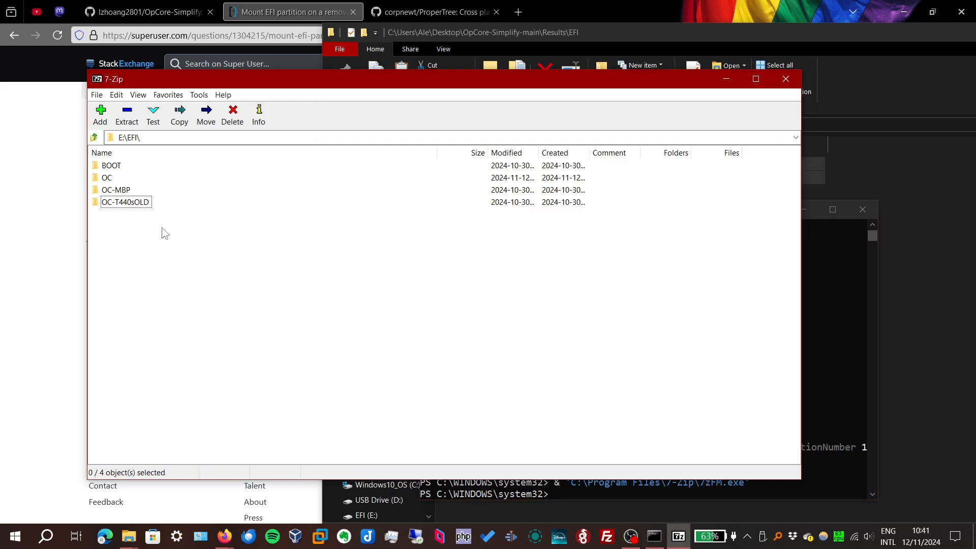
pyautogui.click(116, 190)
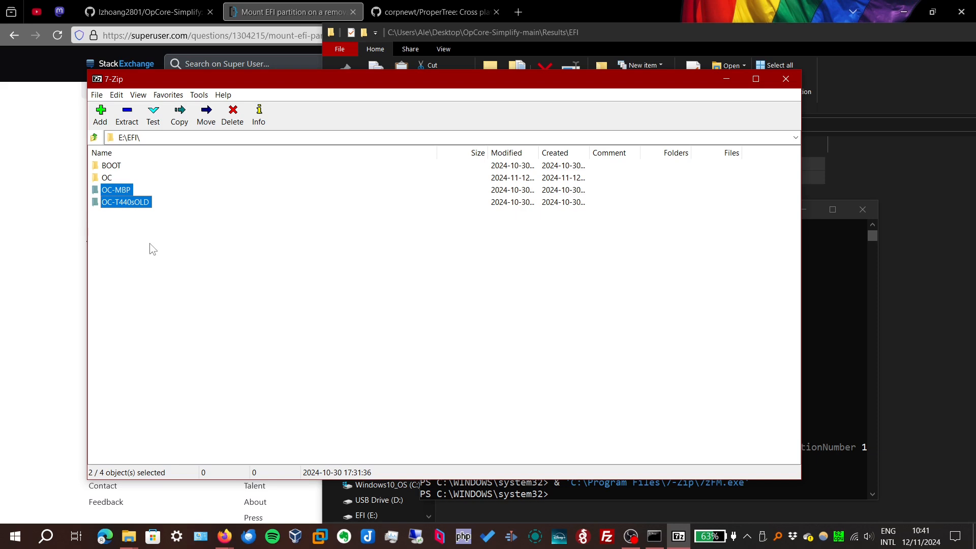
pyautogui.click(190, 199)
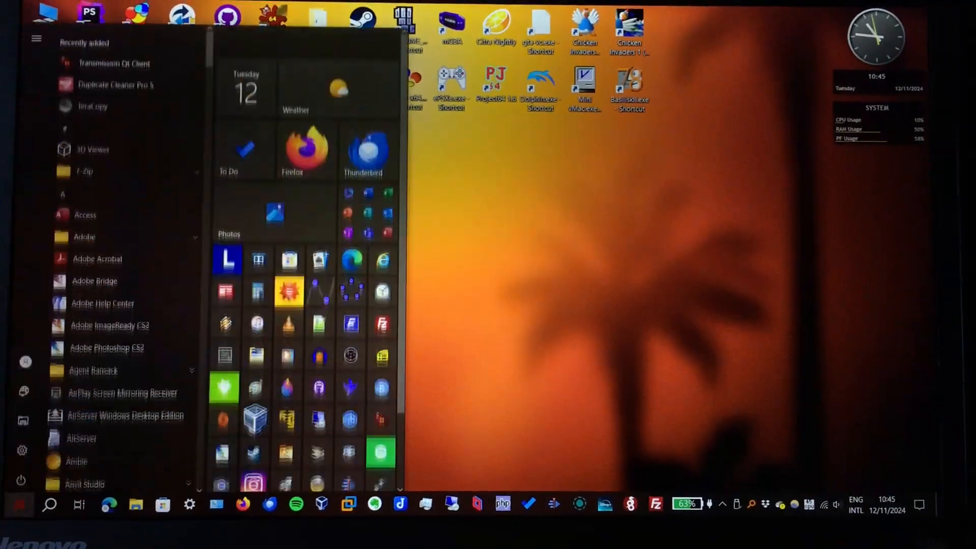
# Restart the ThinkPad into Setup and review the Security Chip settings
pyautogui.click(20, 481)
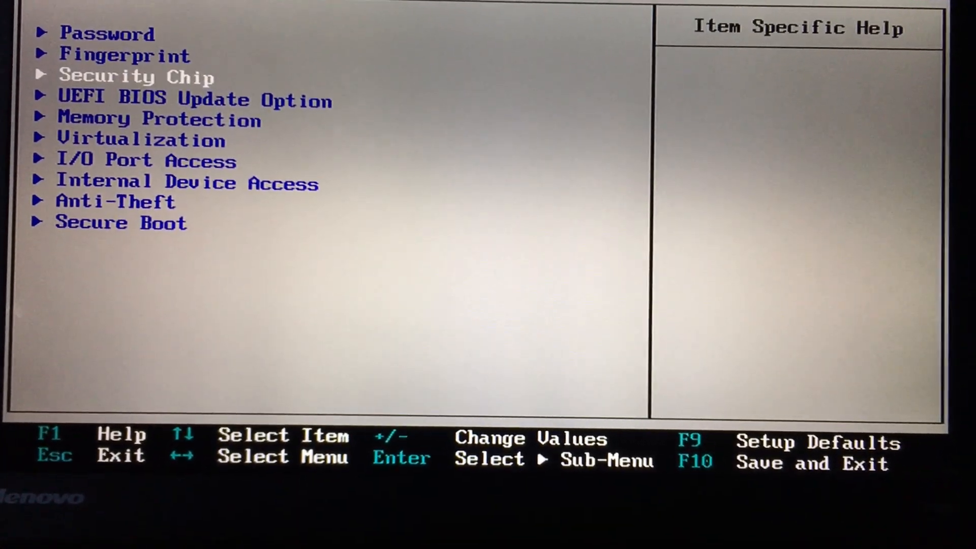
pyautogui.press('Enter')
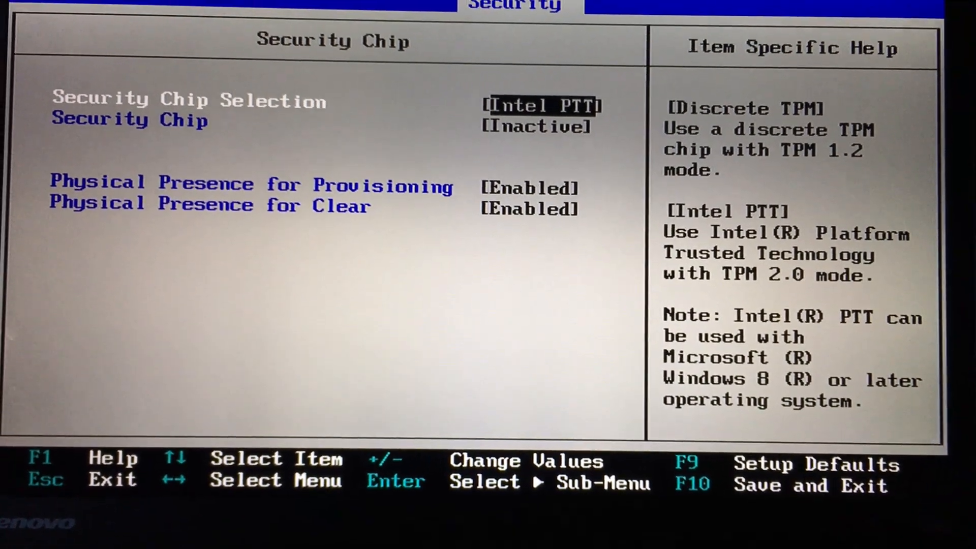
pyautogui.press('down')
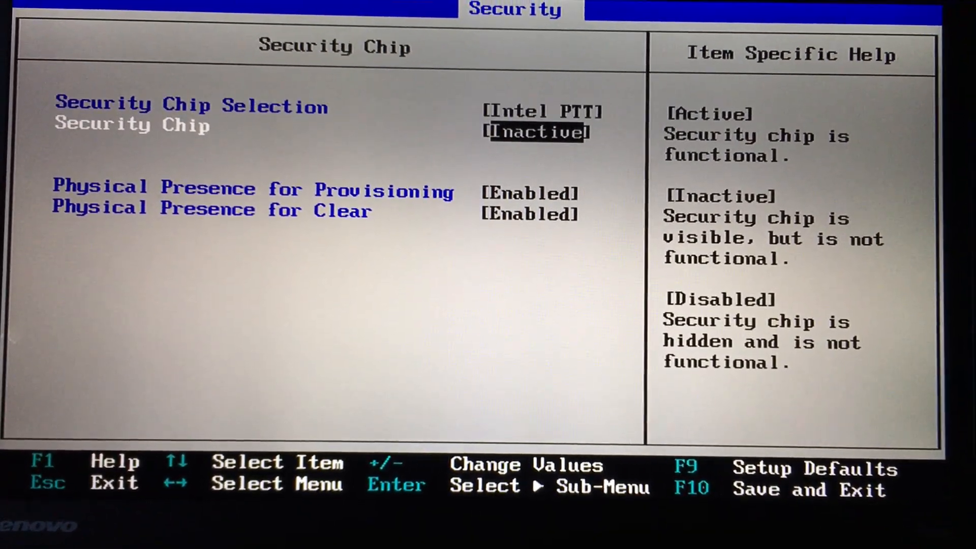
pyautogui.press('Up')
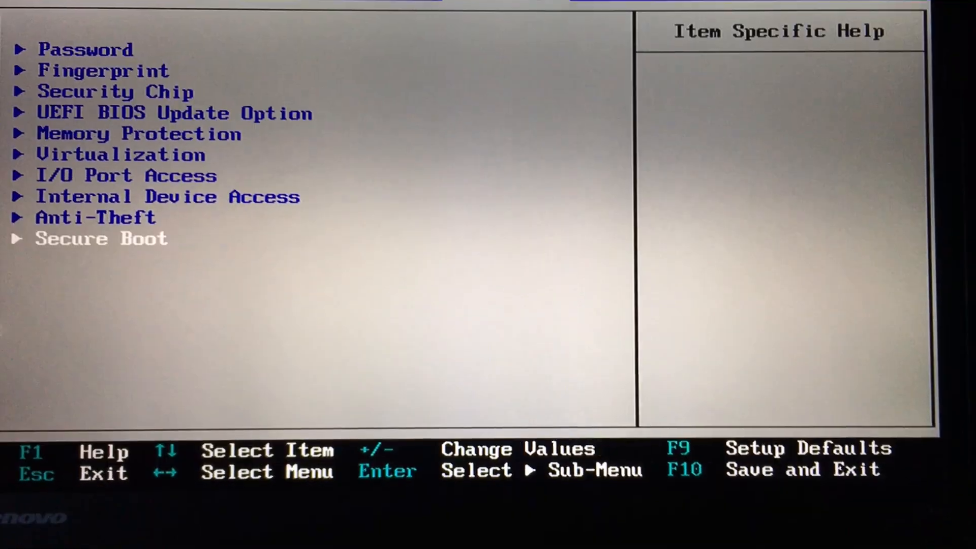
# In Startup, set UEFI/Legacy Boot to UEFI Only with CSM Support, then save and exit
pyautogui.press('Enter')
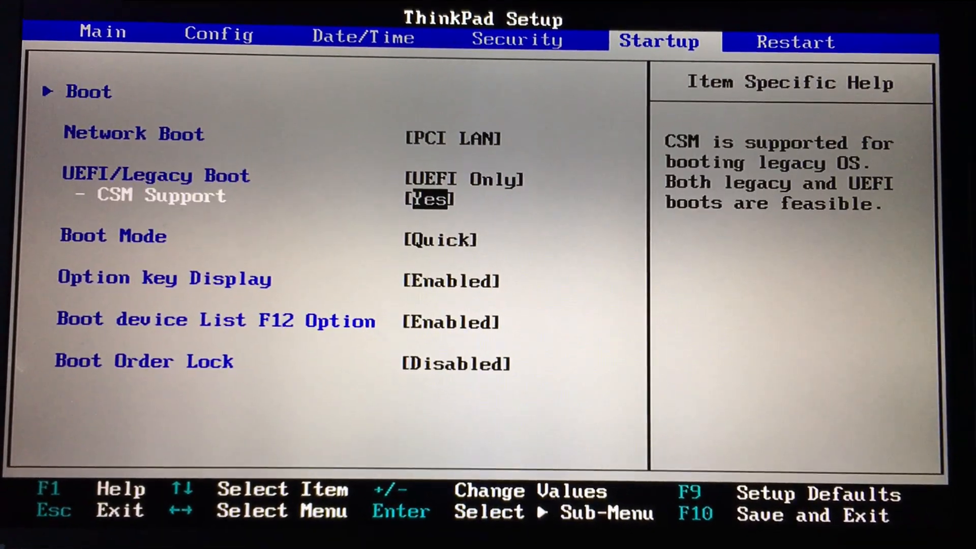
pyautogui.press('up')
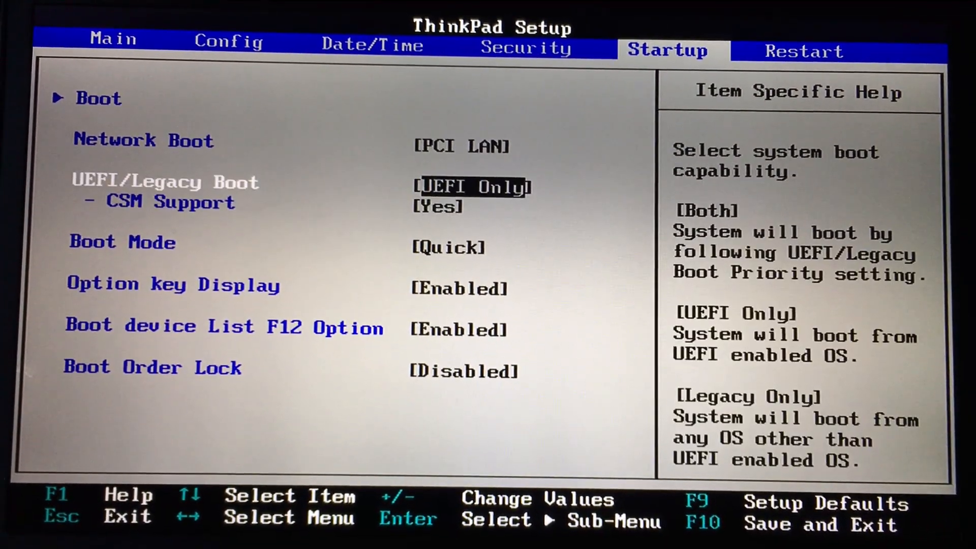
pyautogui.press('down')
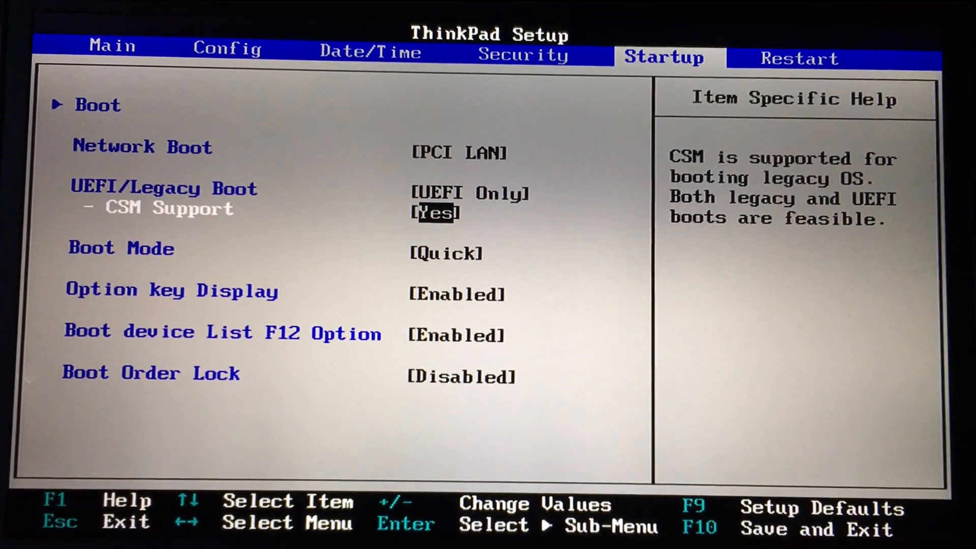
pyautogui.press('Right')
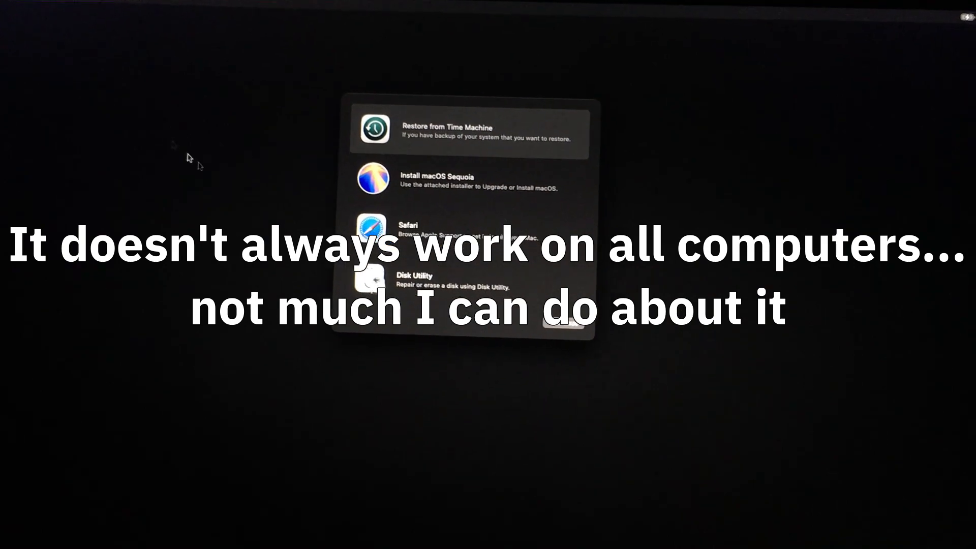
# Launch Disk Utility from macOS Recovery and switch its view to Show All Devices
pyautogui.click(436, 268)
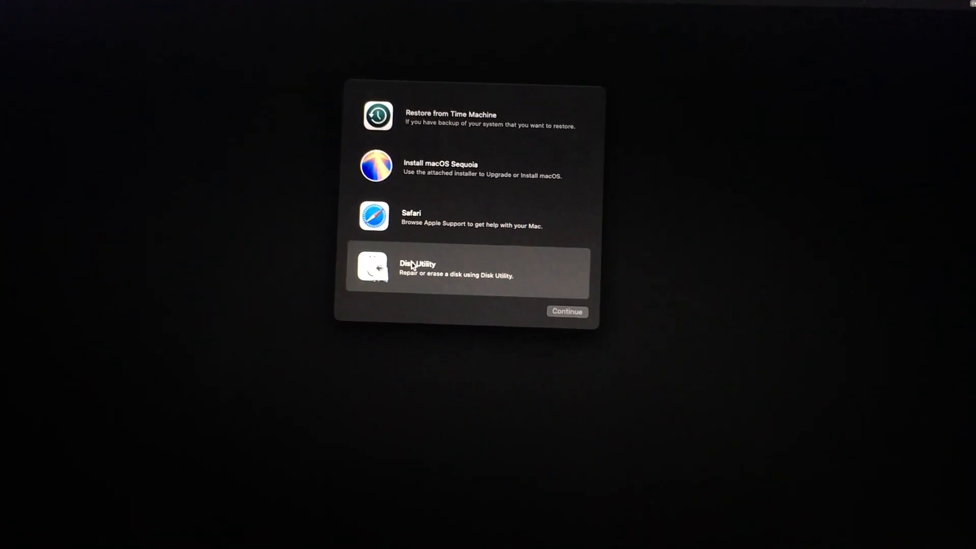
pyautogui.click(566, 311)
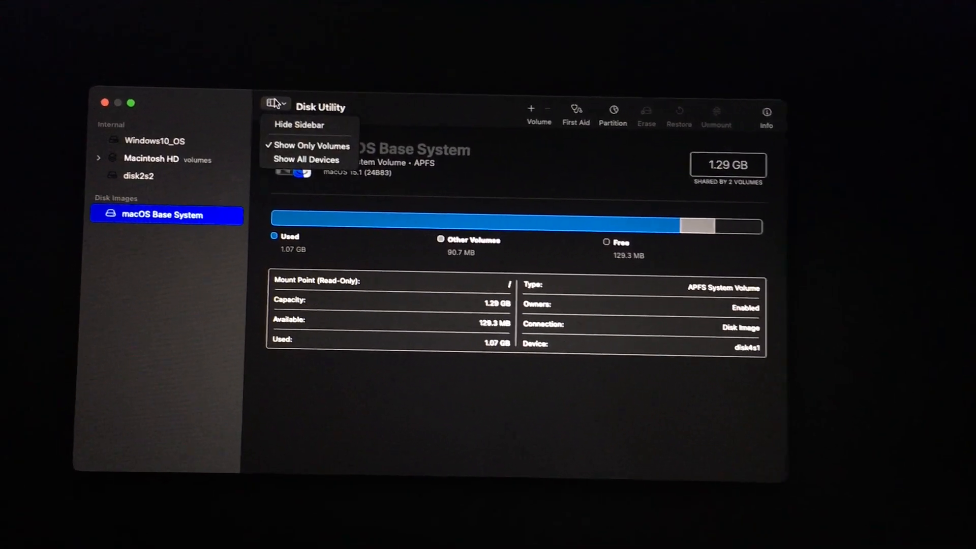
pyautogui.click(306, 160)
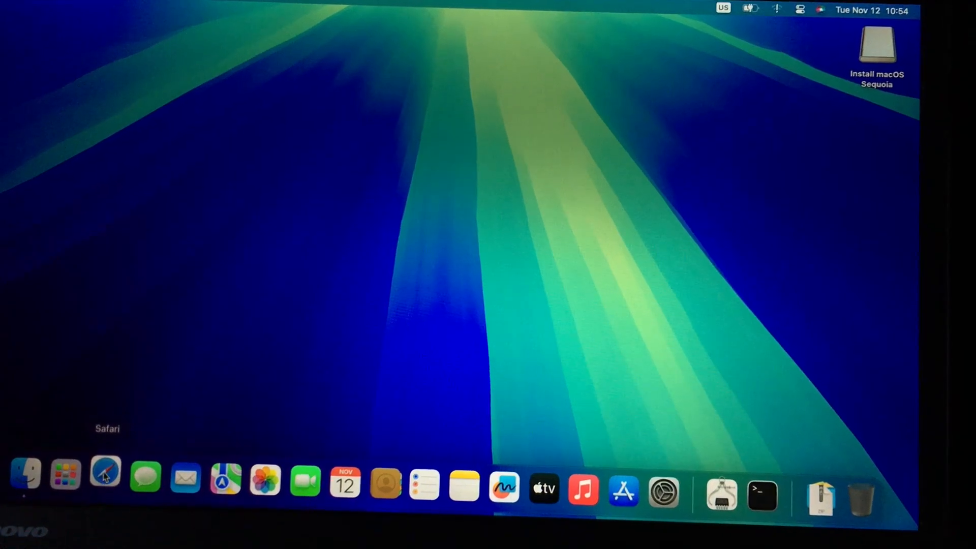
# Launch Safari, turn Wi-Fi on from the menu bar and load github.com
pyautogui.click(105, 478)
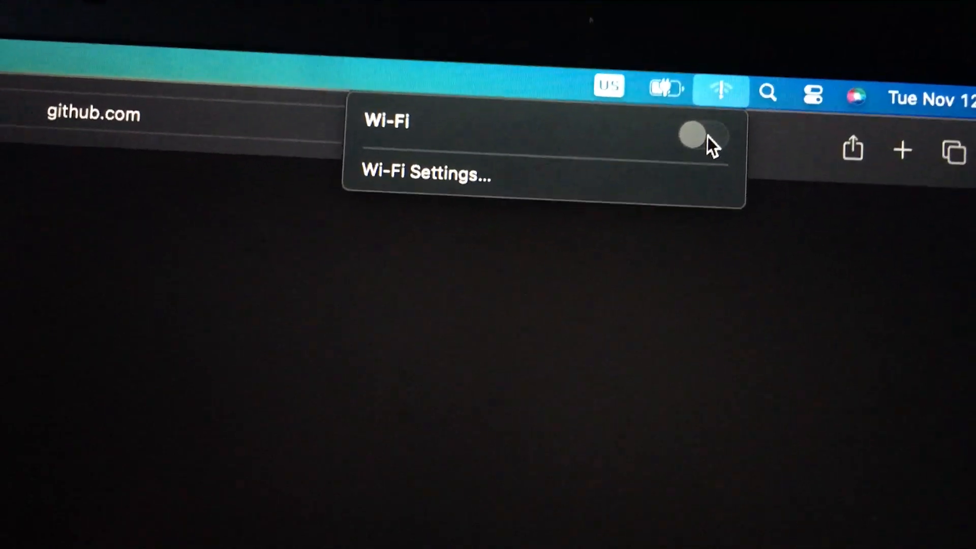
pyautogui.click(694, 134)
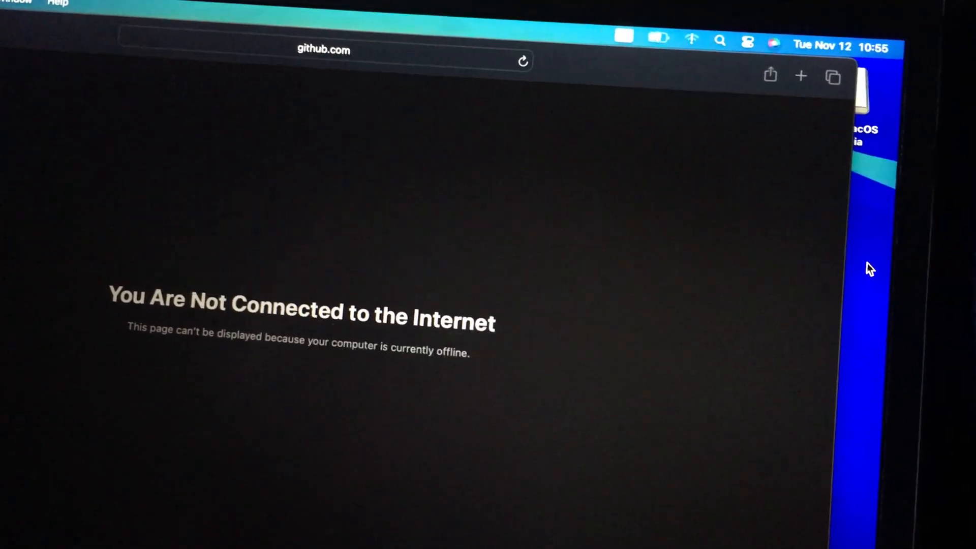
pyautogui.click(522, 61)
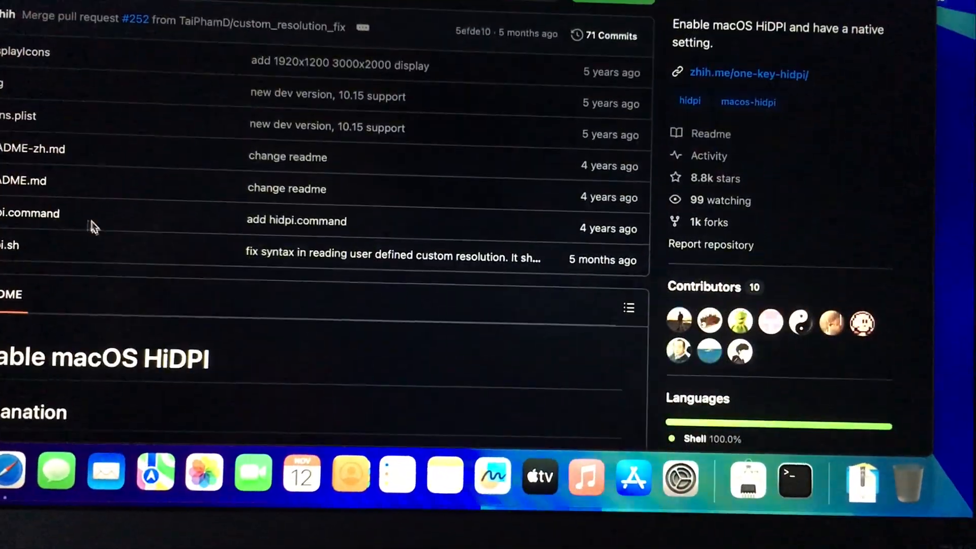
# Open hidpi.command in the one-key-hidpi GitHub repository
pyautogui.click(680, 478)
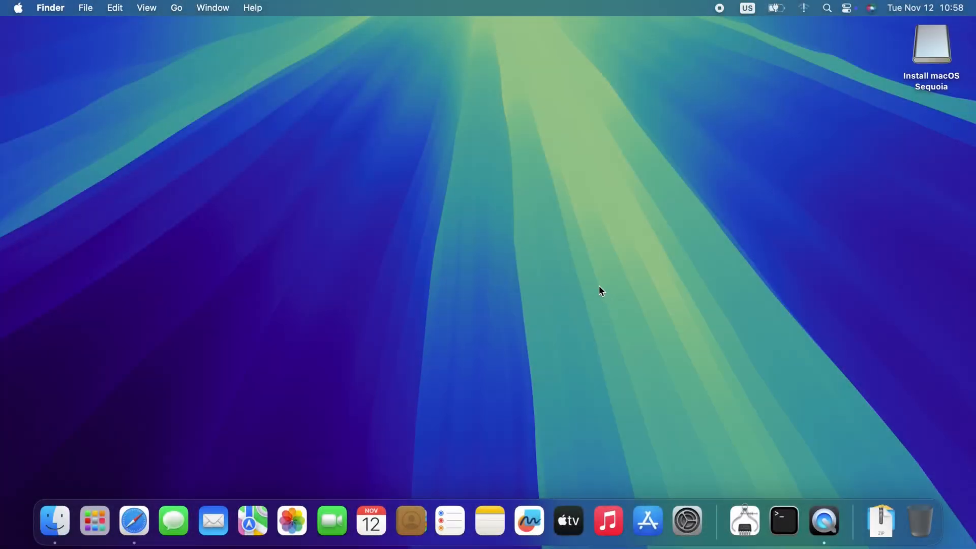
pyautogui.moveTo(551, 264)
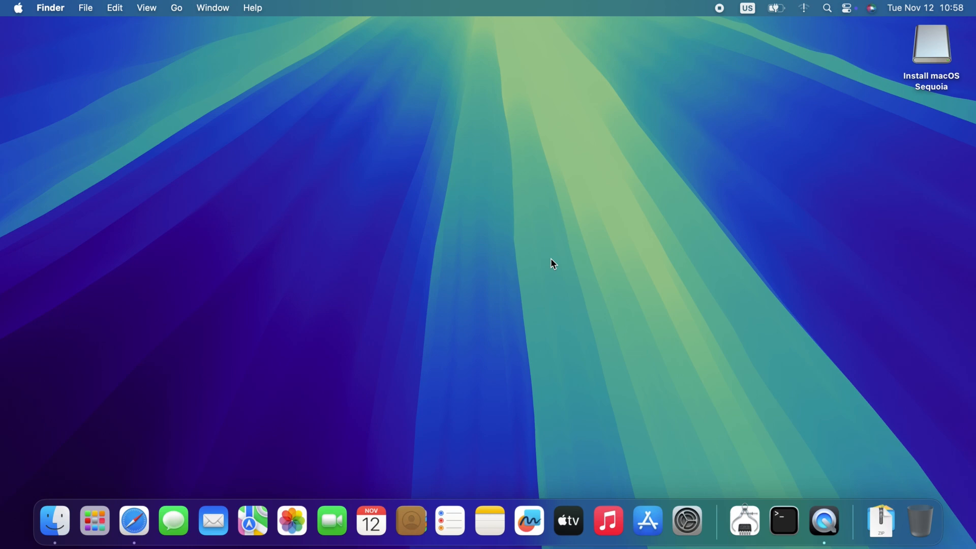
pyautogui.moveTo(545, 290)
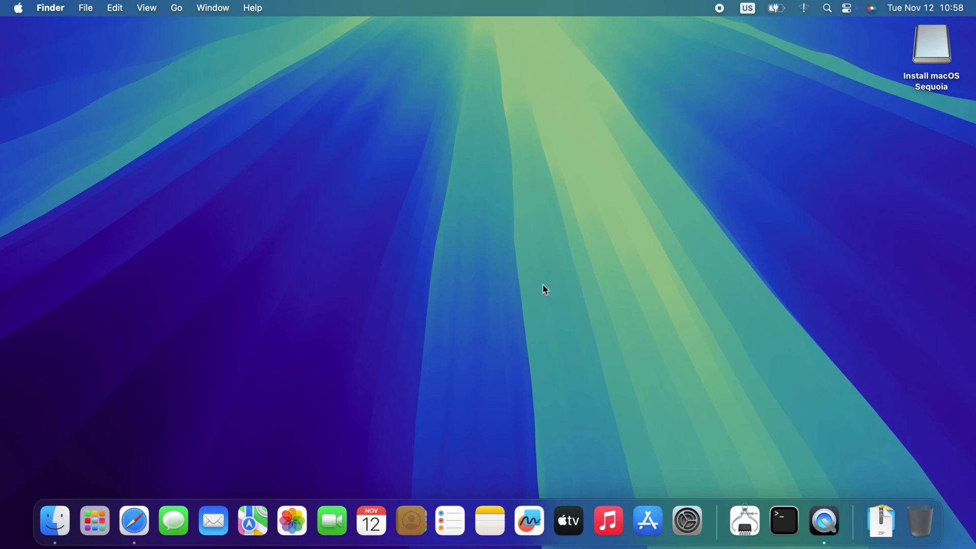
pyautogui.moveTo(95, 520)
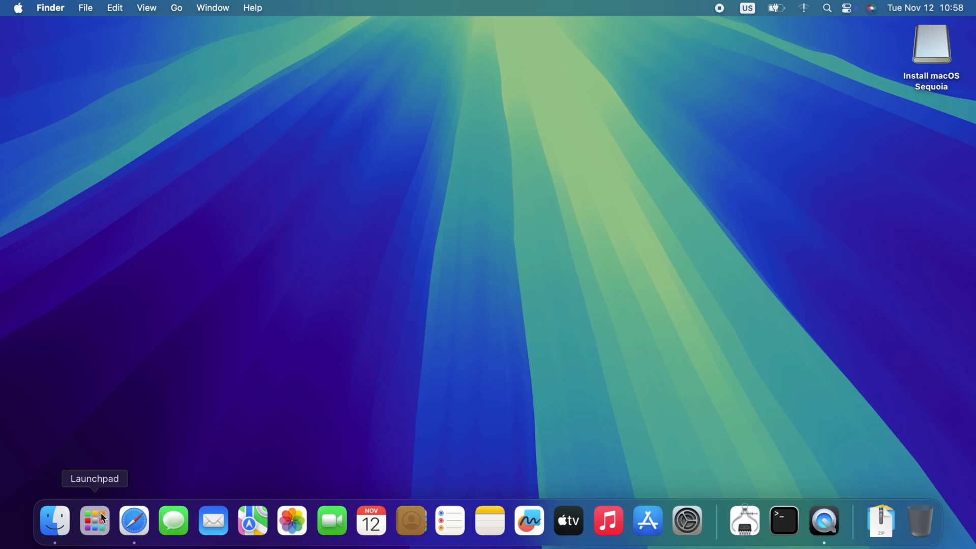
# Open Launchpad to start OpenCore Legacy Patcher
pyautogui.click(93, 521)
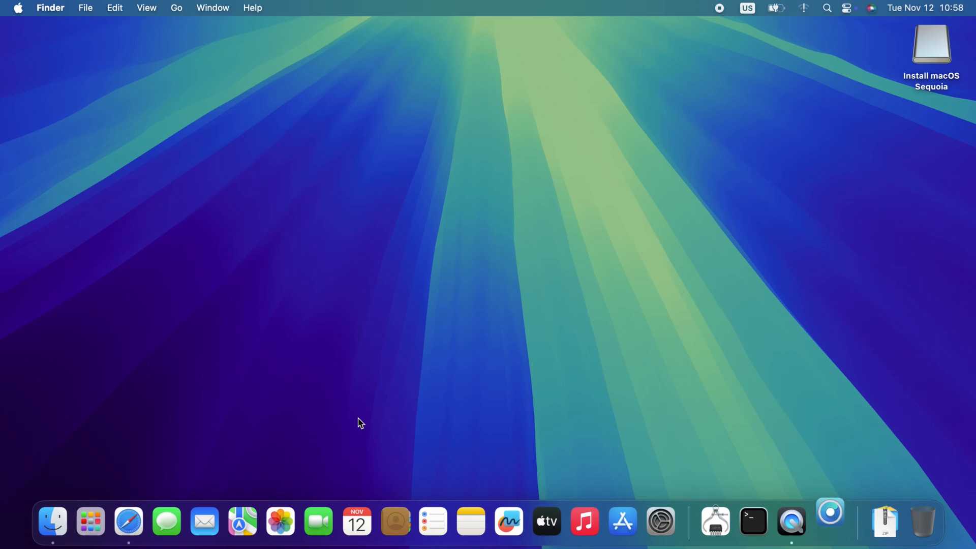
# Dismiss OpenCore Legacy Patcher's update offer, run the Post-Install Root Patch and quit
pyautogui.click(831, 520)
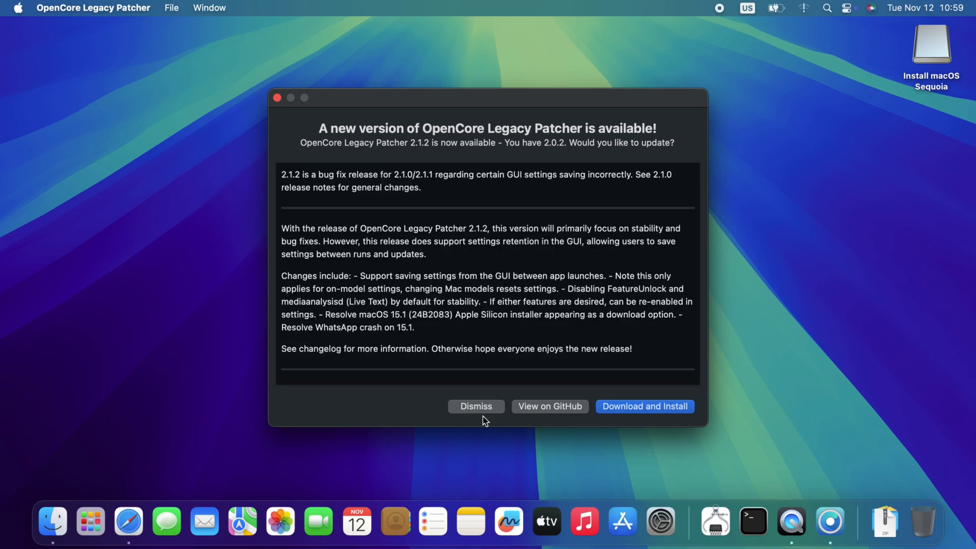
pyautogui.click(475, 406)
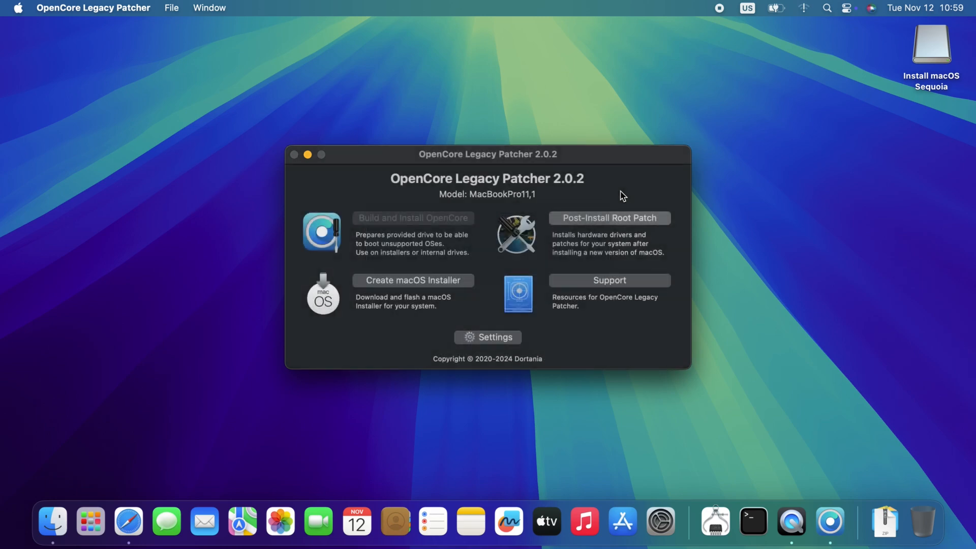
pyautogui.click(608, 217)
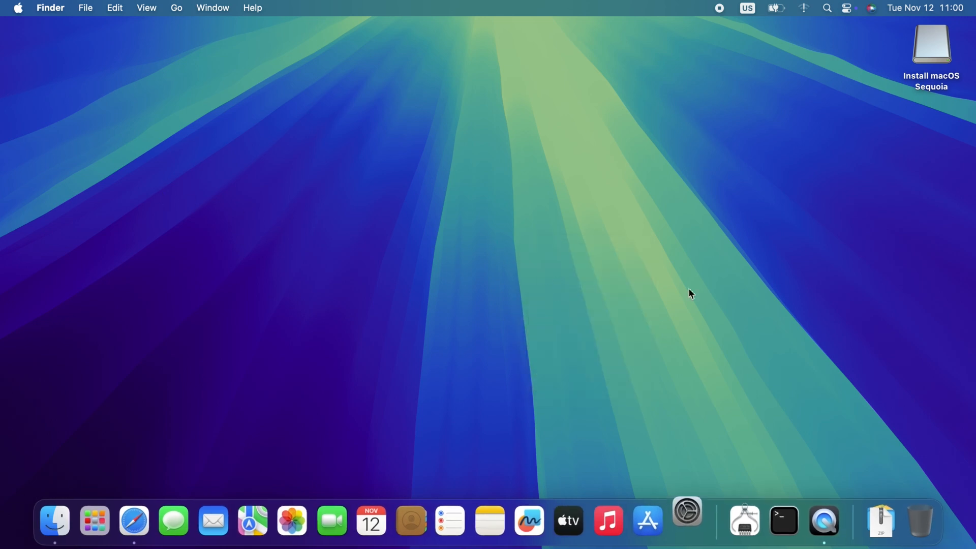
# Set the desktop wallpaper to the red Macintosh design in System Settings
pyautogui.click(686, 521)
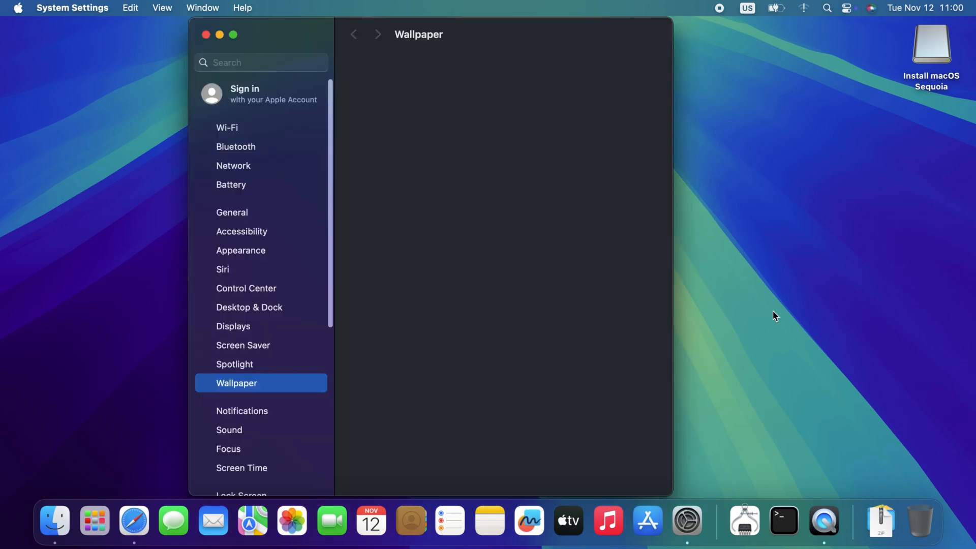
pyautogui.click(236, 384)
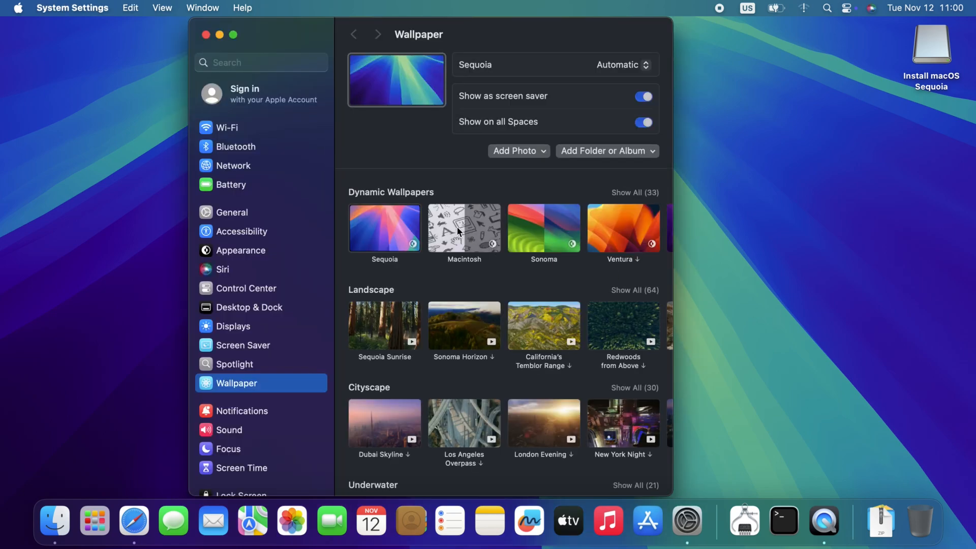
pyautogui.moveTo(456, 231)
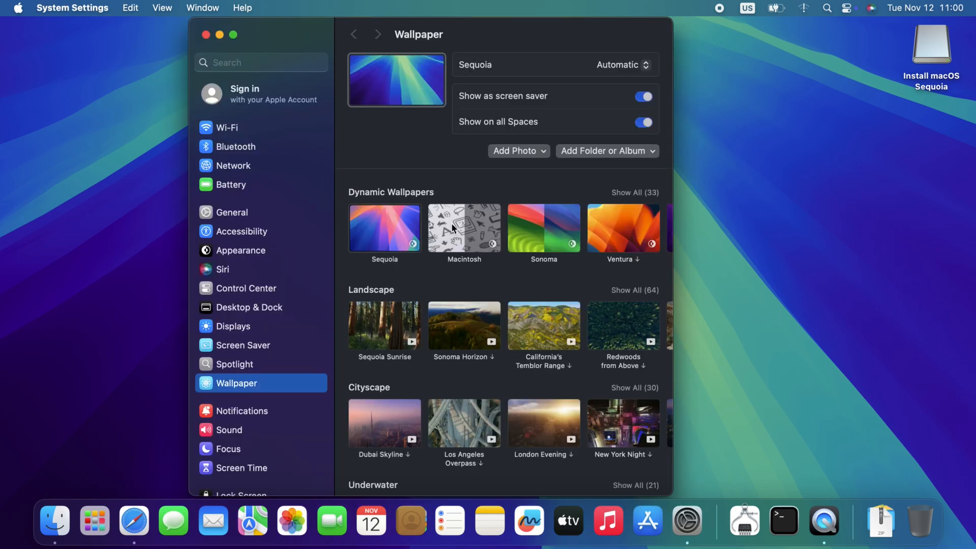
pyautogui.click(219, 35)
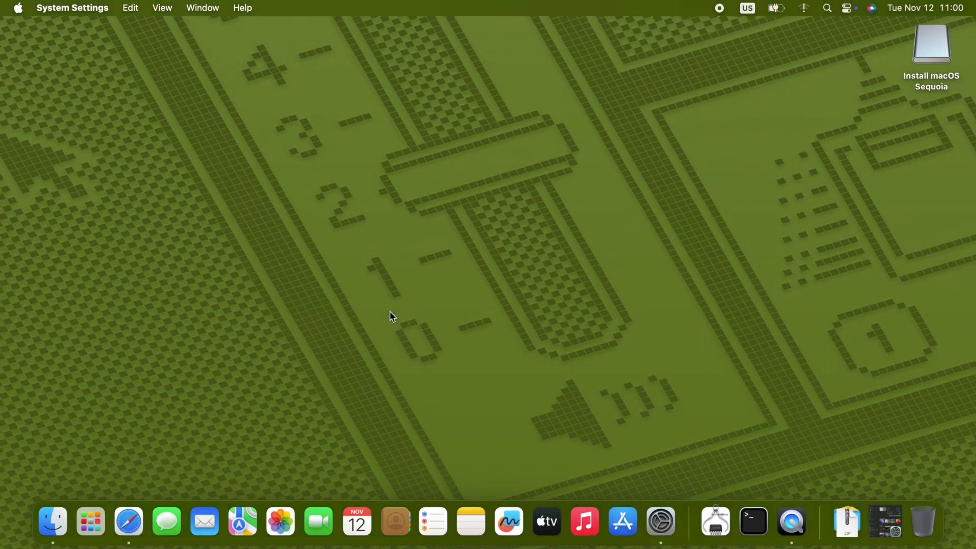
# Minimize the System Settings window after confirming the wallpaper
pyautogui.click(661, 520)
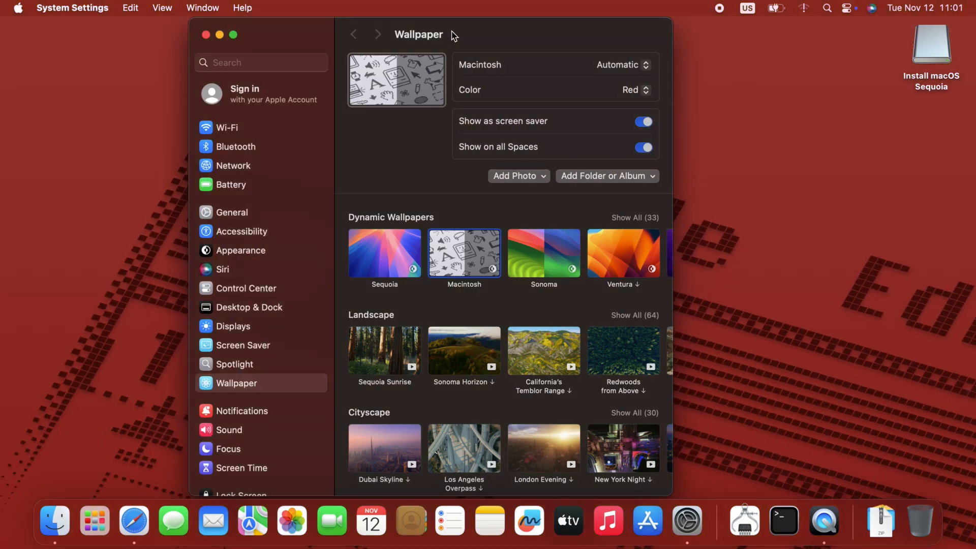
pyautogui.moveTo(219, 34)
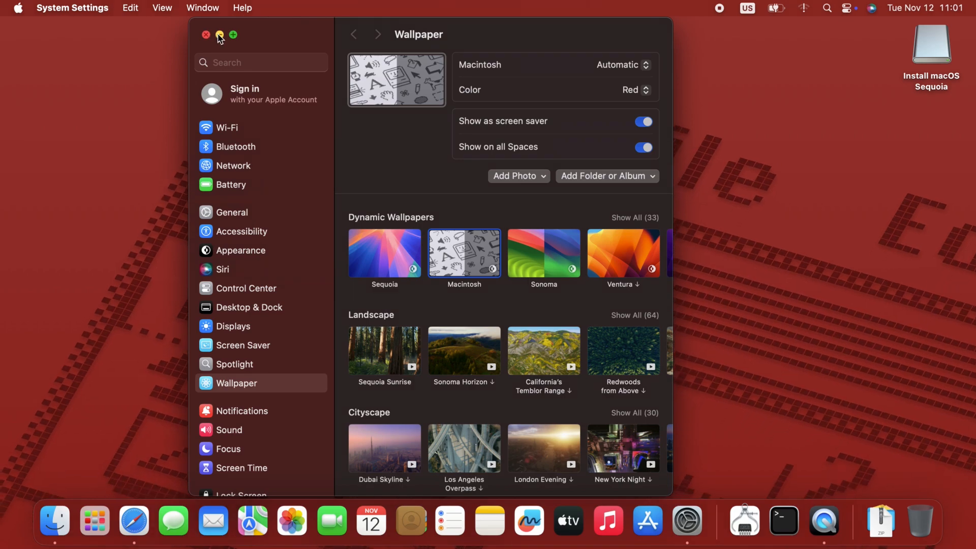
pyautogui.click(219, 34)
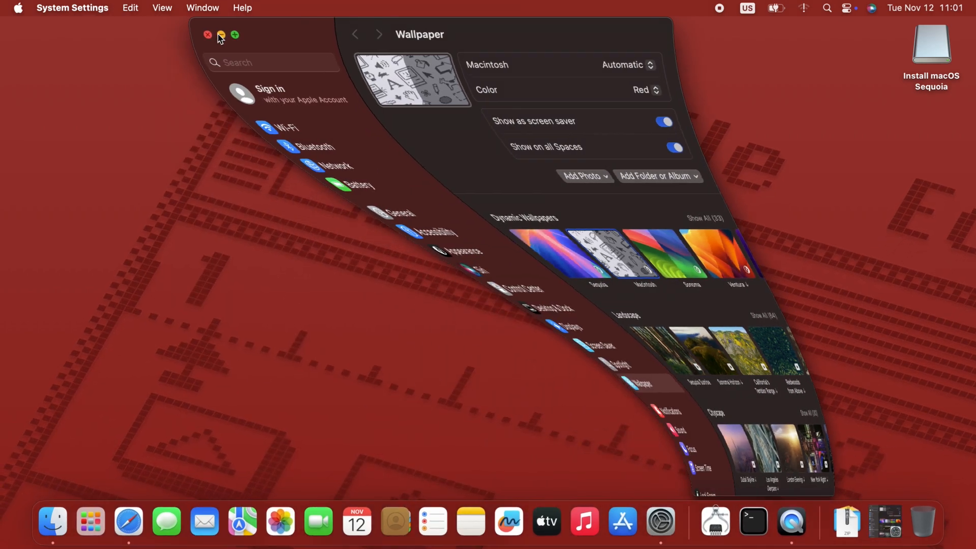
pyautogui.click(221, 34)
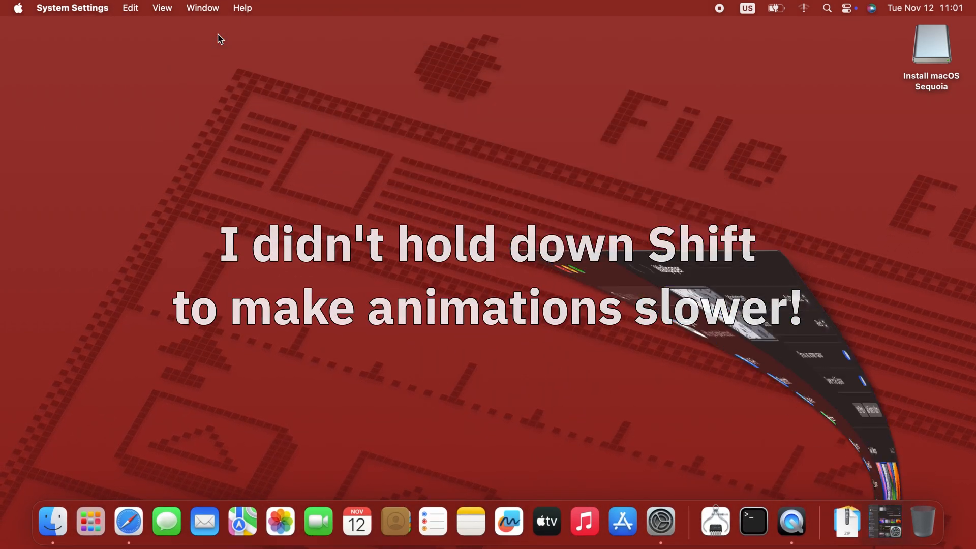